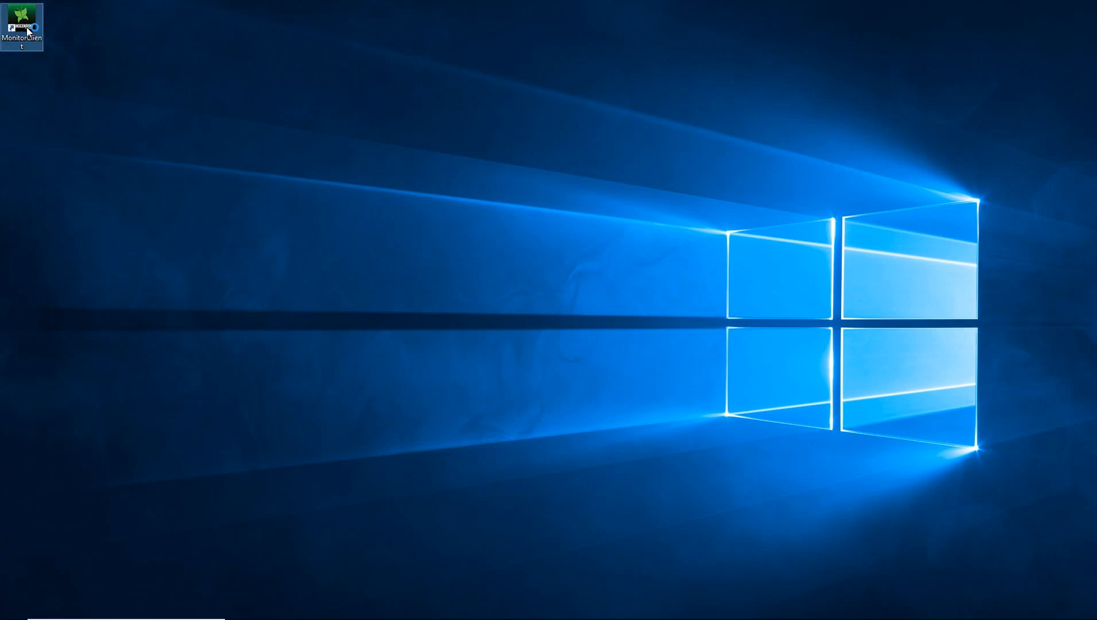
- Launch MonitorClient from the desktop and log in as admin
{"action": "double_click", "coordinate": [23, 23]}
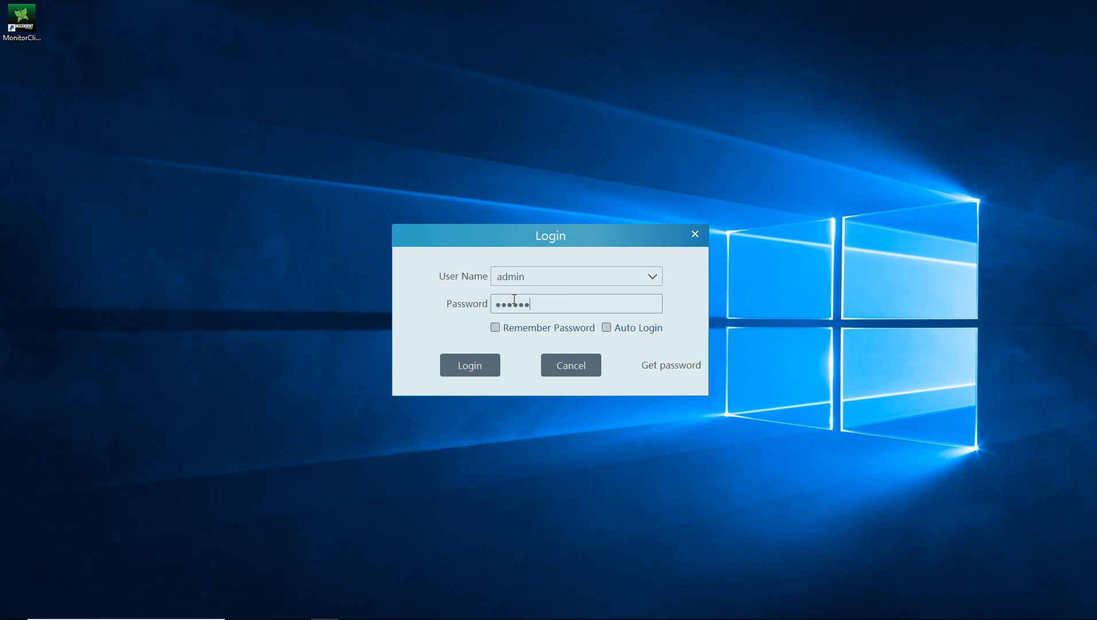
{"action": "left_click", "coordinate": [469, 365]}
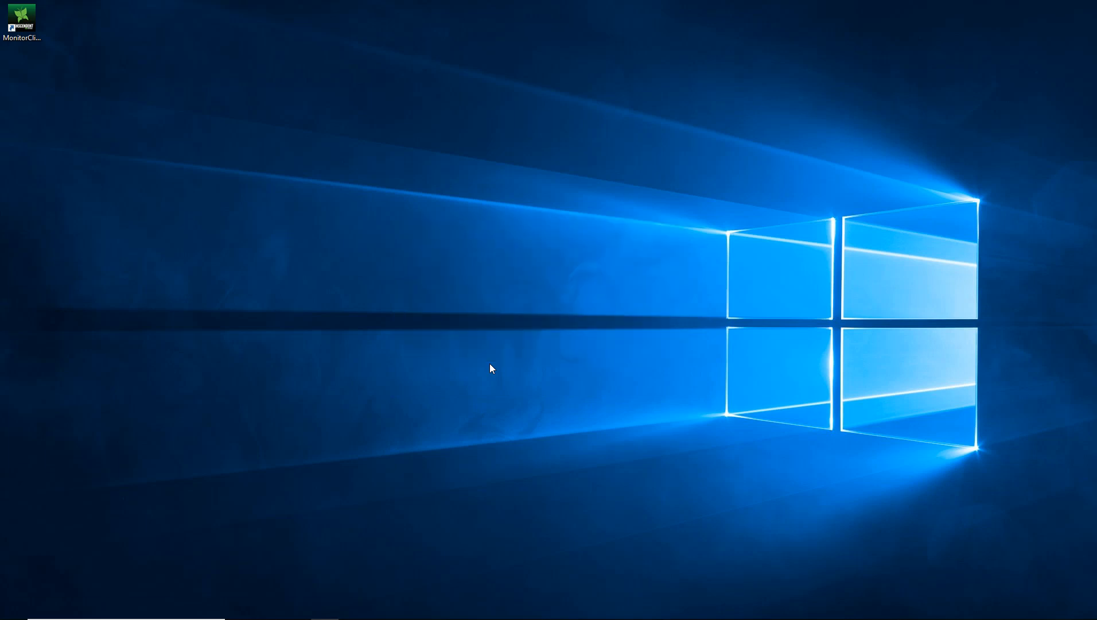
- From Home, open Add, Edit or Delete Device and start adding an encoding device
{"action": "double_click", "coordinate": [21, 14]}
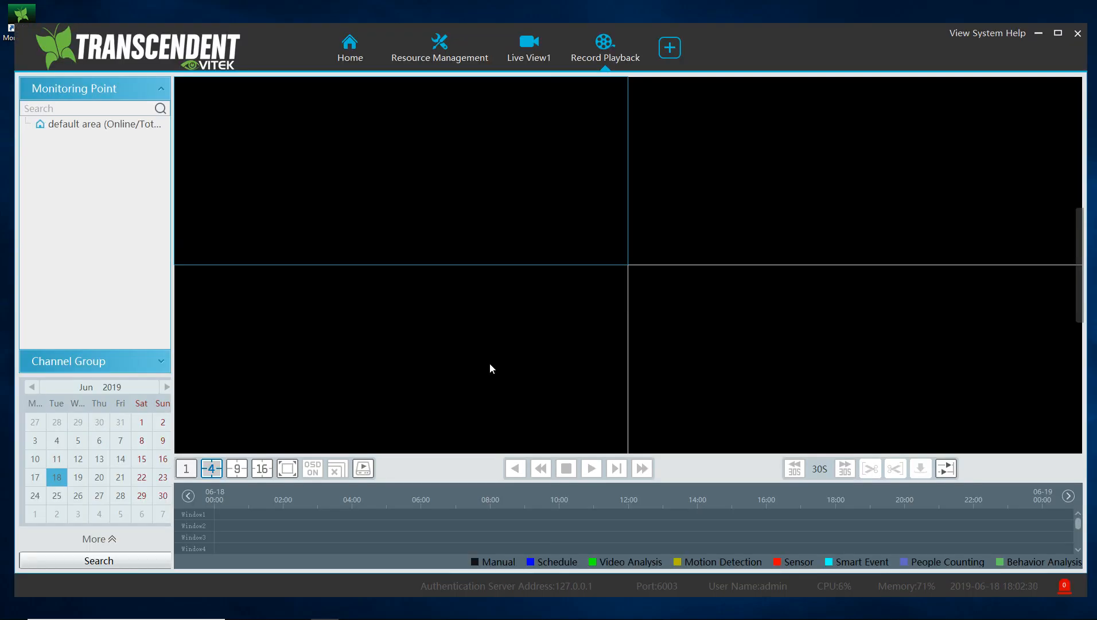
{"action": "mouse_move", "coordinate": [383, 91]}
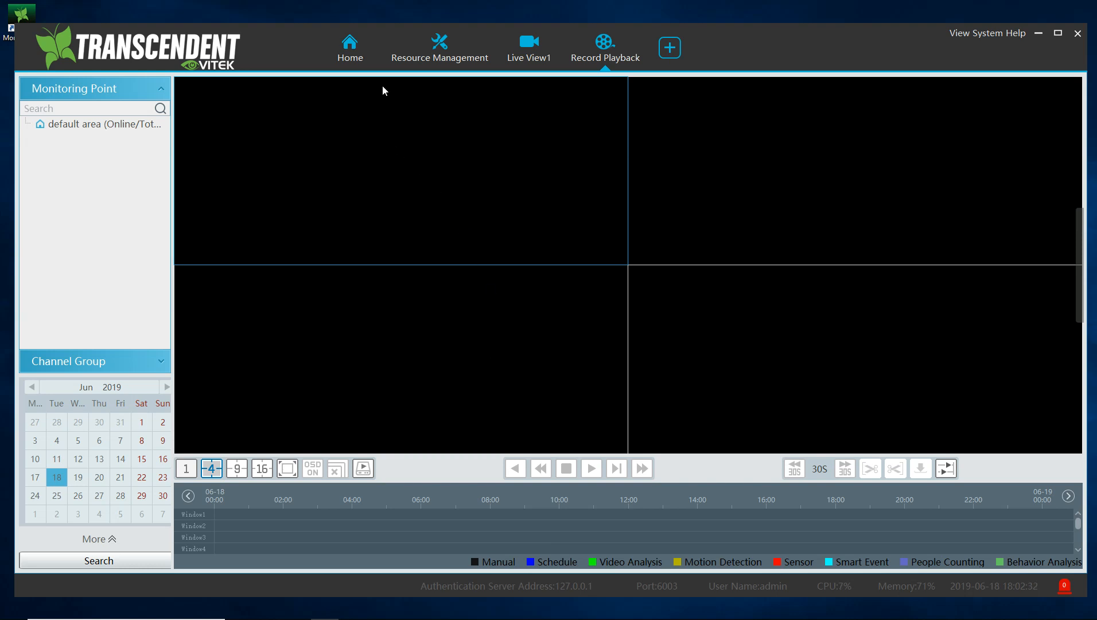
{"action": "mouse_move", "coordinate": [359, 78]}
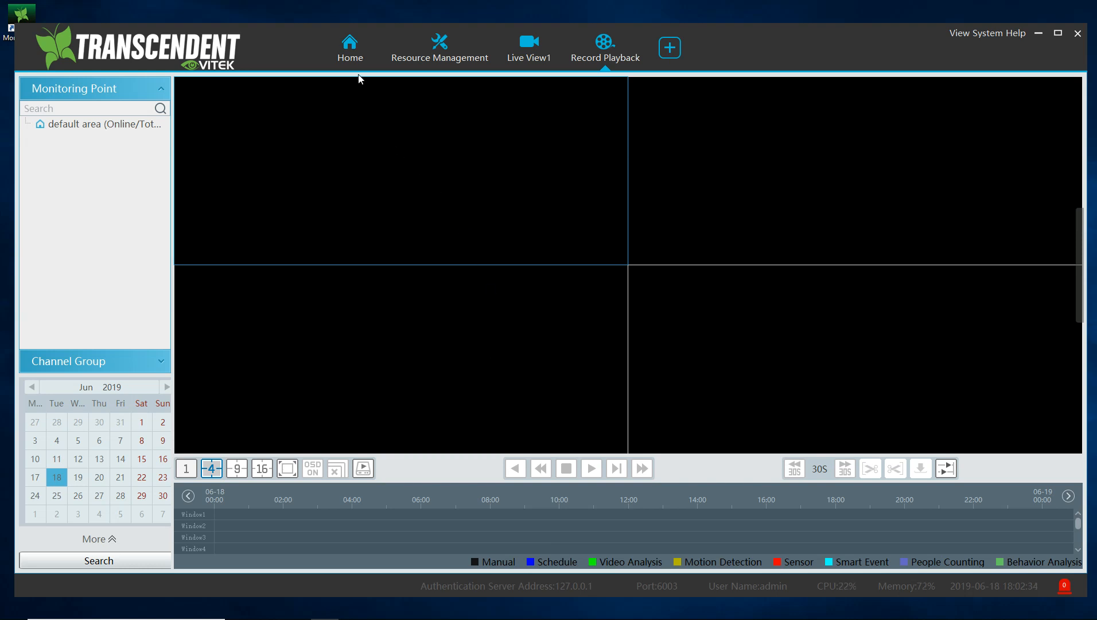
{"action": "left_click", "coordinate": [349, 49]}
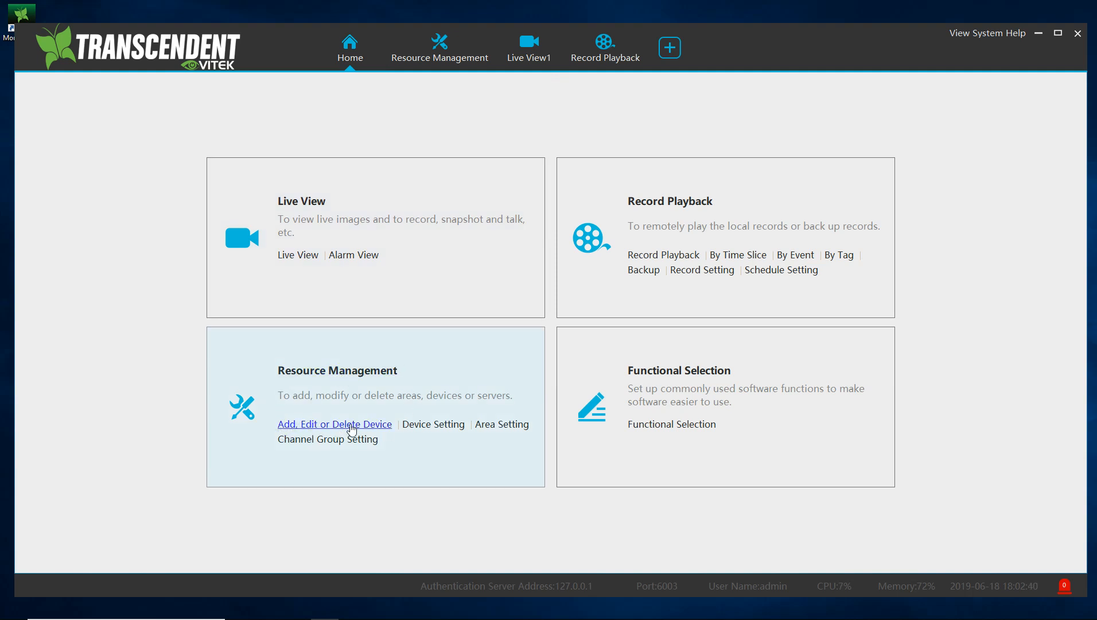
{"action": "left_click", "coordinate": [334, 424]}
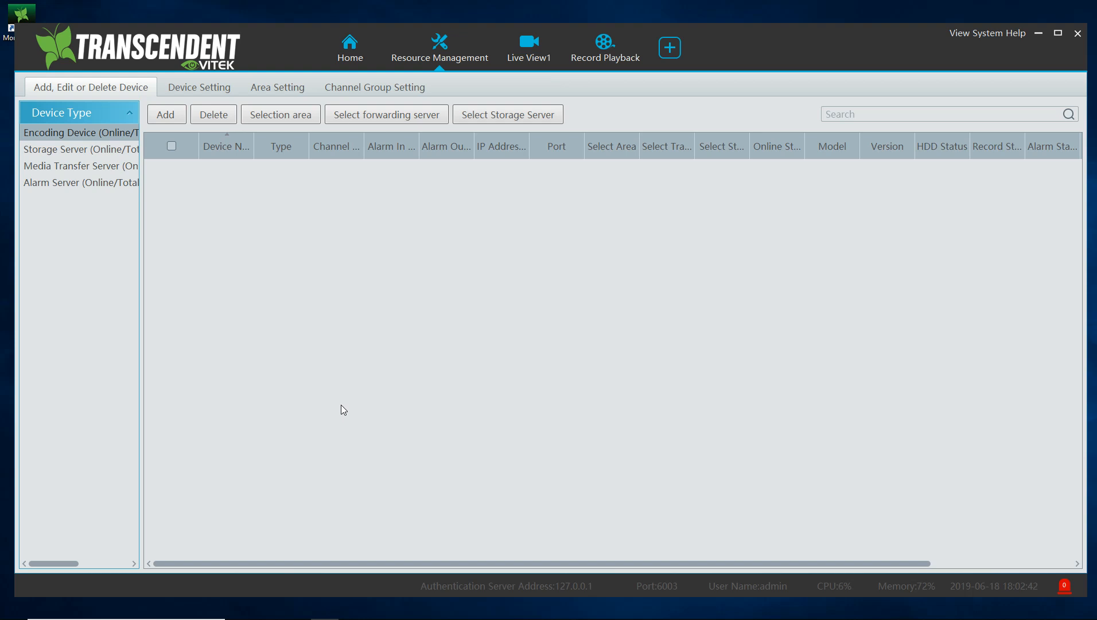
{"action": "left_click", "coordinate": [165, 114]}
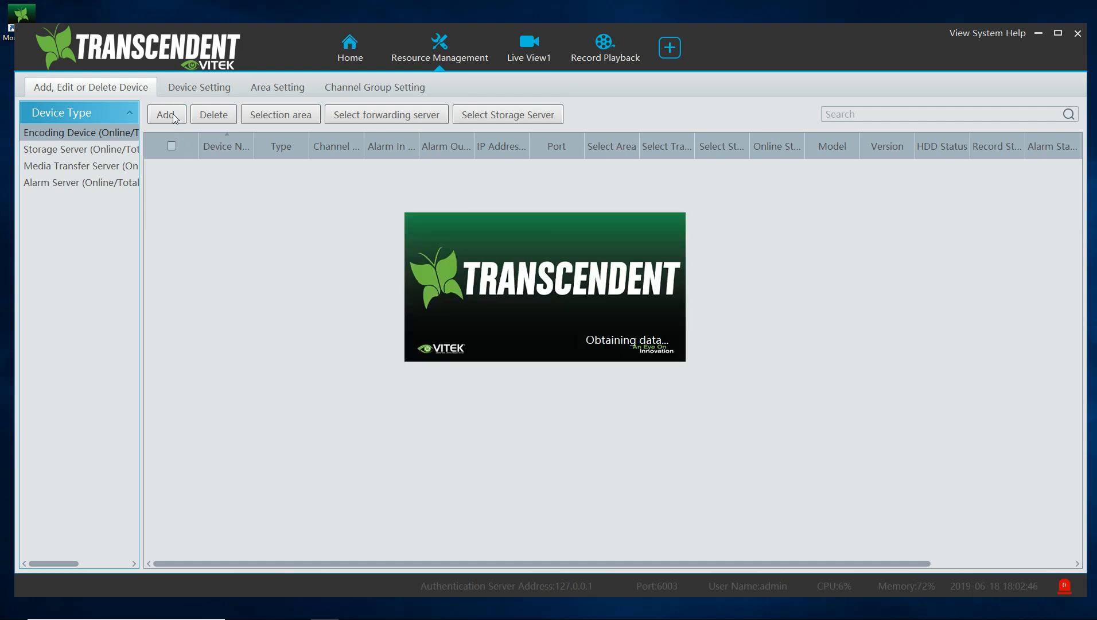
- In the Quickly Add list, tick the discovered recorder at 192.168.1.107
{"action": "left_click", "coordinate": [165, 114]}
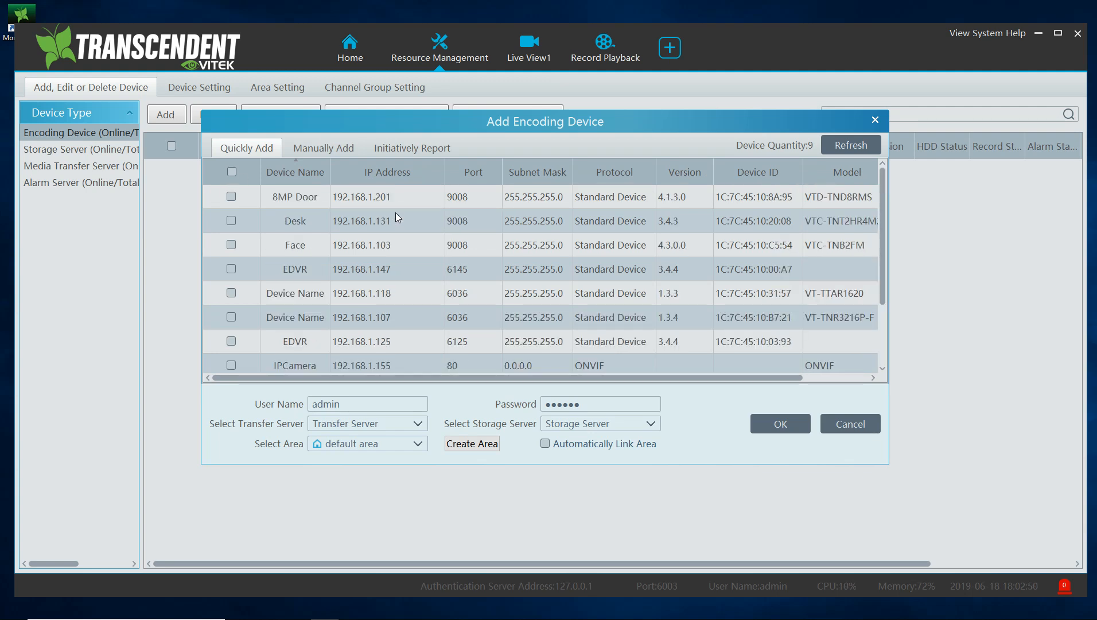
{"action": "mouse_move", "coordinate": [758, 327]}
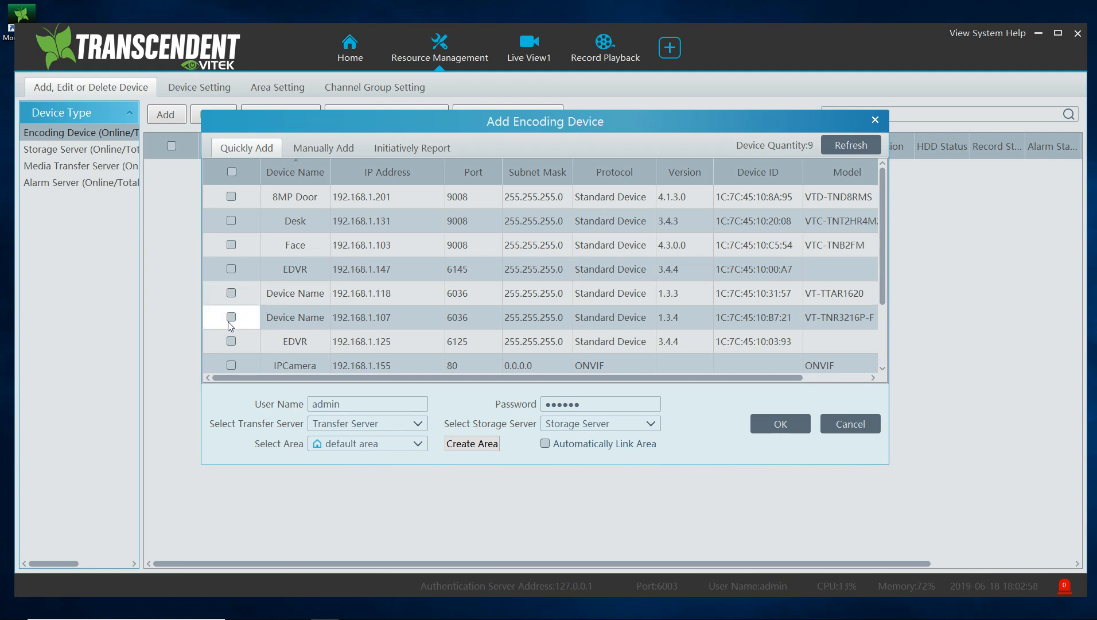
{"action": "left_click", "coordinate": [232, 317]}
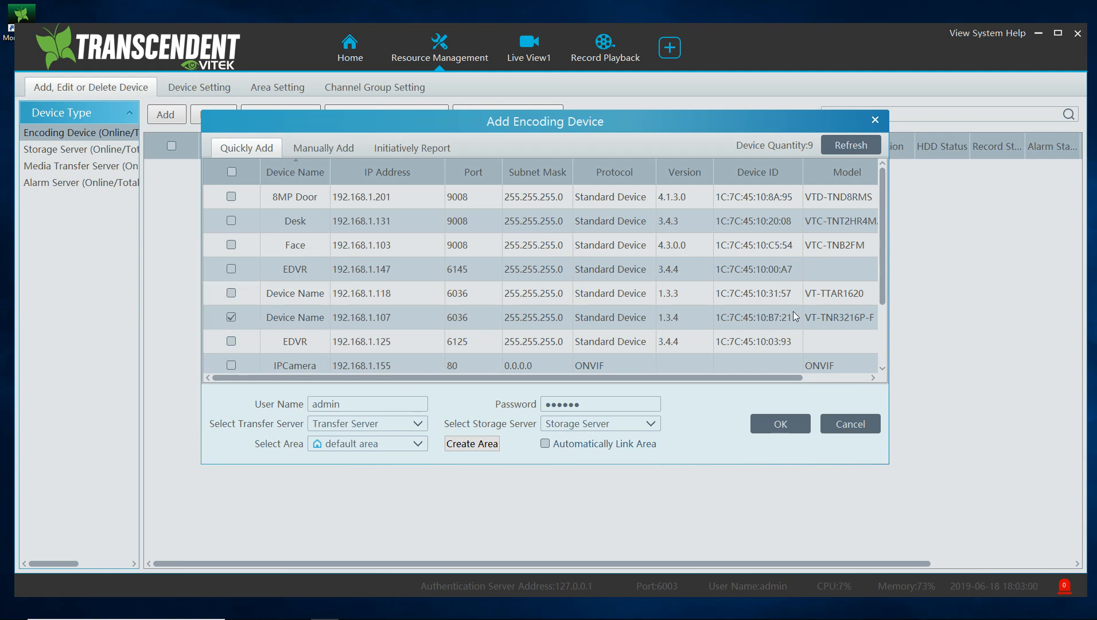
{"action": "mouse_move", "coordinate": [513, 400]}
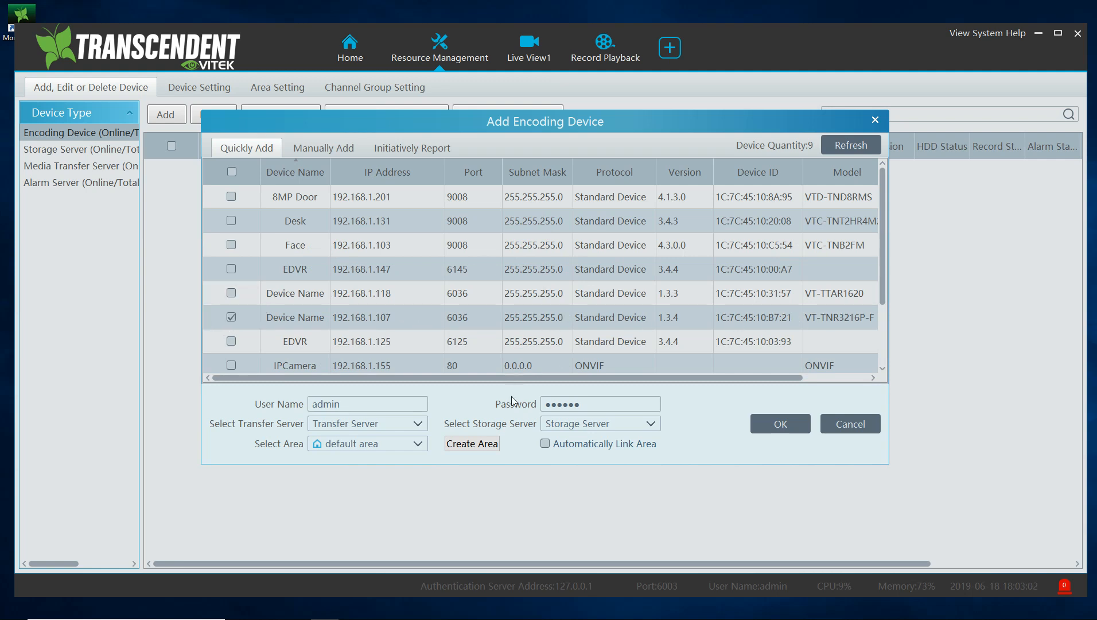
{"action": "mouse_move", "coordinate": [472, 443]}
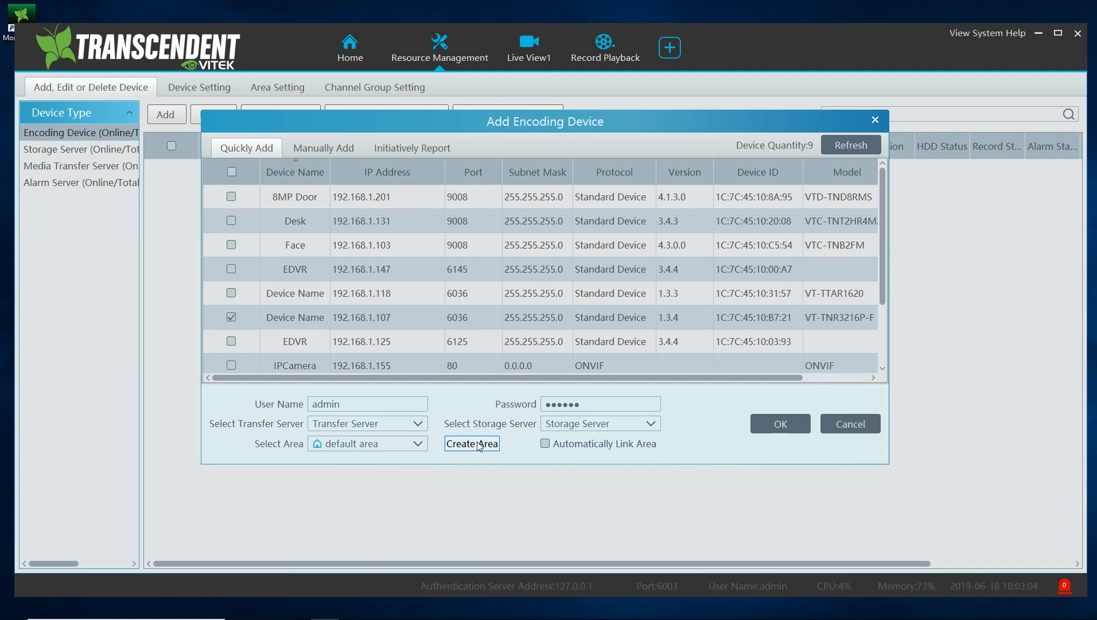
- Create an area named LOCAL NVR and assign the 192.168.1.107 recorder to it
{"action": "left_click", "coordinate": [472, 443]}
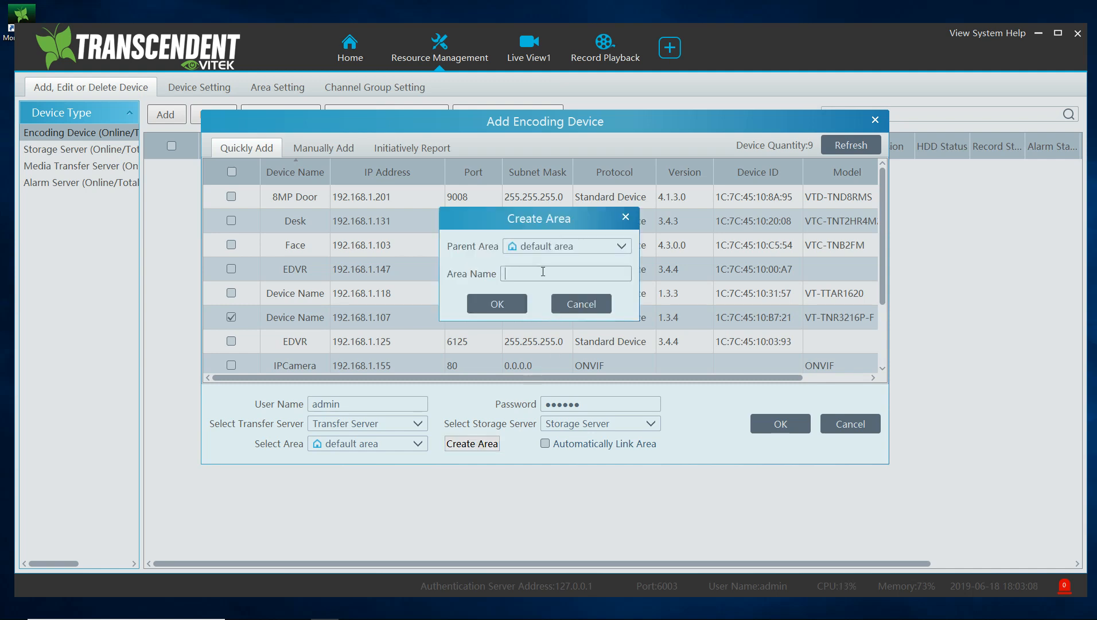
{"action": "type", "text": "LOCAL"}
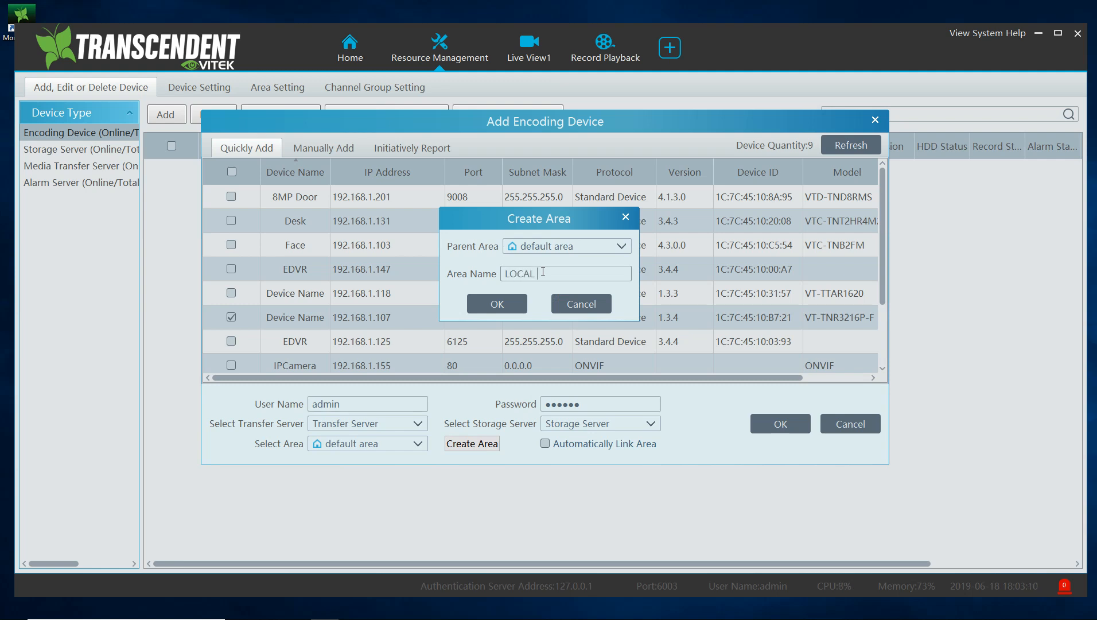
{"action": "type", "text": "NVR"}
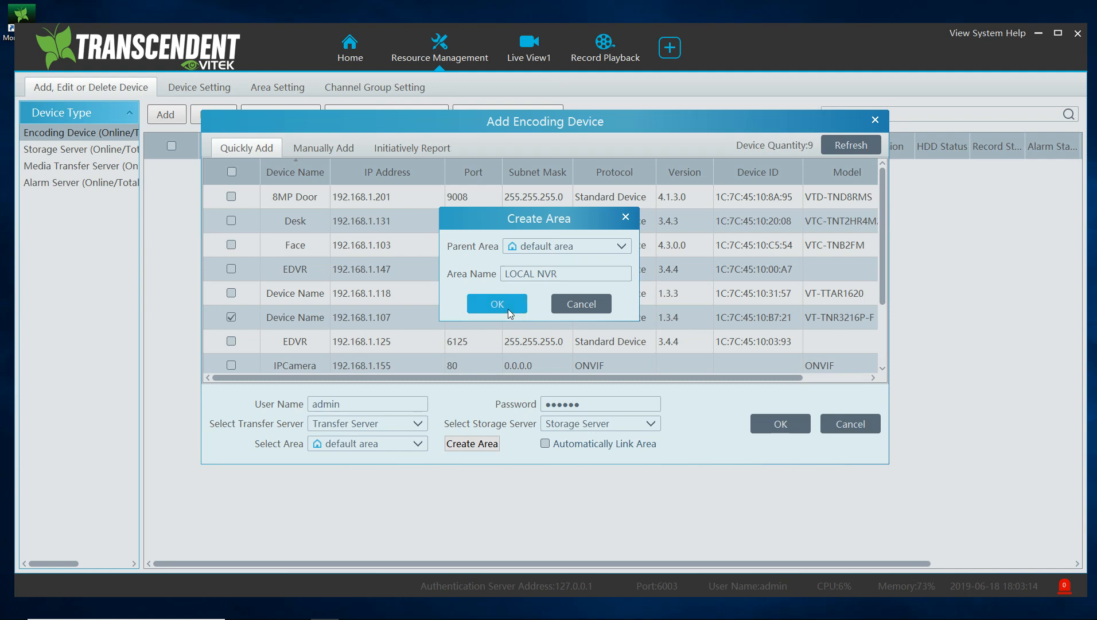
{"action": "left_click", "coordinate": [496, 304]}
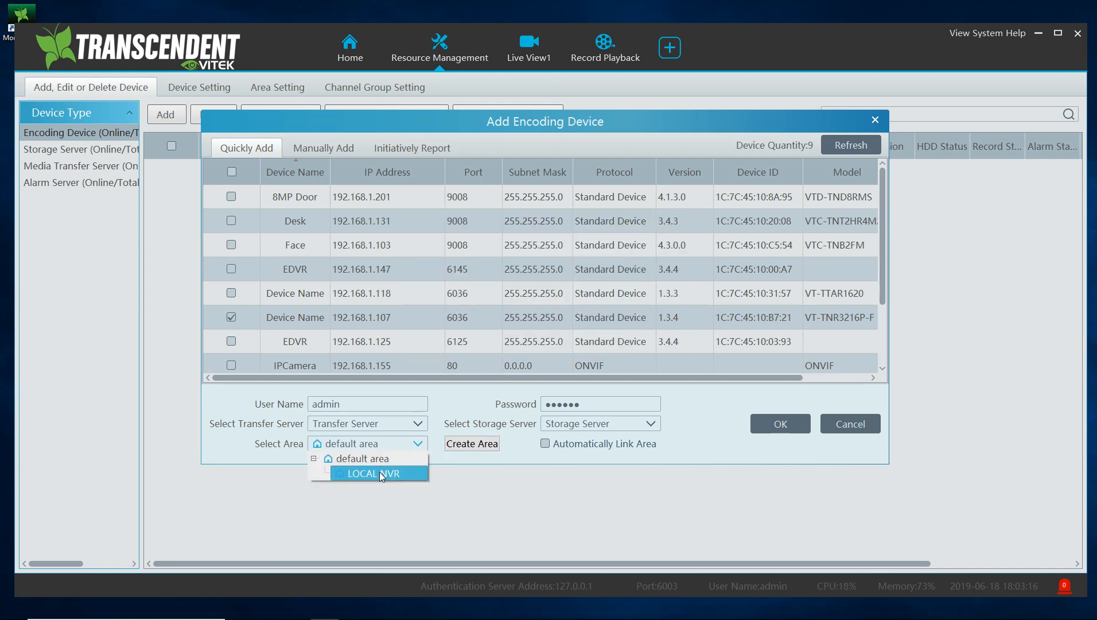
{"action": "left_click", "coordinate": [377, 474]}
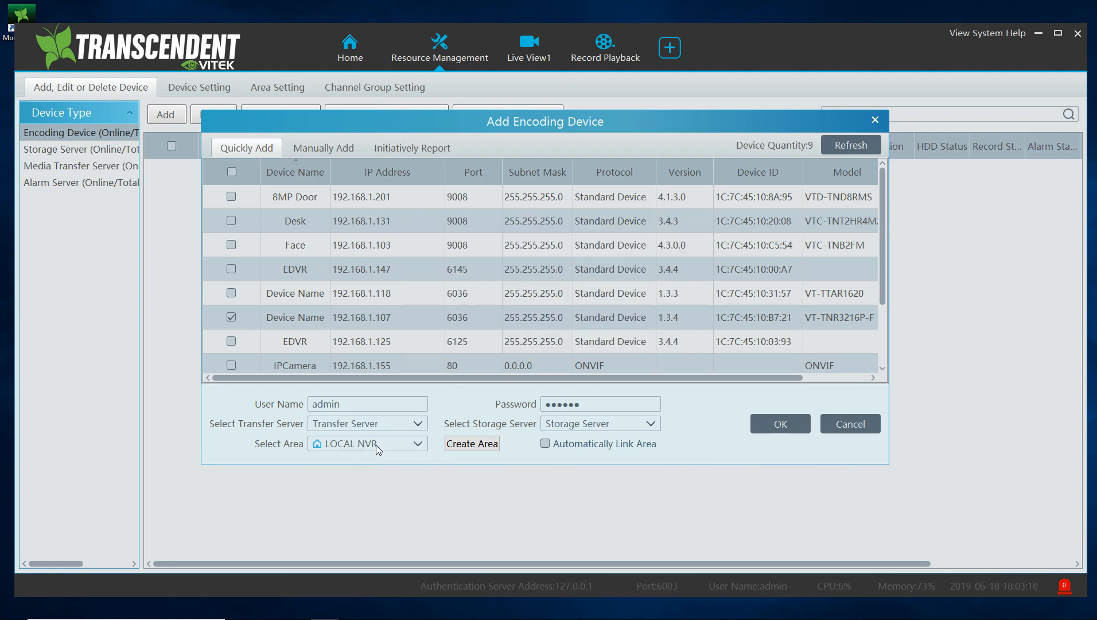
{"action": "mouse_move", "coordinate": [780, 423]}
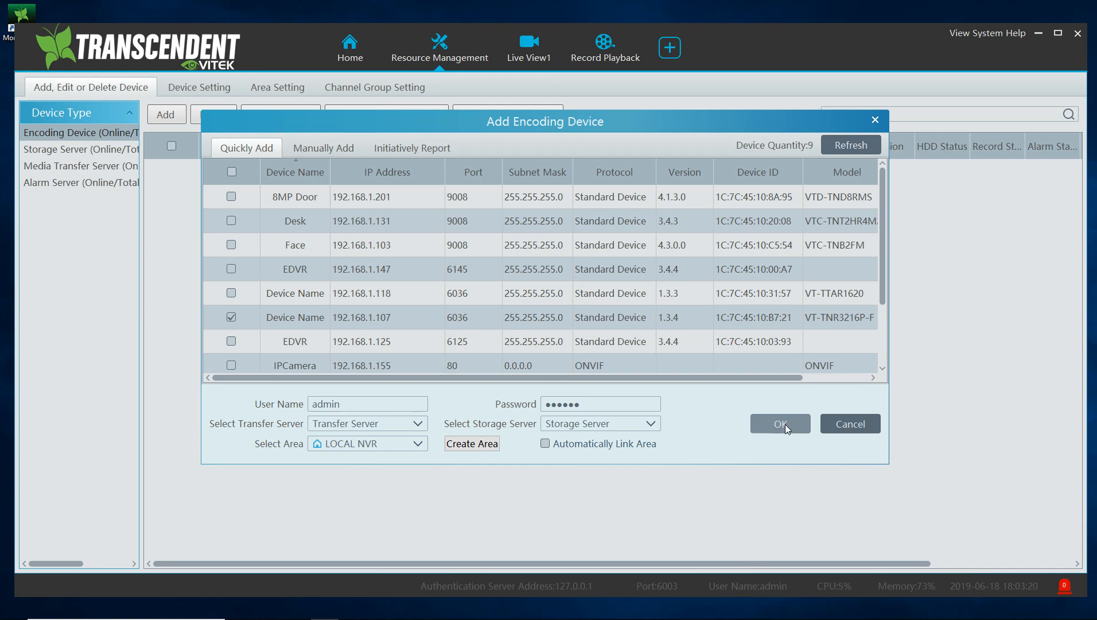
- Confirm adding the 192.168.1.107 recorder to the encoding device list
{"action": "left_click", "coordinate": [779, 423]}
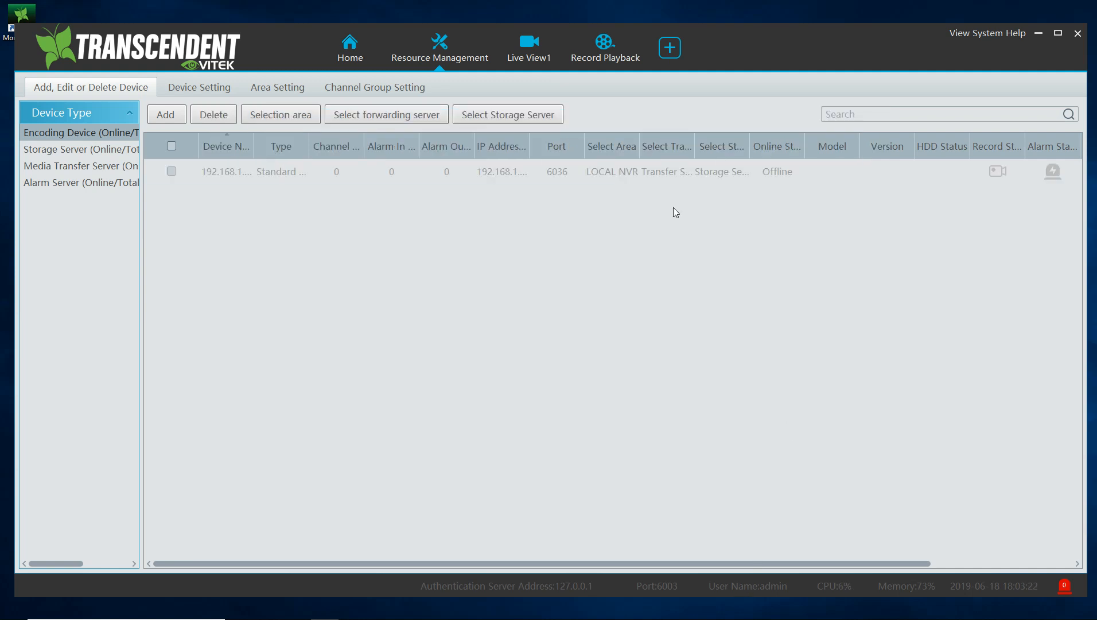
{"action": "mouse_move", "coordinate": [812, 202]}
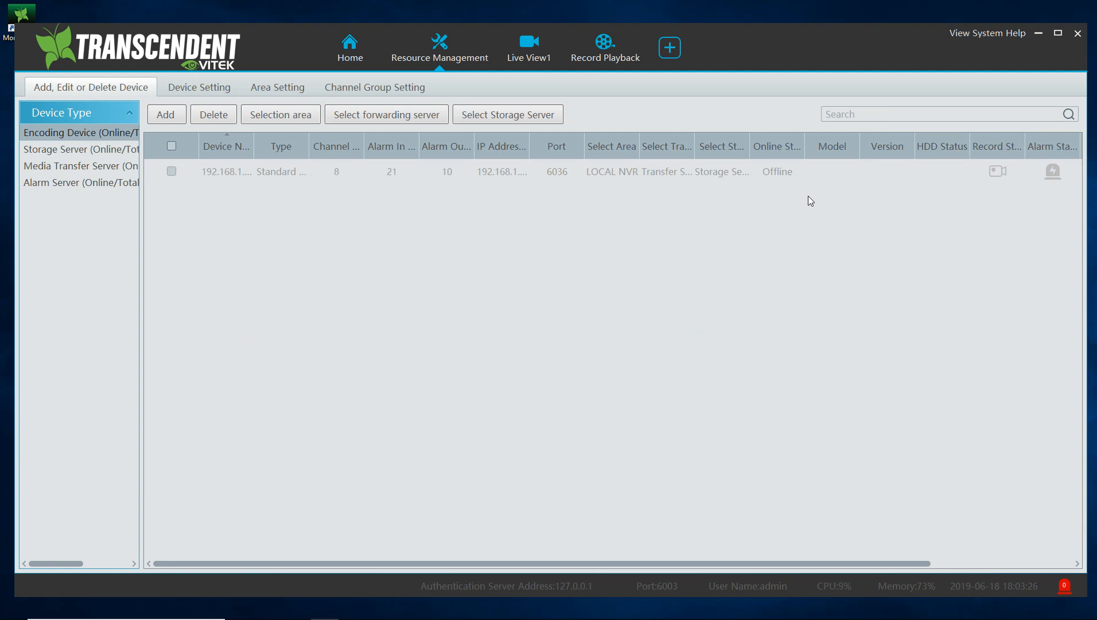
{"action": "mouse_move", "coordinate": [574, 271]}
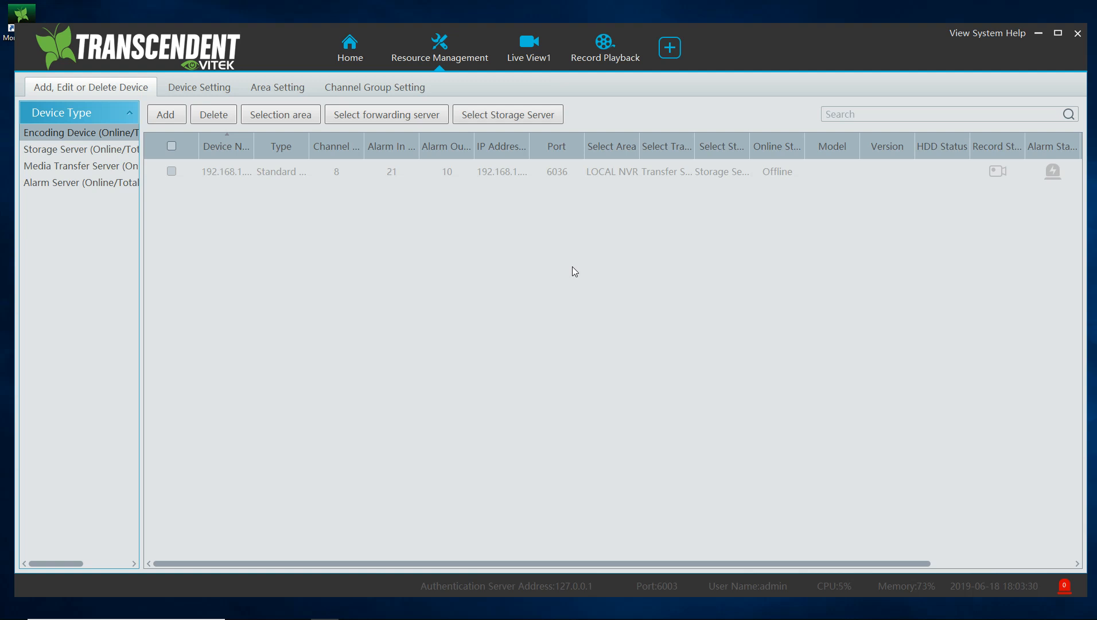
{"action": "mouse_move", "coordinate": [720, 231]}
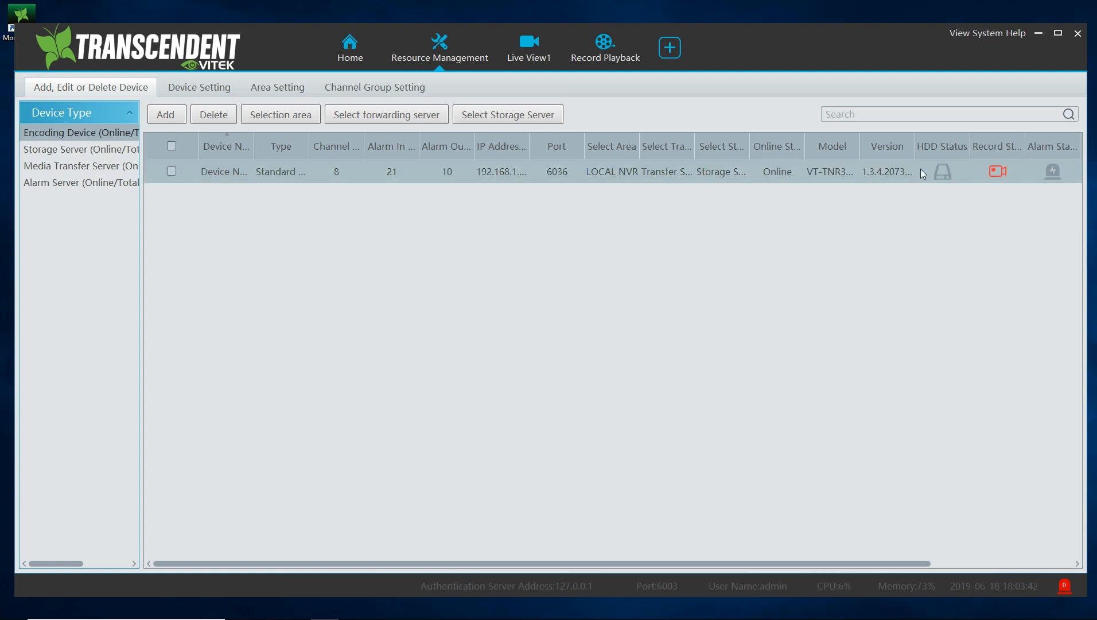
{"action": "mouse_move", "coordinate": [847, 165]}
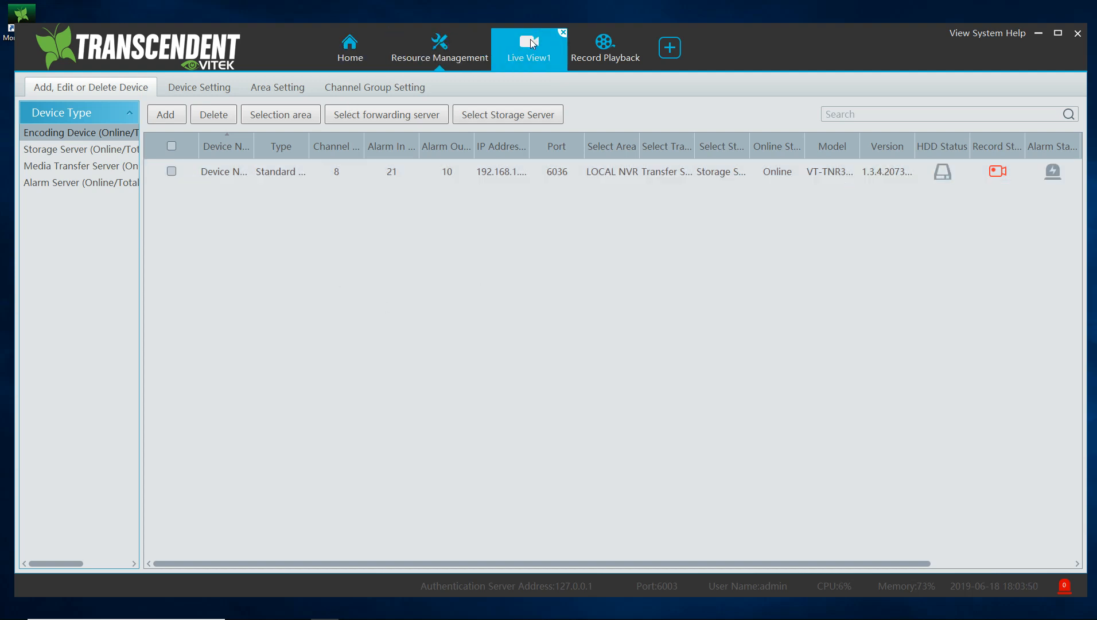
- In live view, use a 16-window grid and drag LOCAL NVR in to stream its cameras
{"action": "left_click", "coordinate": [529, 47]}
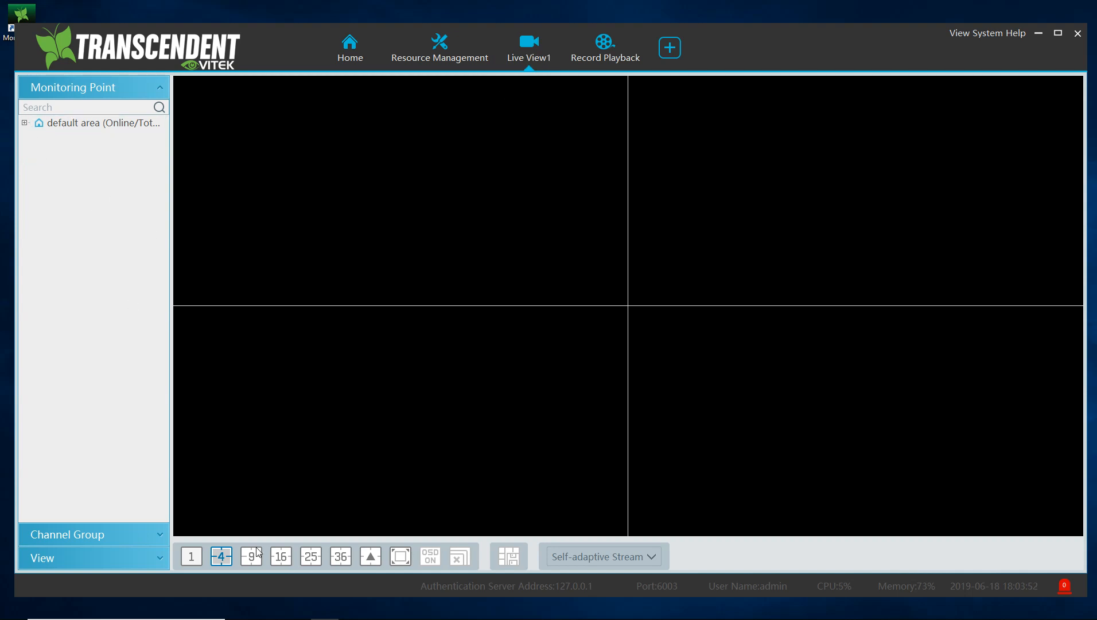
{"action": "left_click", "coordinate": [280, 557]}
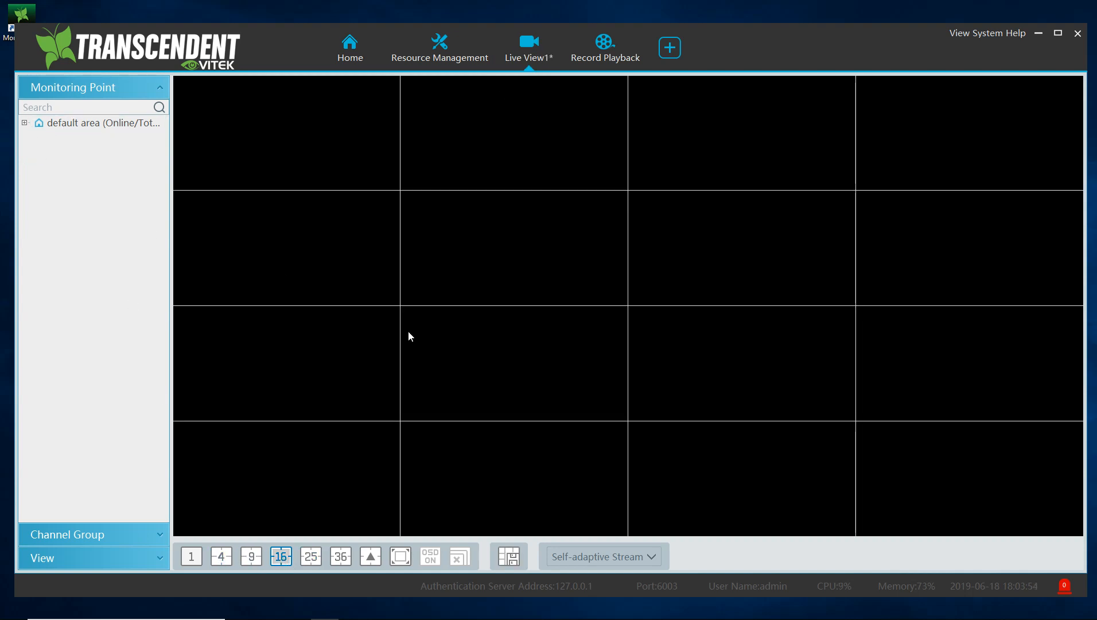
{"action": "left_click", "coordinate": [23, 122]}
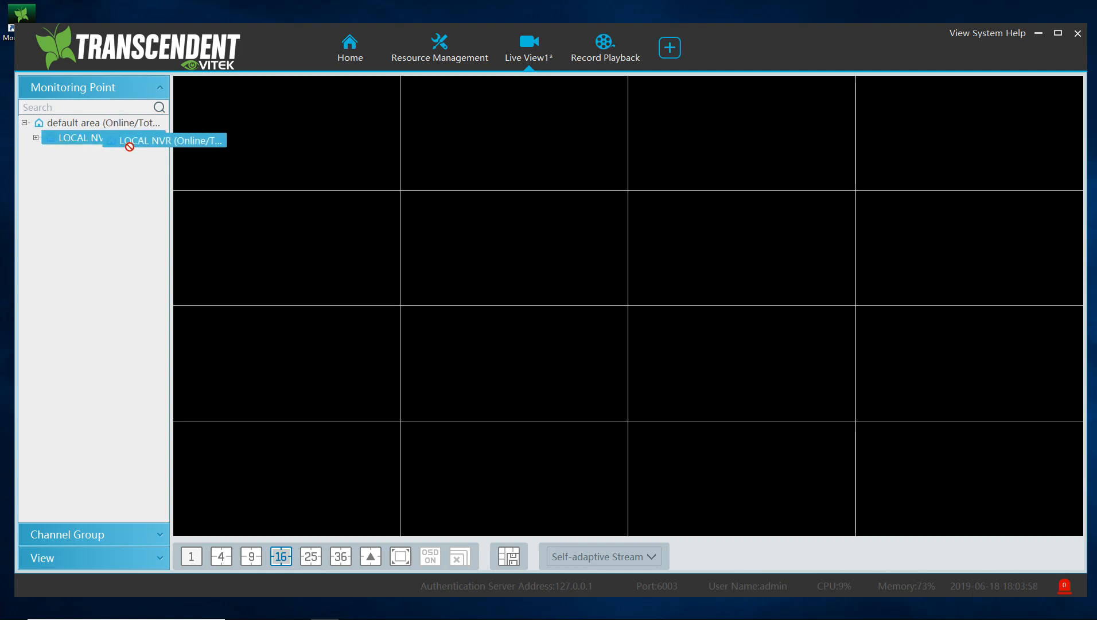
{"action": "left_click", "coordinate": [36, 136]}
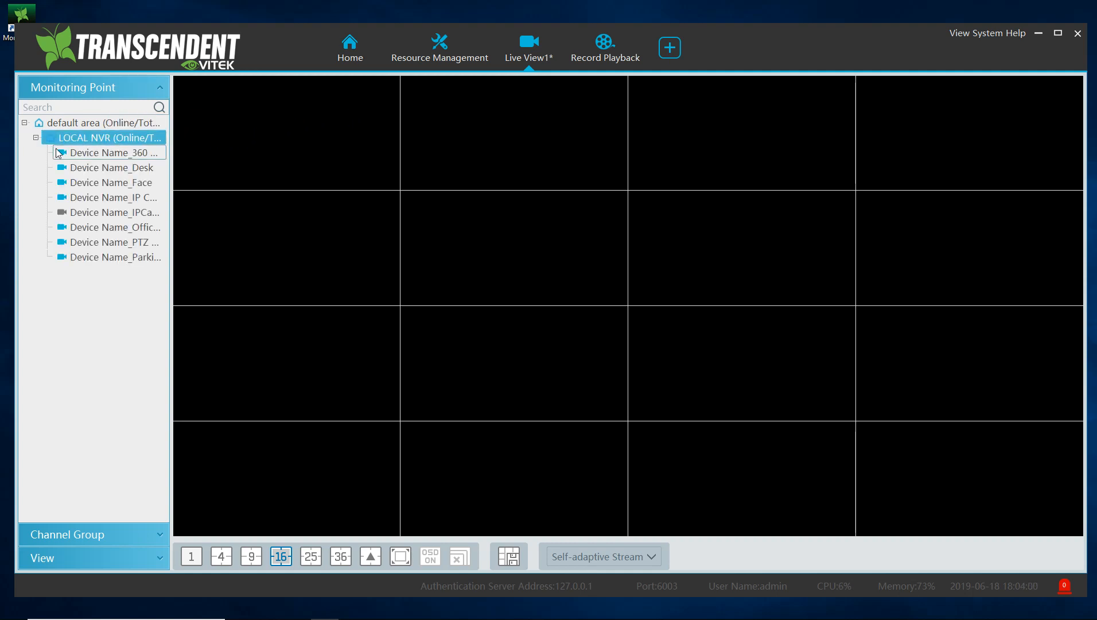
{"action": "left_click_drag", "start_coordinate": [112, 153], "coordinate": [254, 119]}
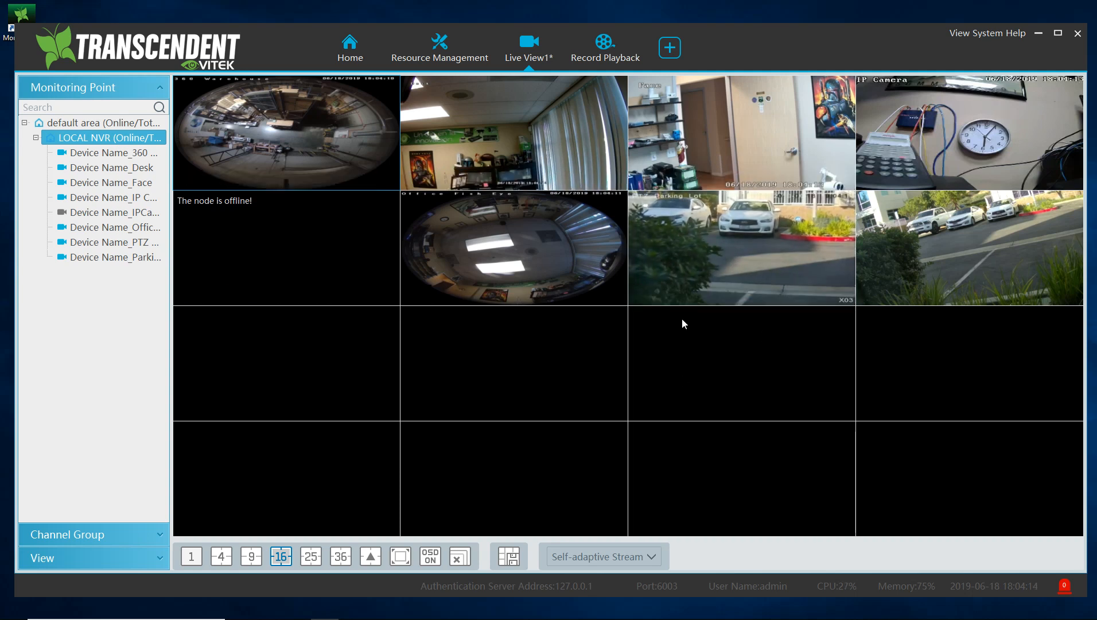
{"action": "mouse_move", "coordinate": [554, 83]}
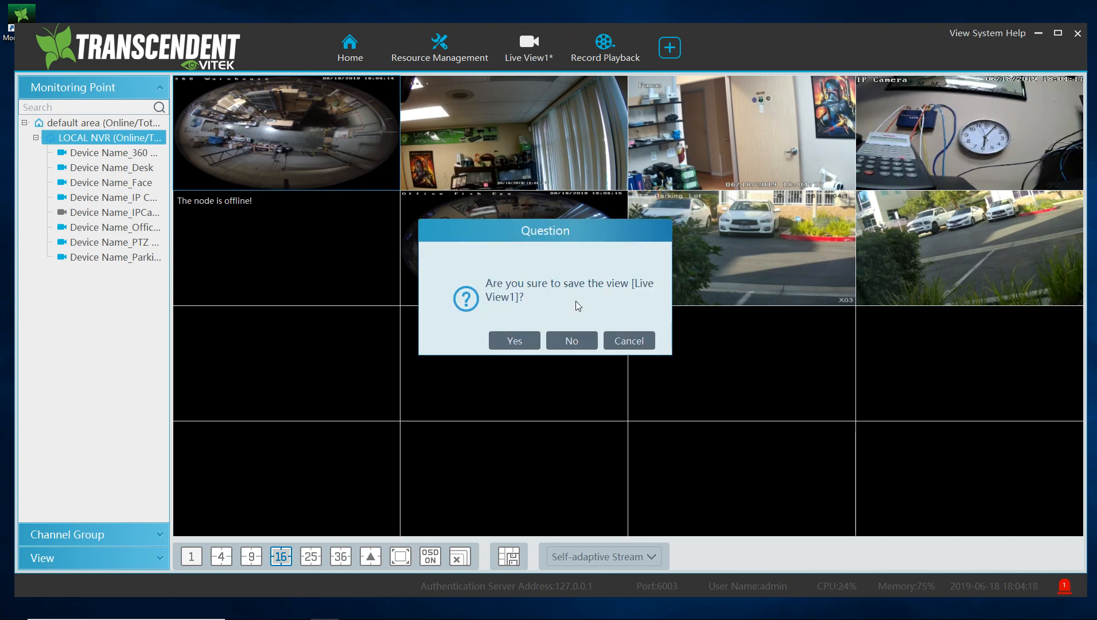
- Dismiss the save-view prompt, leave live view and return to the home overview
{"action": "left_click", "coordinate": [570, 341]}
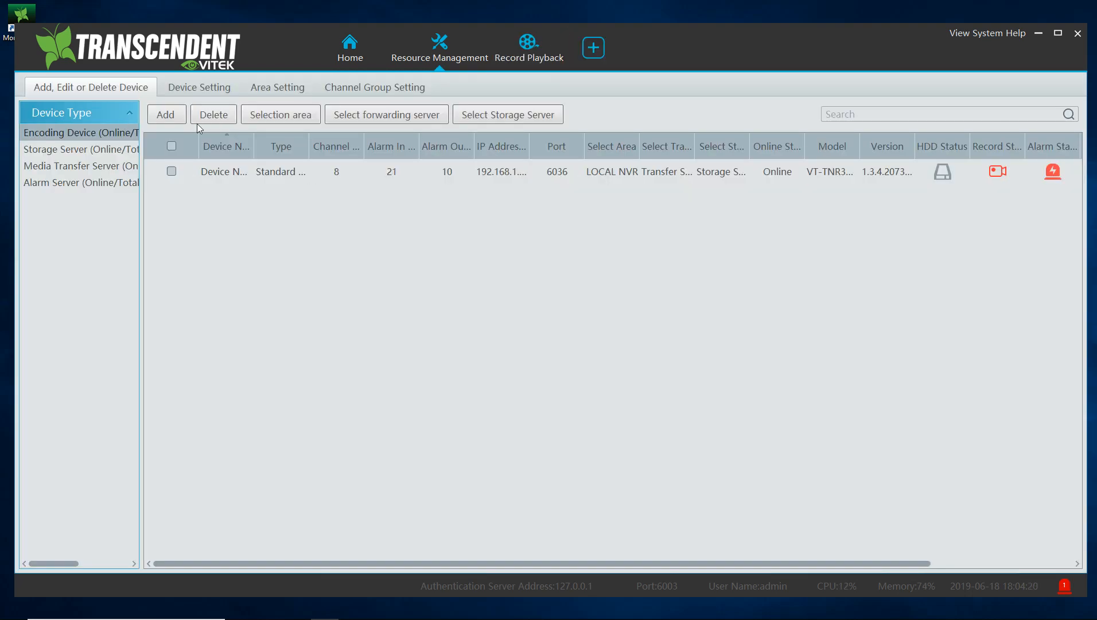
{"action": "left_click", "coordinate": [166, 113]}
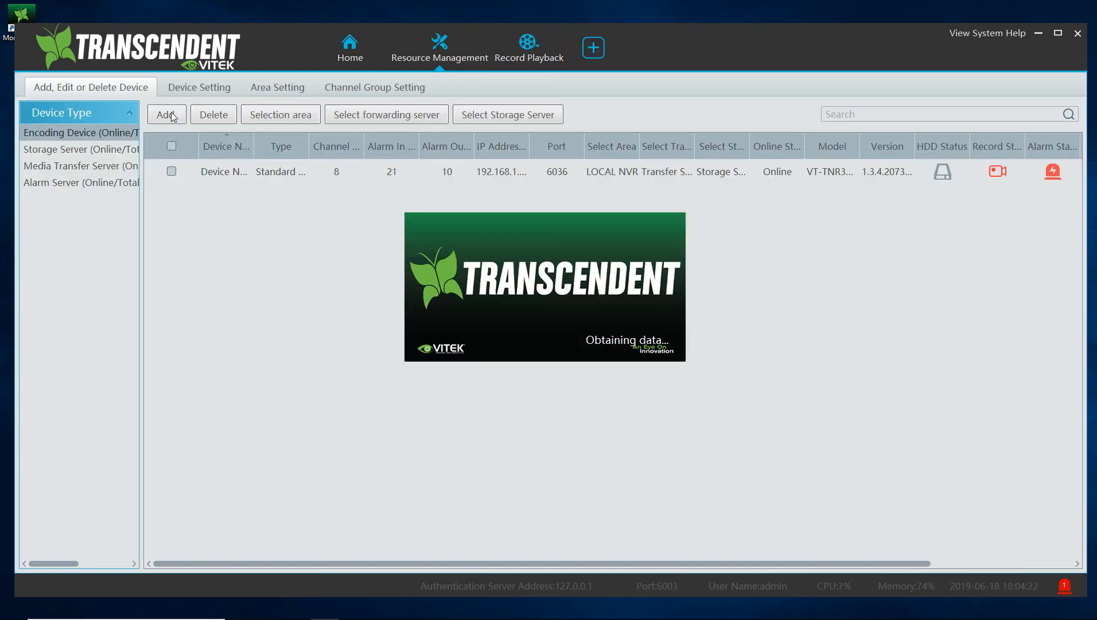
{"action": "left_click", "coordinate": [166, 114]}
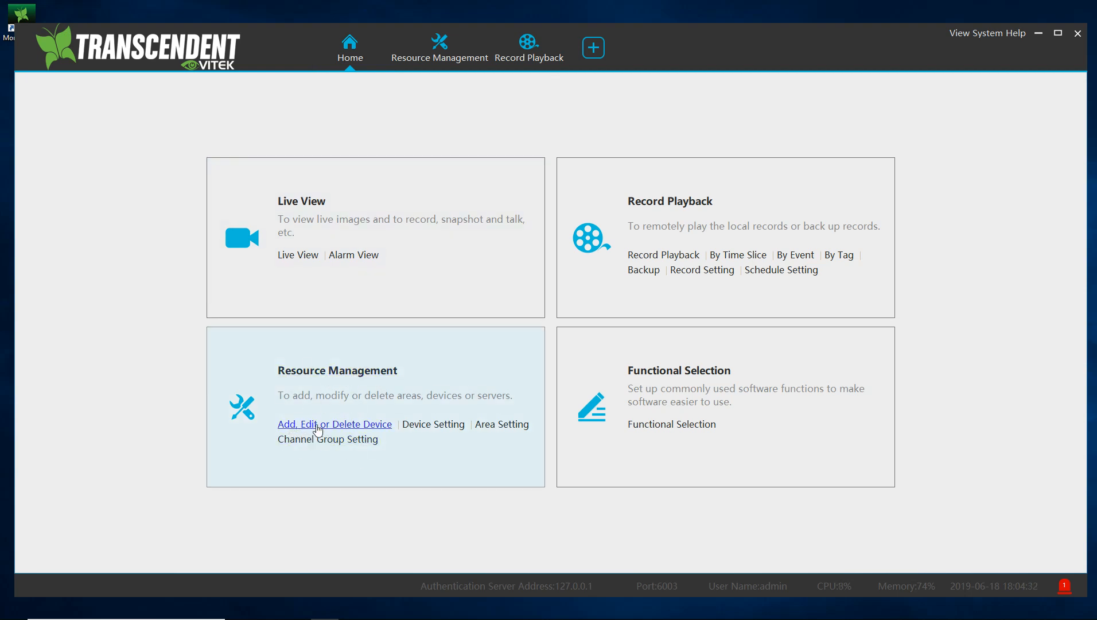
- From Add, Edit or Delete Device, start a manual device entry
{"action": "left_click", "coordinate": [334, 423]}
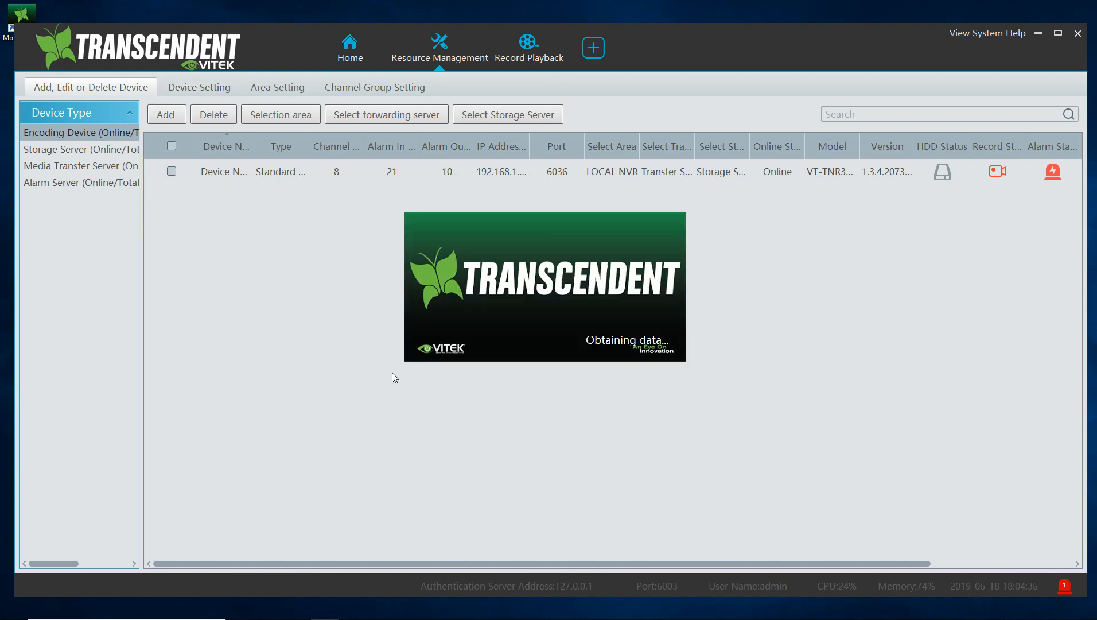
{"action": "left_click", "coordinate": [166, 114]}
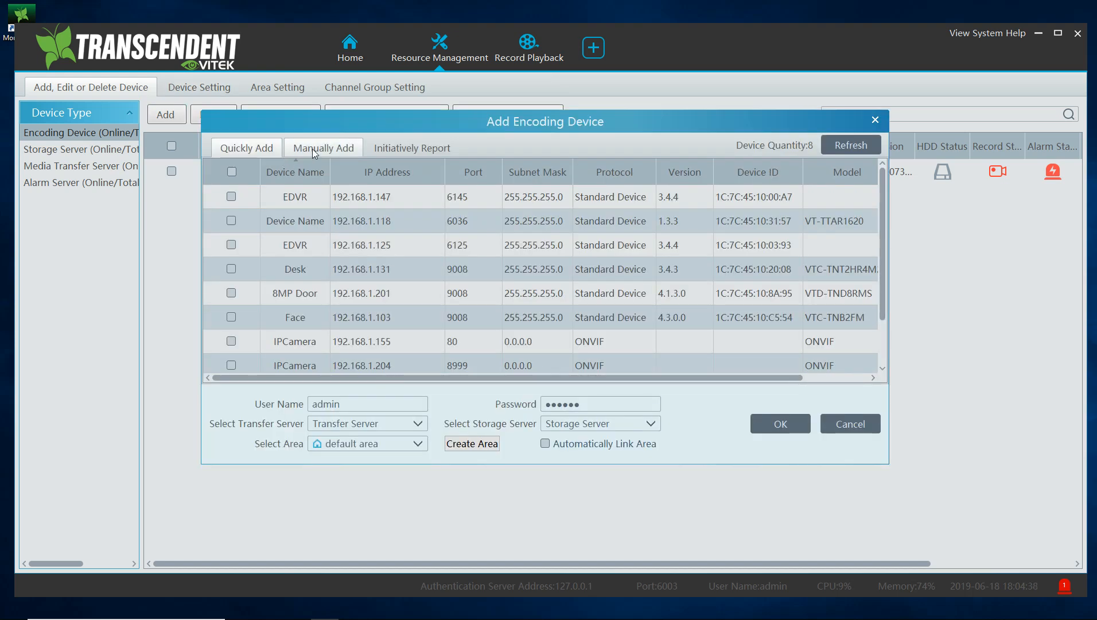
{"action": "left_click", "coordinate": [322, 148]}
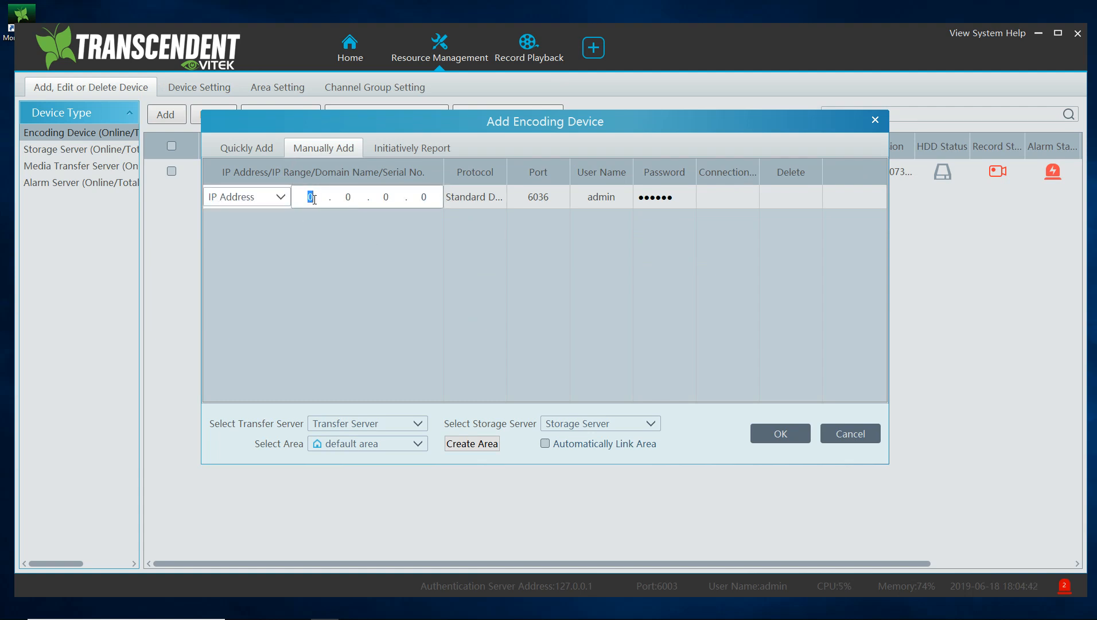
{"action": "type", "text": "7"}
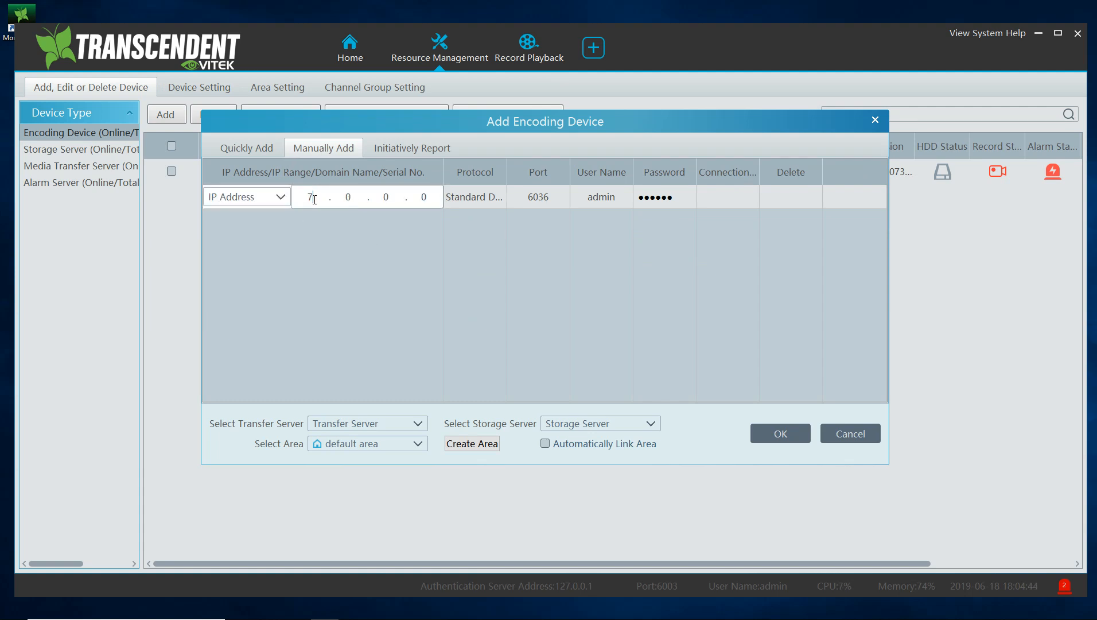
{"action": "type", "text": "6"}
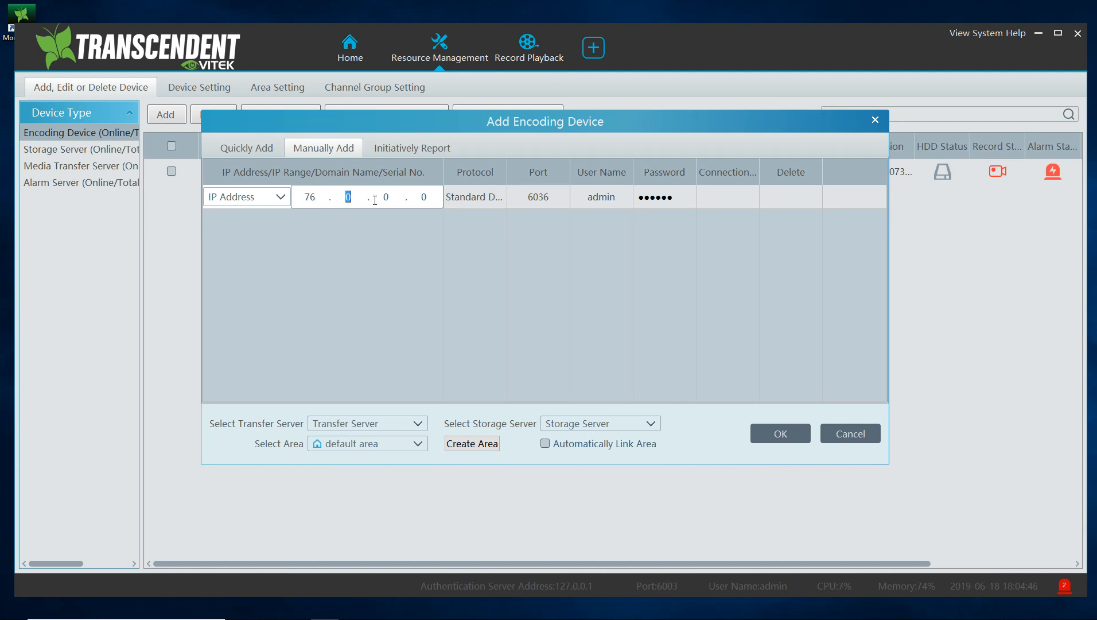
{"action": "type", "text": "81"}
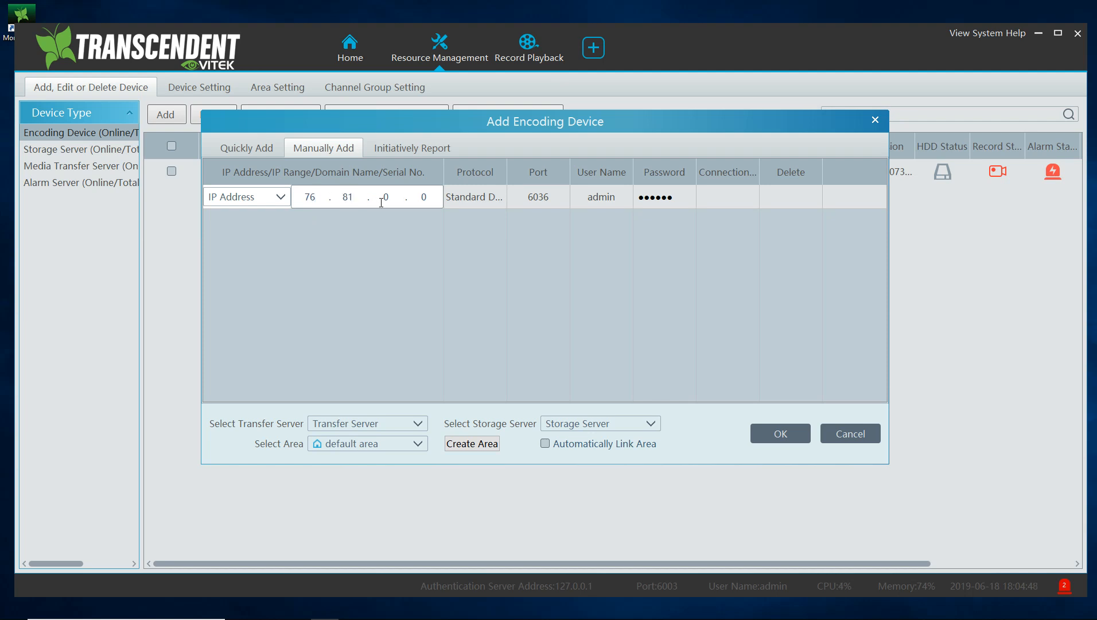
{"action": "type", "text": "140"}
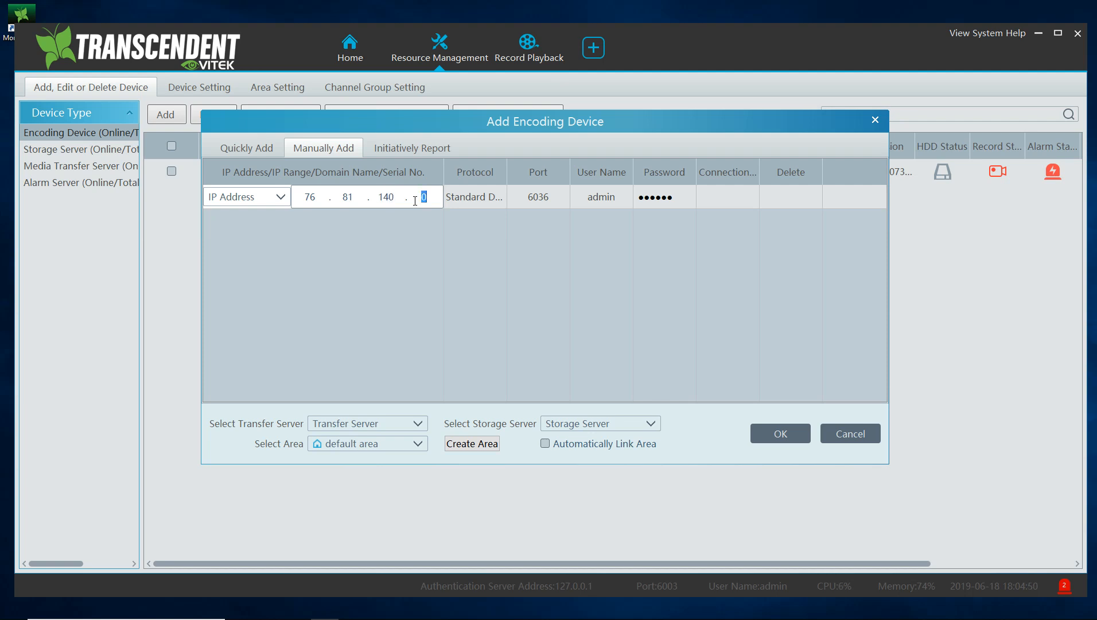
{"action": "type", "text": "235"}
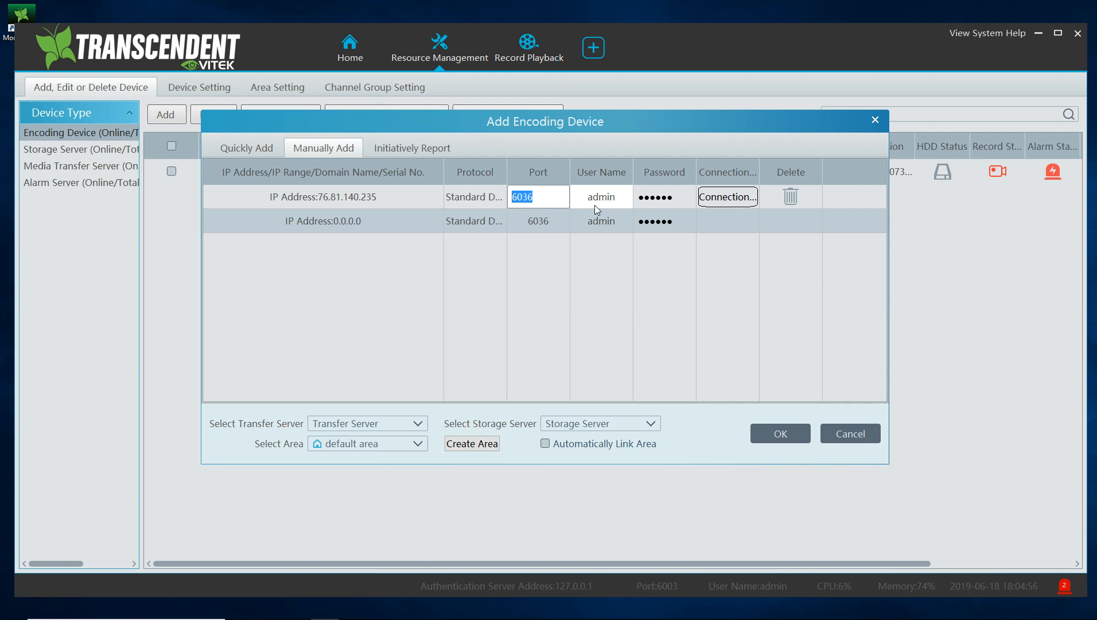
{"action": "type", "text": "8029"}
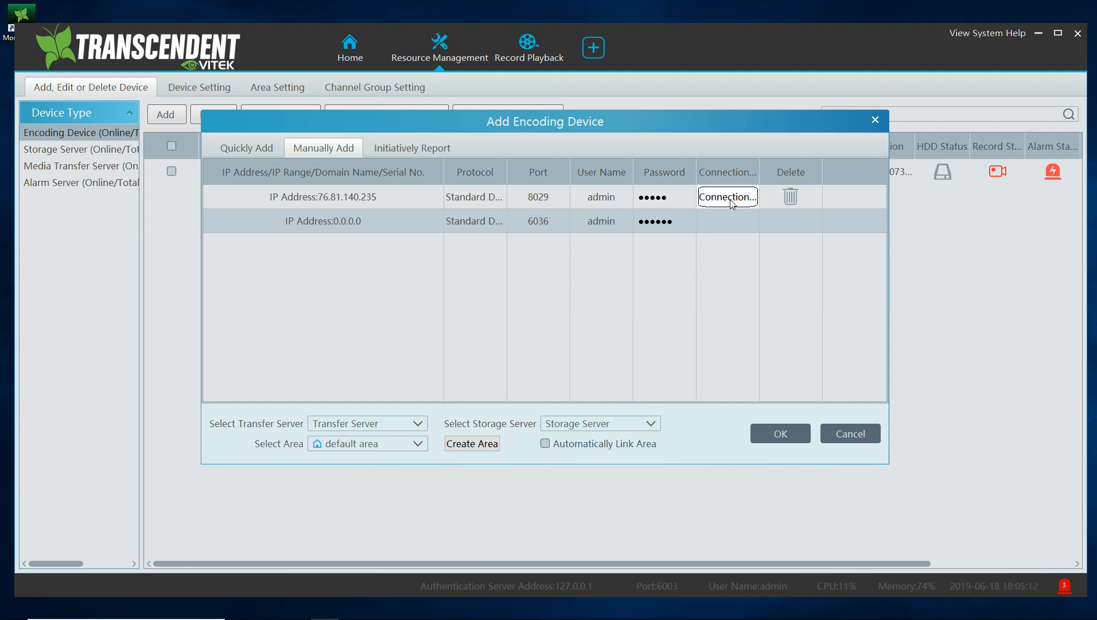
{"action": "left_click", "coordinate": [726, 197]}
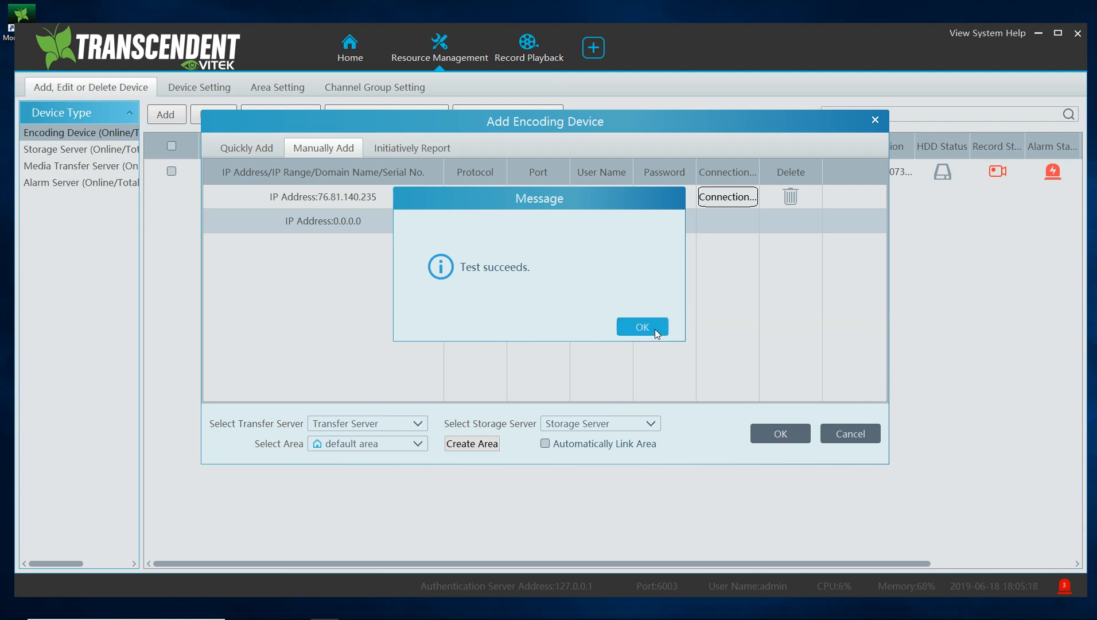
{"action": "left_click", "coordinate": [640, 327]}
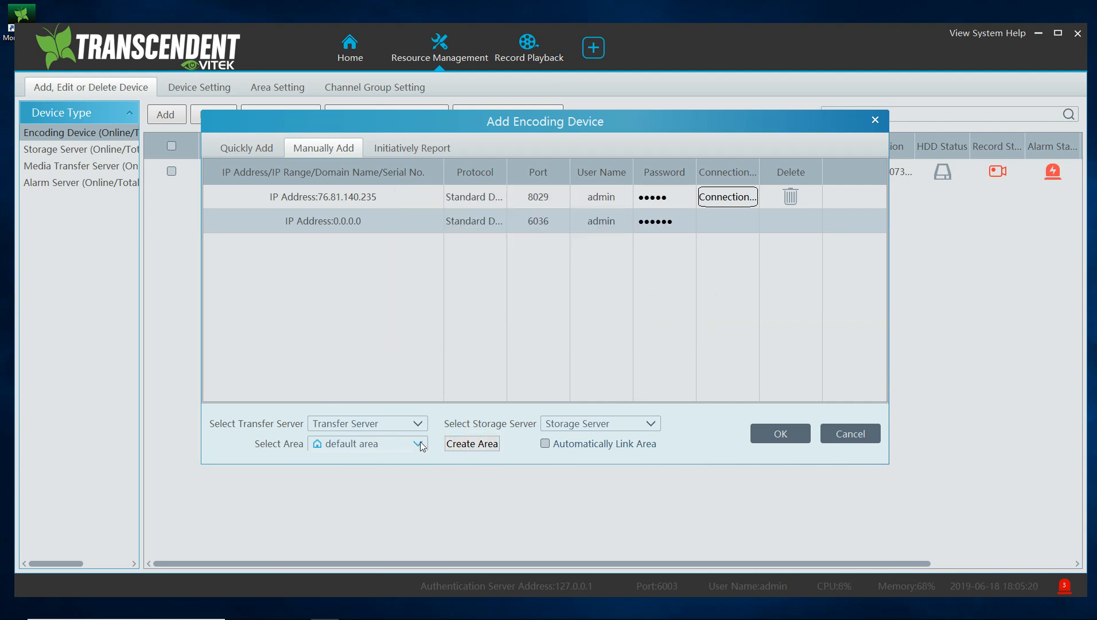
{"action": "left_click", "coordinate": [419, 443]}
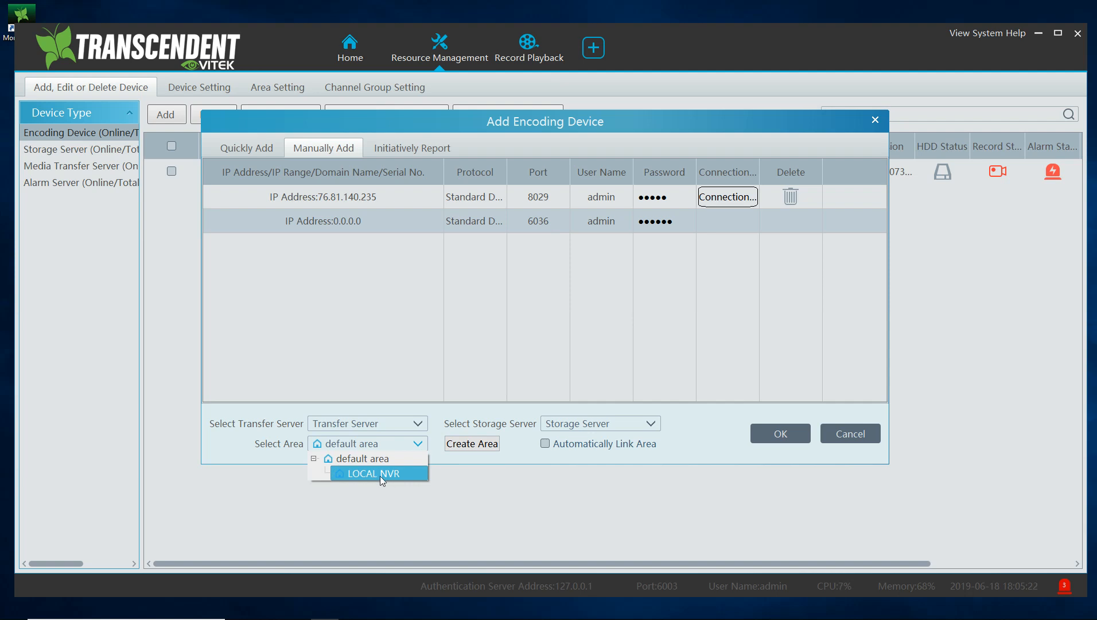
{"action": "mouse_move", "coordinate": [360, 458]}
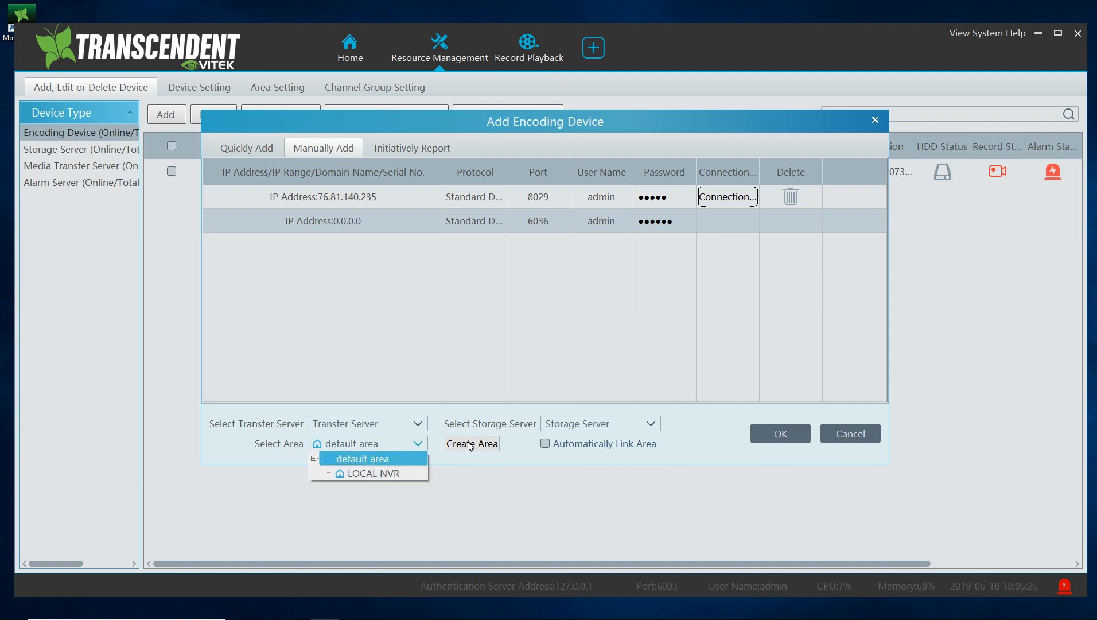
{"action": "left_click", "coordinate": [472, 443]}
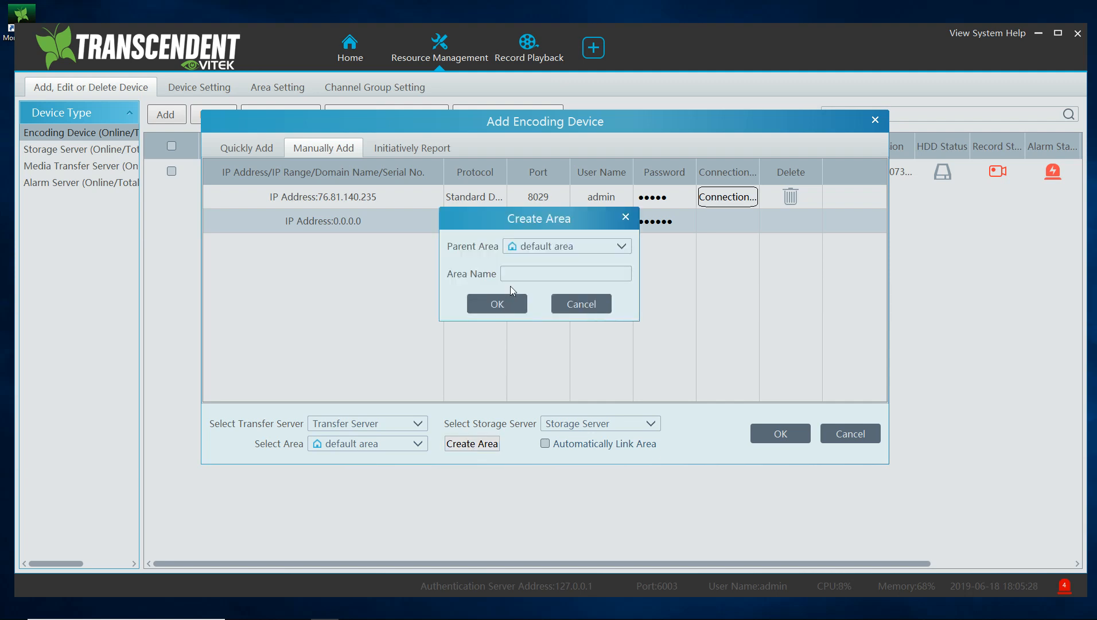
{"action": "left_click", "coordinate": [566, 273]}
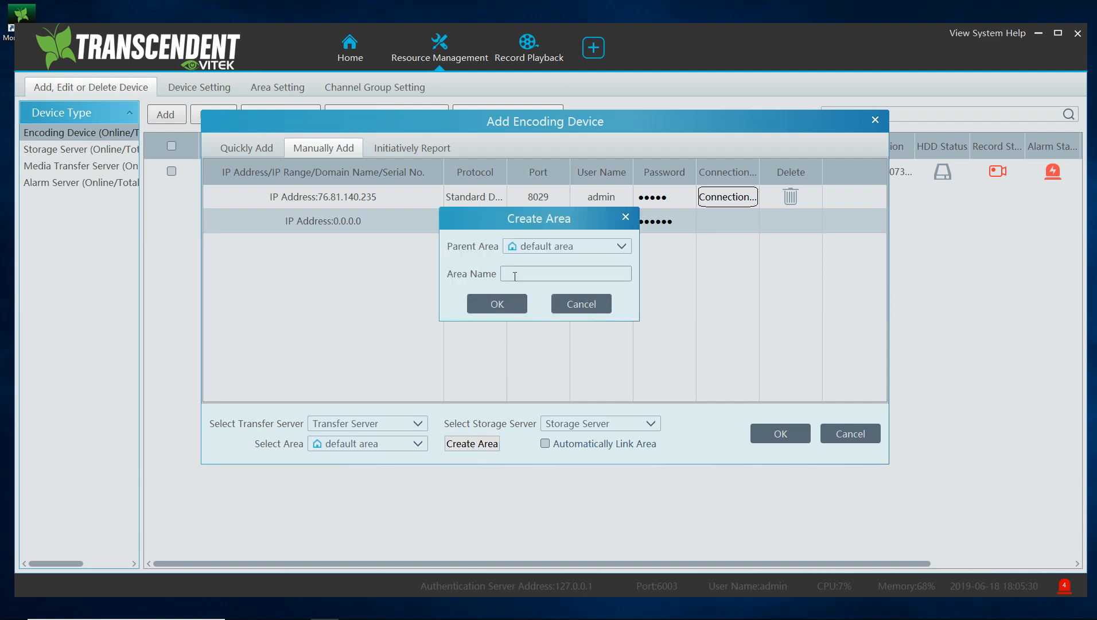
{"action": "type", "text": "V"}
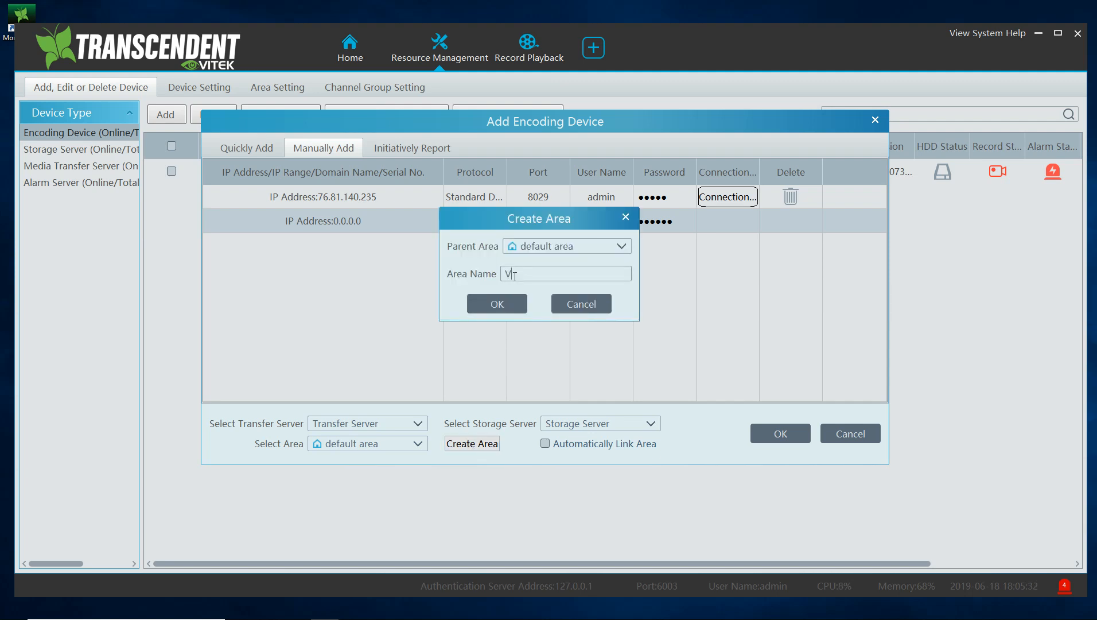
{"action": "type", "text": "itek"}
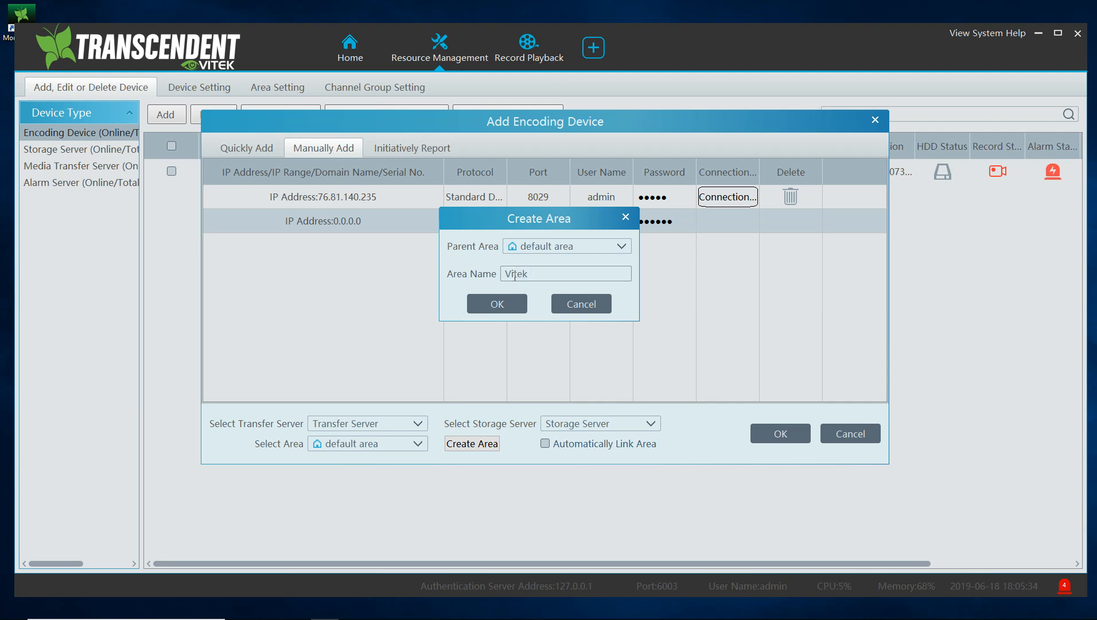
{"action": "type", "text": "NVR"}
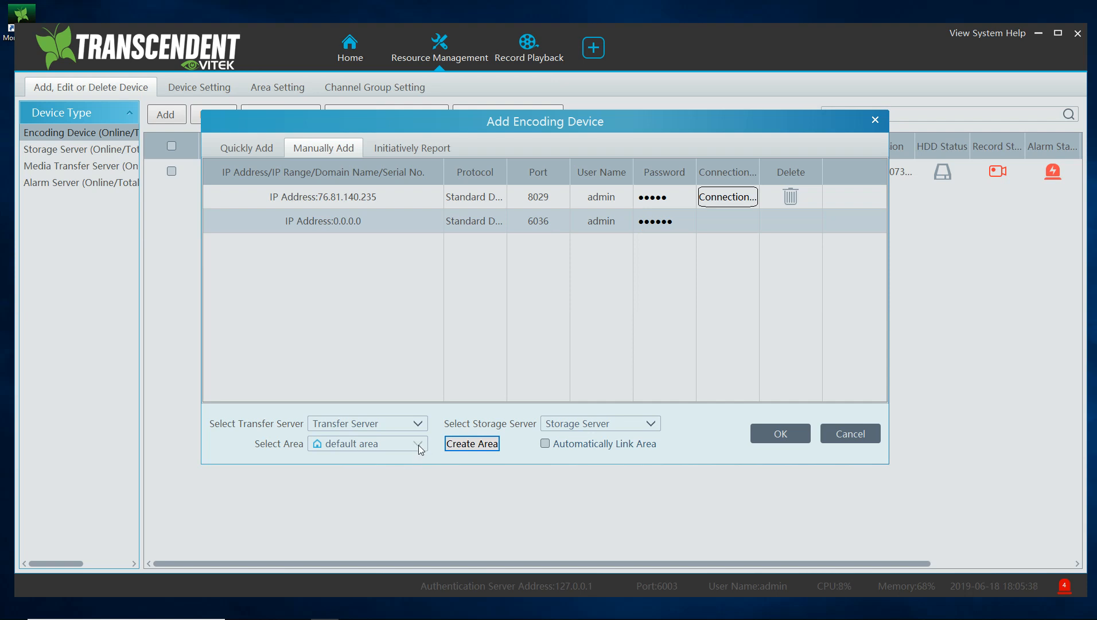
{"action": "left_click", "coordinate": [417, 443]}
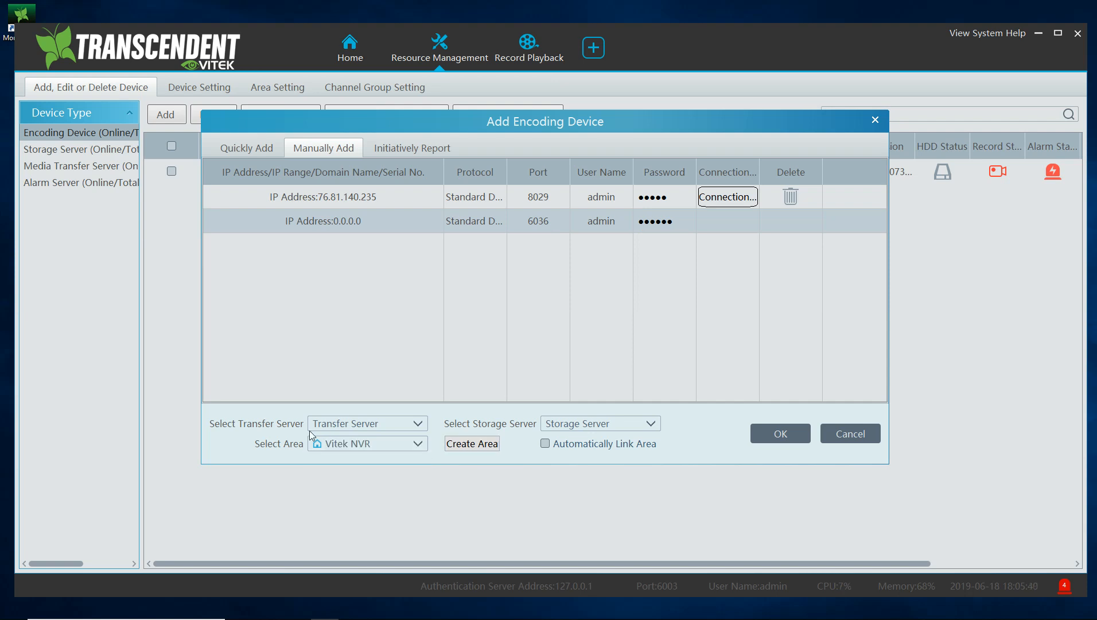
{"action": "left_click", "coordinate": [779, 433]}
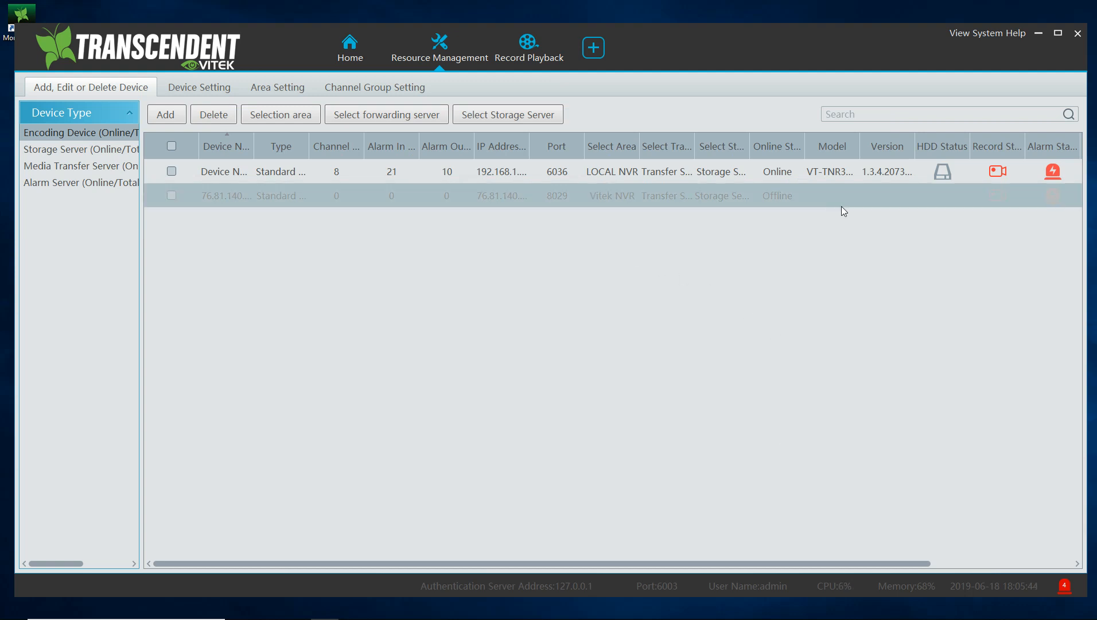
{"action": "mouse_move", "coordinate": [668, 258]}
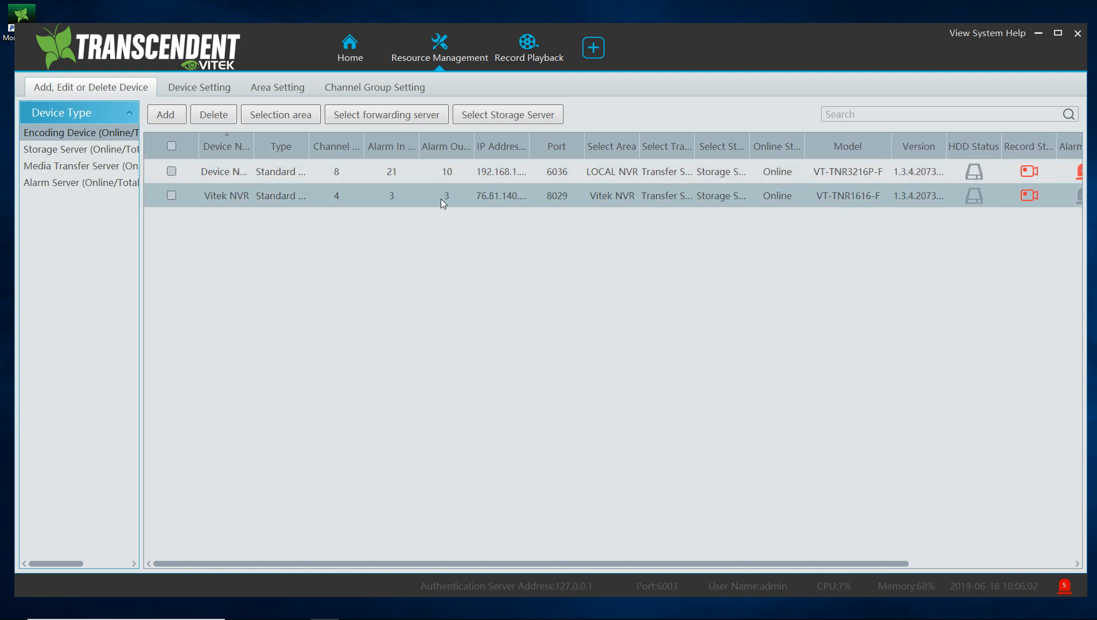
{"action": "mouse_move", "coordinate": [846, 203]}
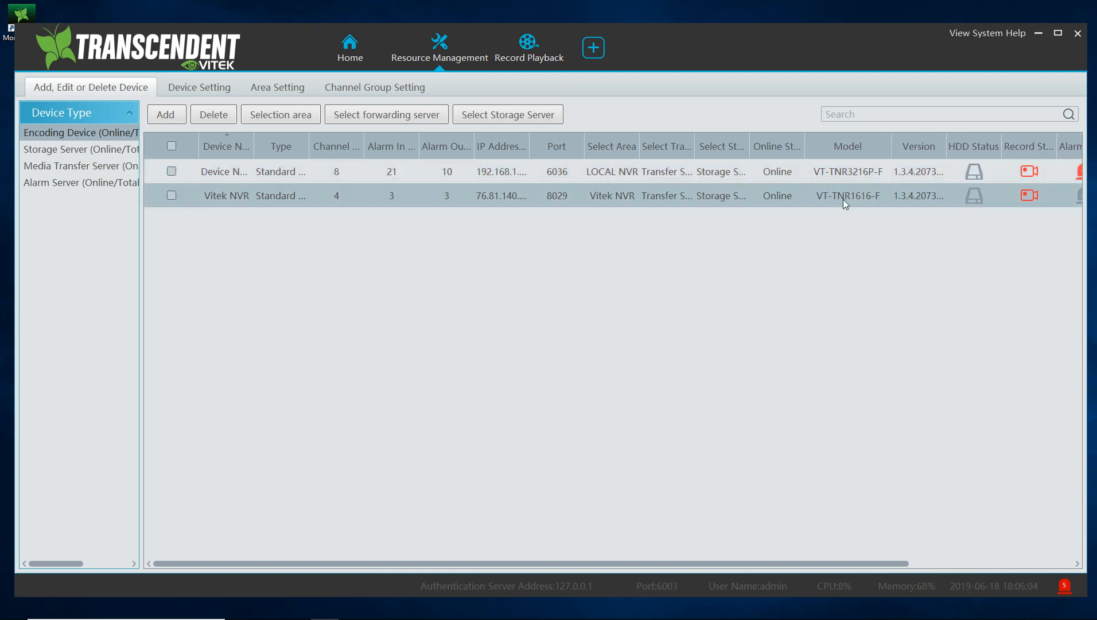
{"action": "mouse_move", "coordinate": [920, 202]}
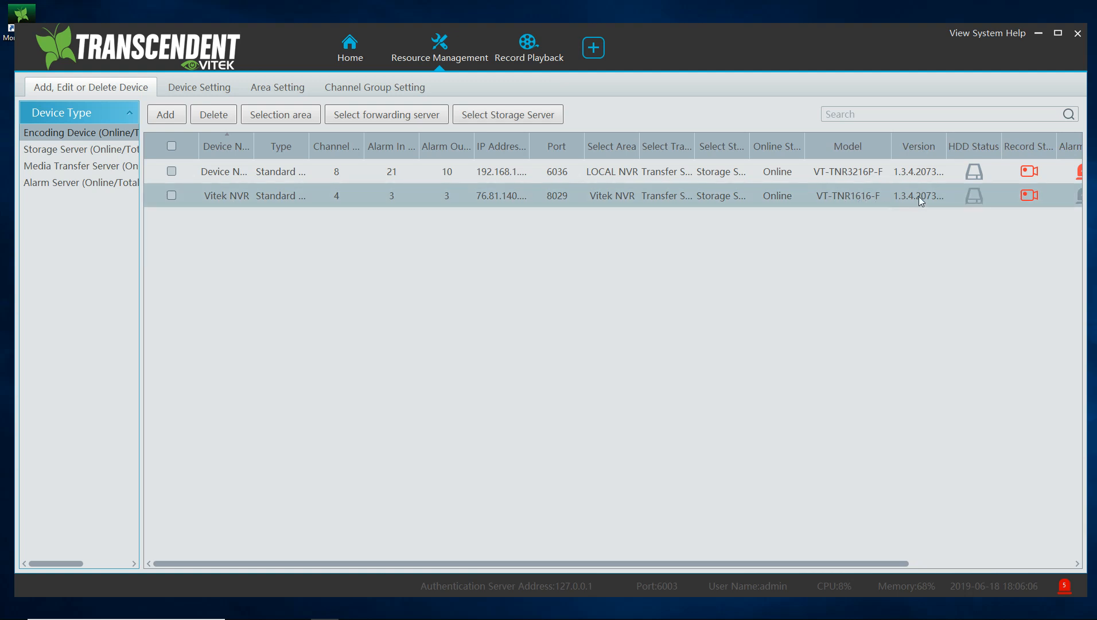
{"action": "mouse_move", "coordinate": [942, 206]}
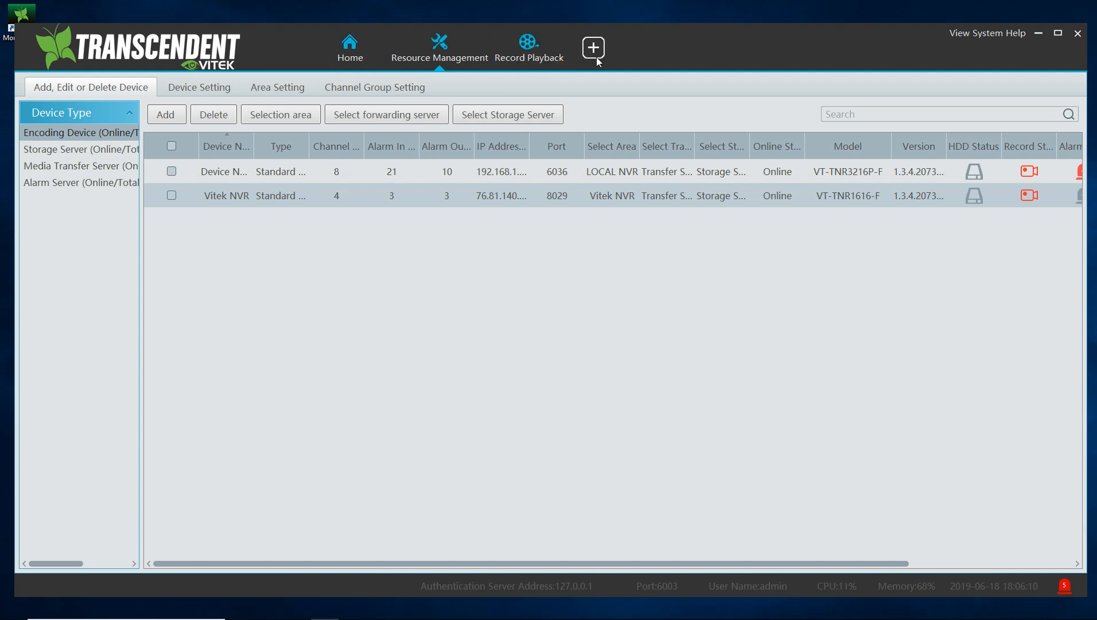
- Start a new live view streaming all four Vitek NVR cameras
{"action": "left_click", "coordinate": [592, 47]}
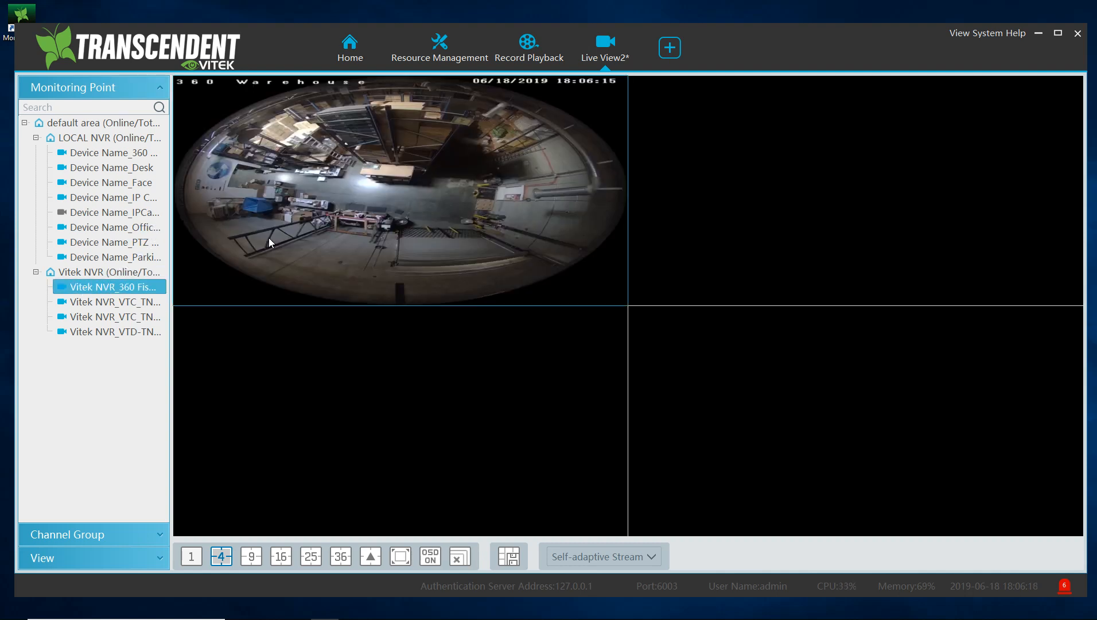
{"action": "left_click", "coordinate": [109, 272]}
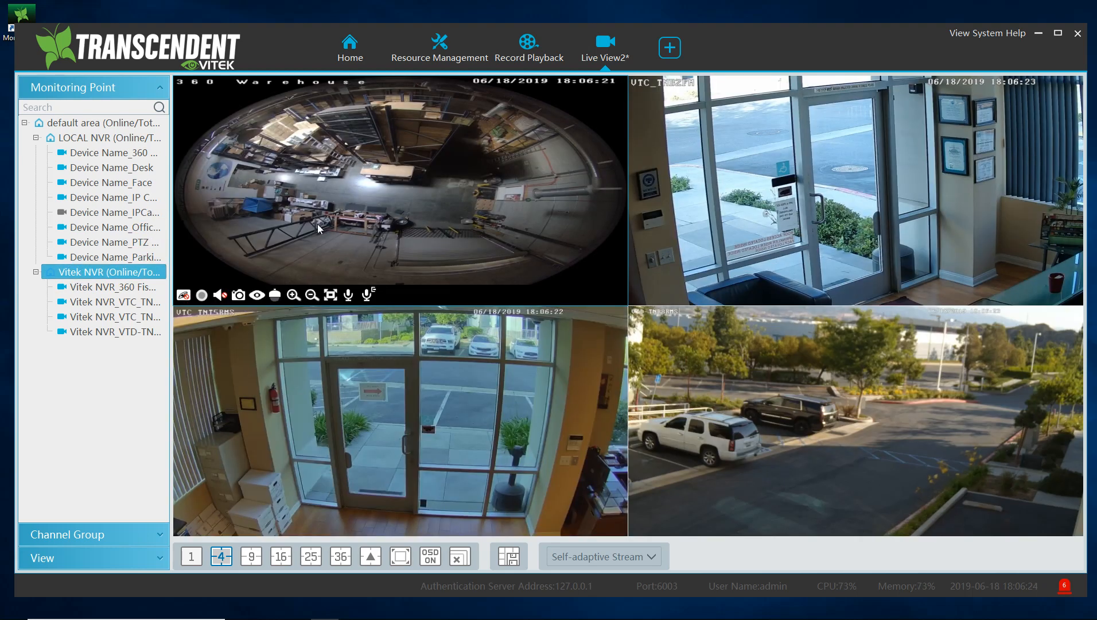
{"action": "mouse_move", "coordinate": [447, 274]}
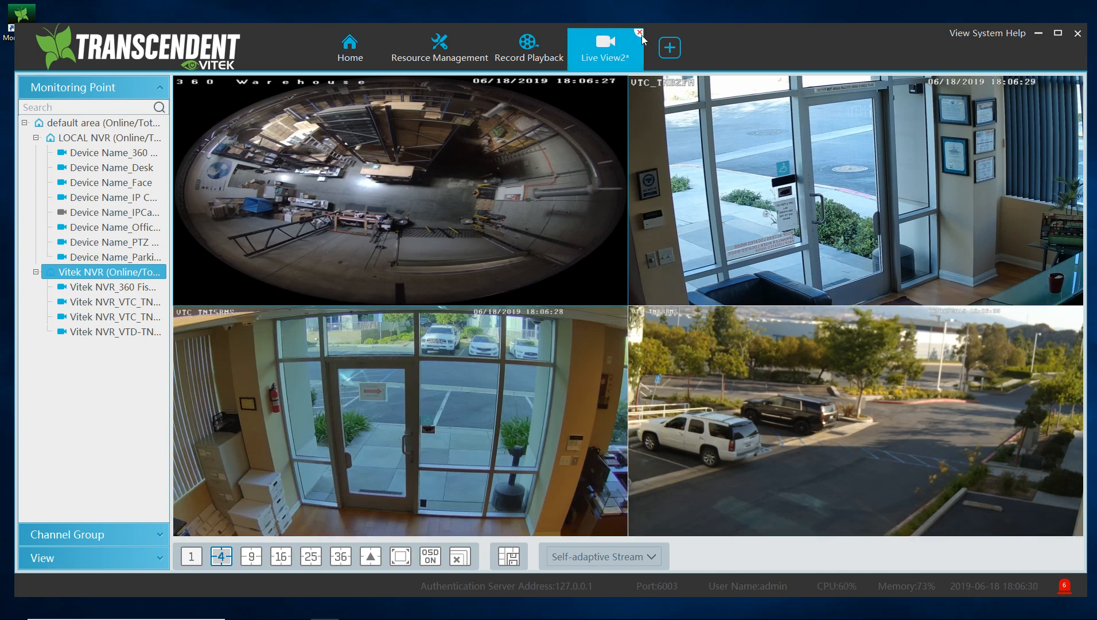
- Close the Live View2 tab without saving and return to the home page
{"action": "left_click", "coordinate": [638, 33]}
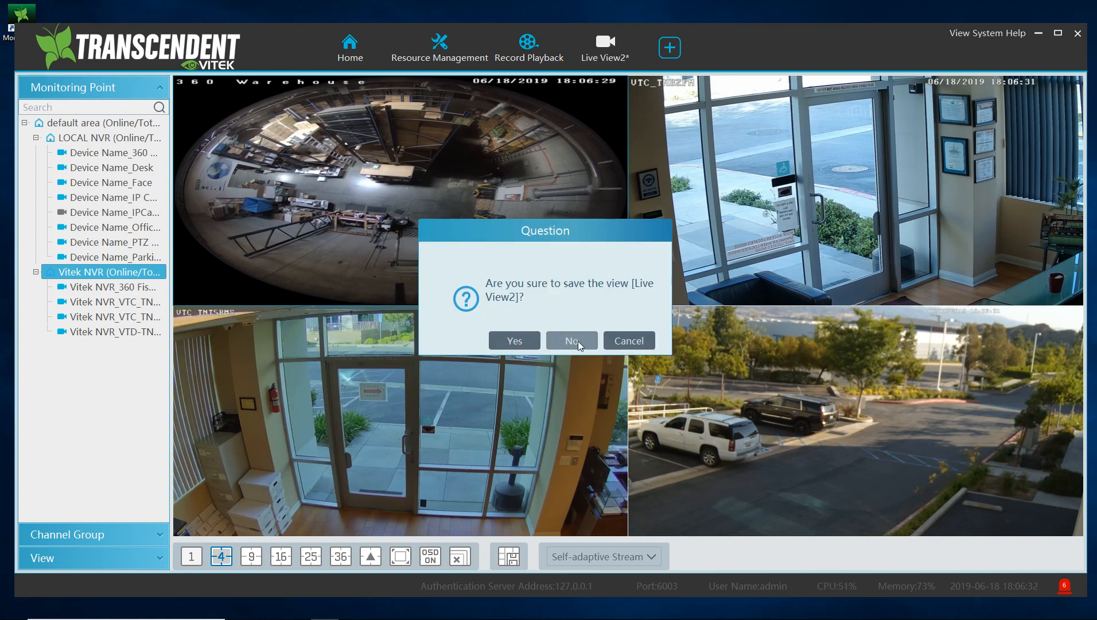
{"action": "left_click", "coordinate": [571, 341]}
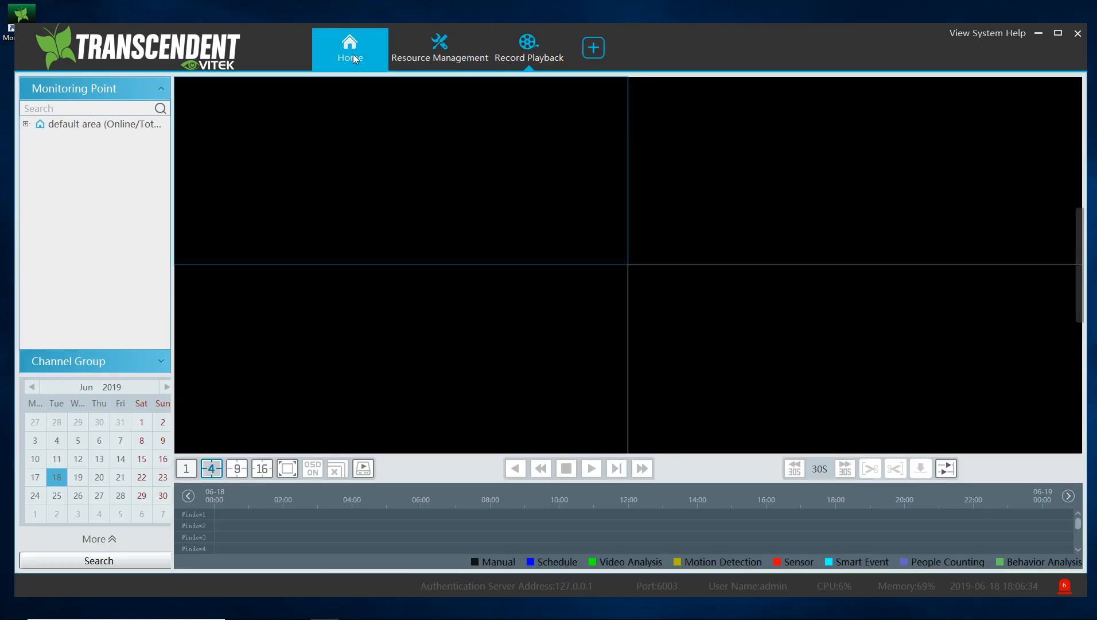
{"action": "left_click", "coordinate": [350, 50]}
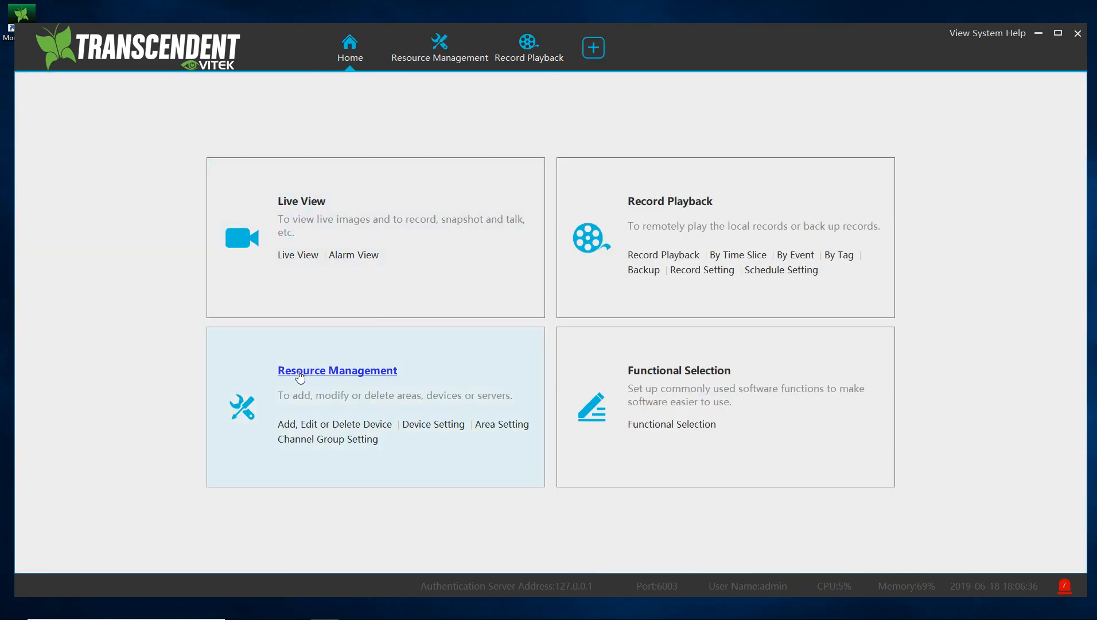
{"action": "mouse_move", "coordinate": [334, 424]}
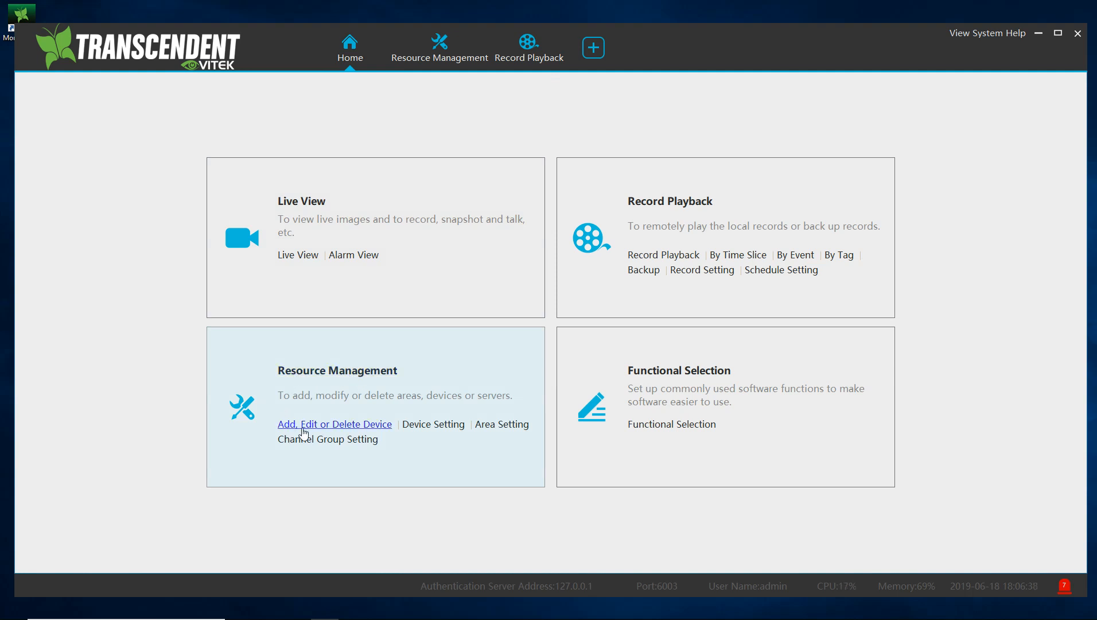
- Go to Add, Edit or Delete Device and start adding a new encoding device
{"action": "left_click", "coordinate": [334, 424]}
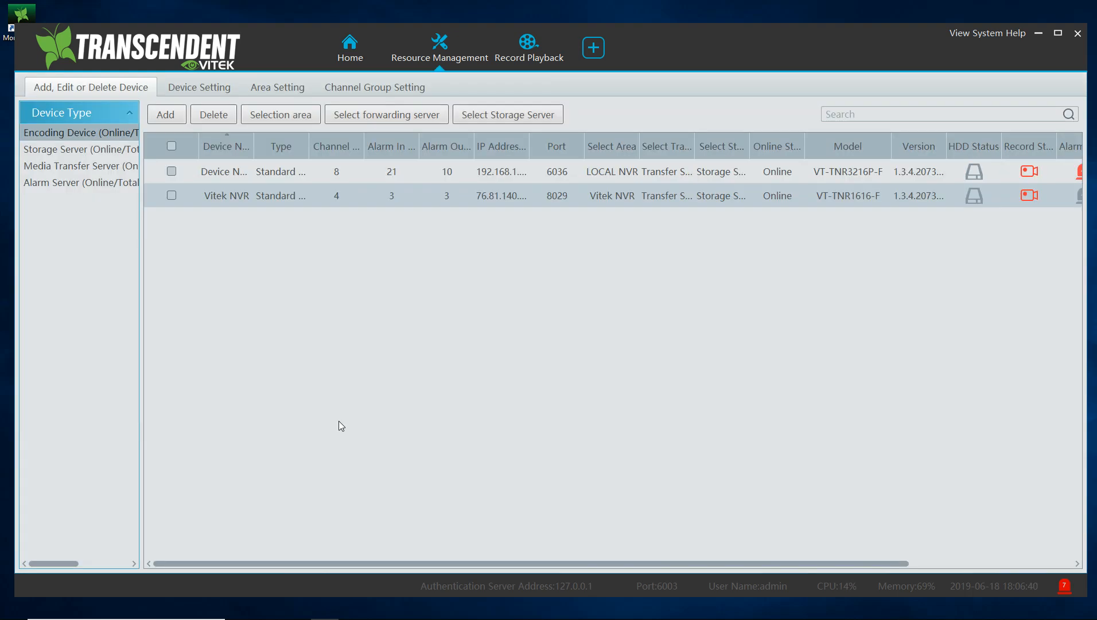
{"action": "left_click", "coordinate": [165, 113]}
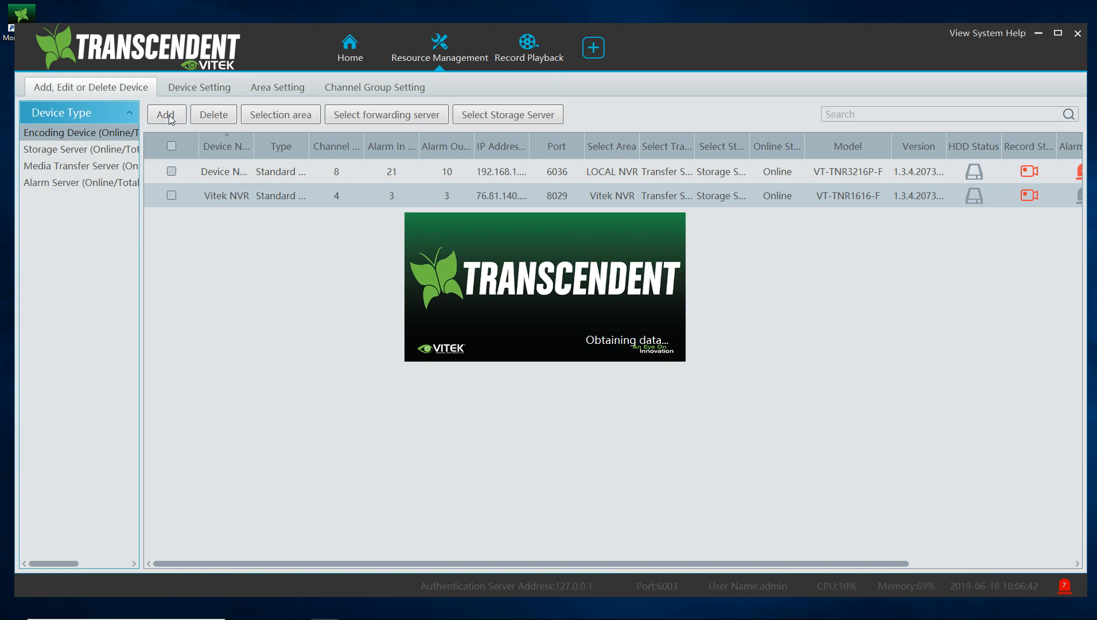
{"action": "left_click", "coordinate": [165, 113]}
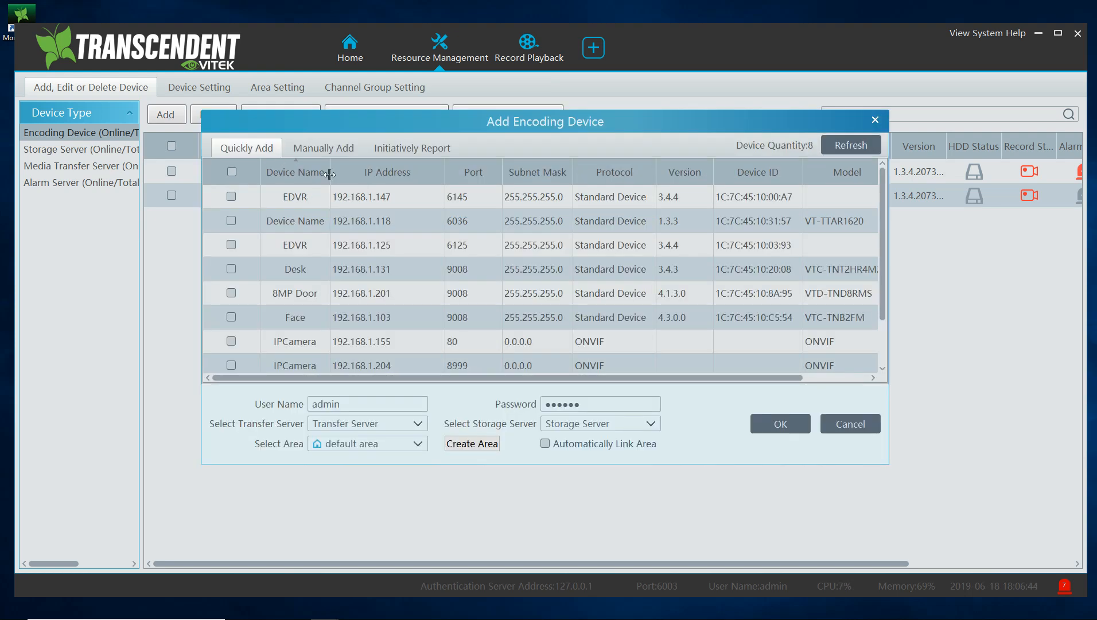
{"action": "left_click", "coordinate": [322, 148]}
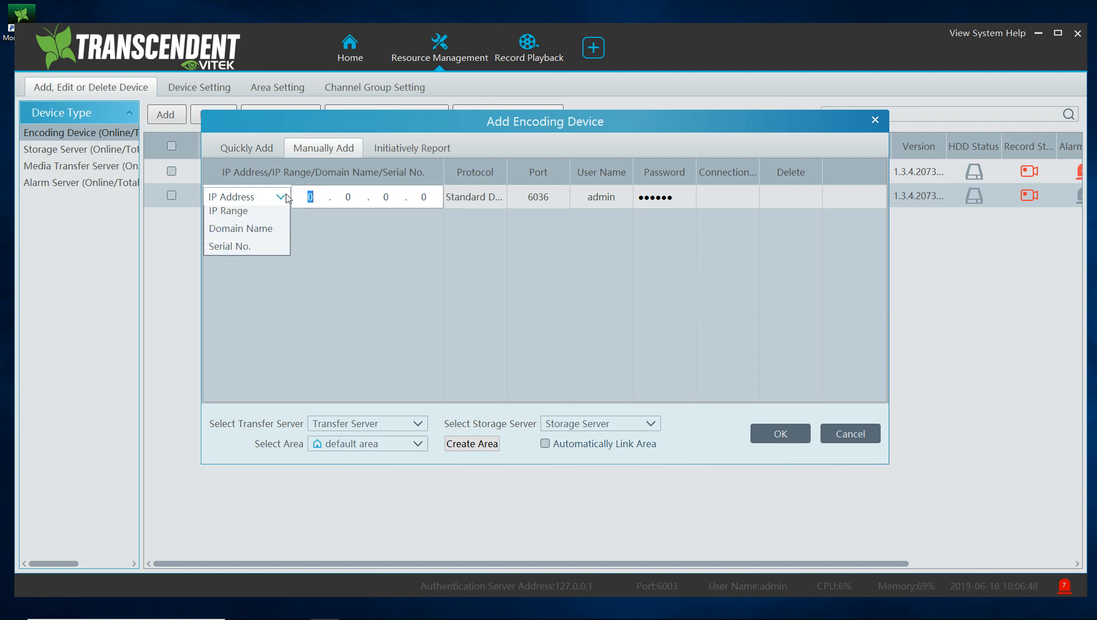
{"action": "mouse_move", "coordinate": [231, 270]}
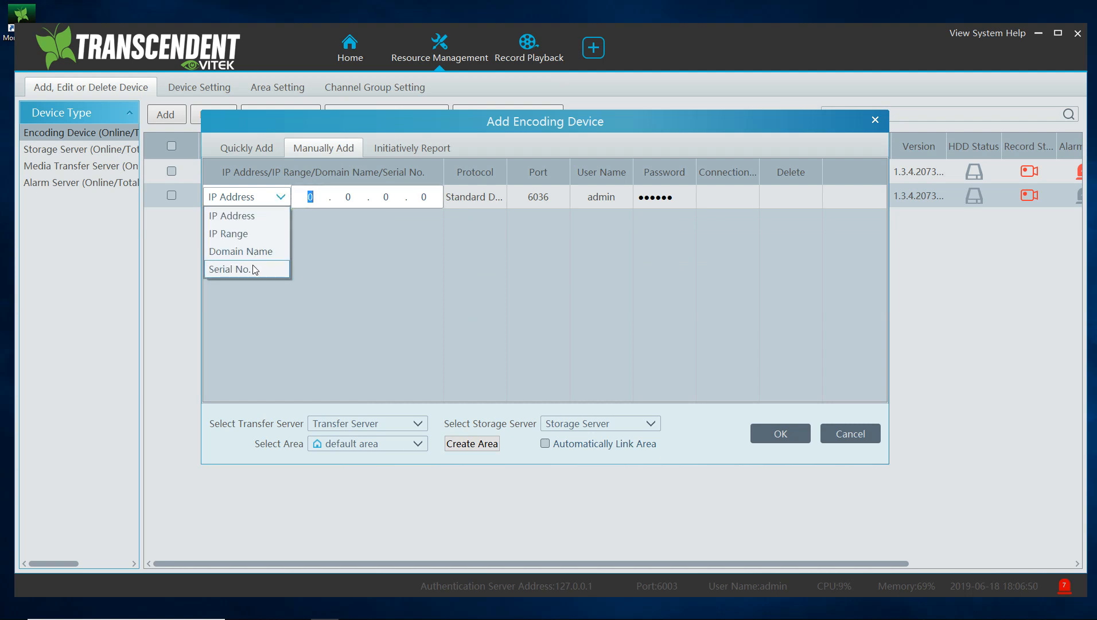
{"action": "left_click", "coordinate": [231, 268]}
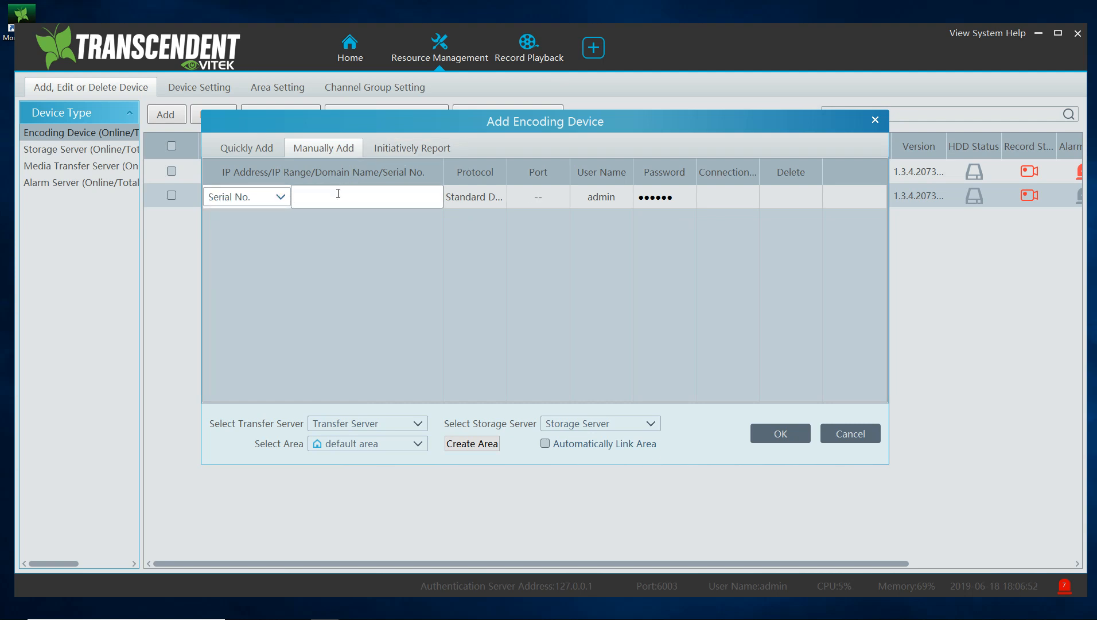
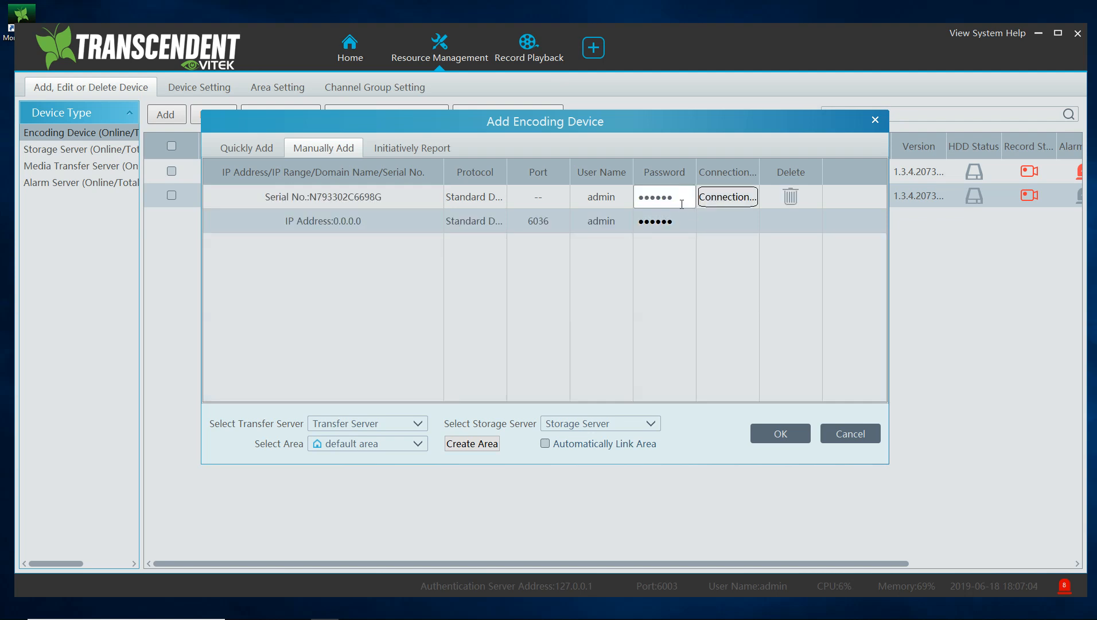
{"action": "mouse_move", "coordinate": [538, 178]}
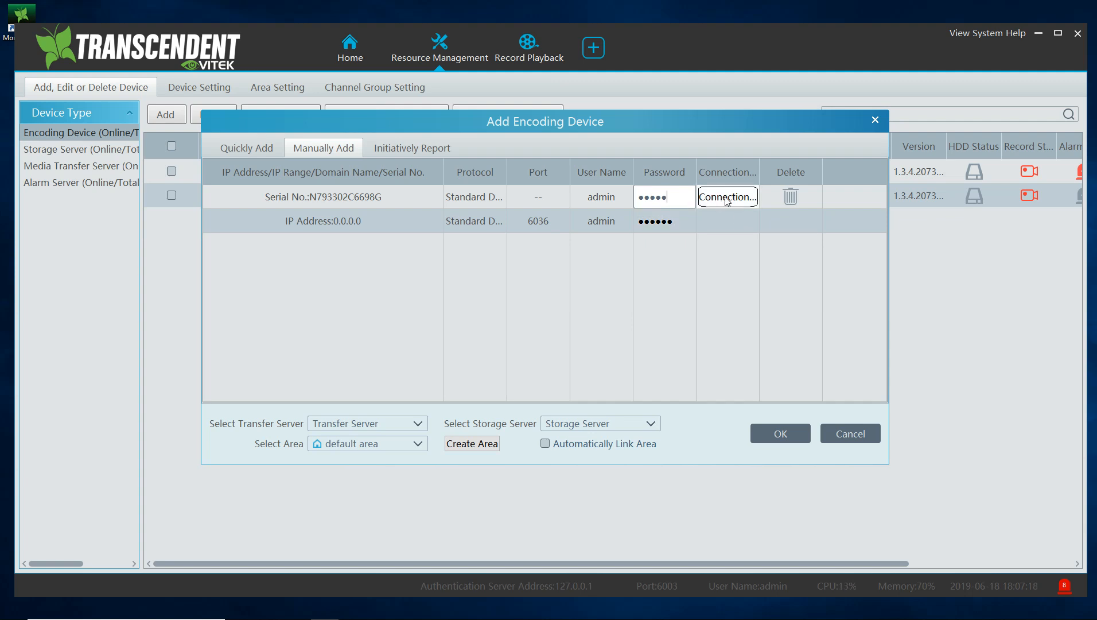
- Run the connection test on the serial-number entry, which reports the node offline
{"action": "left_click", "coordinate": [726, 197]}
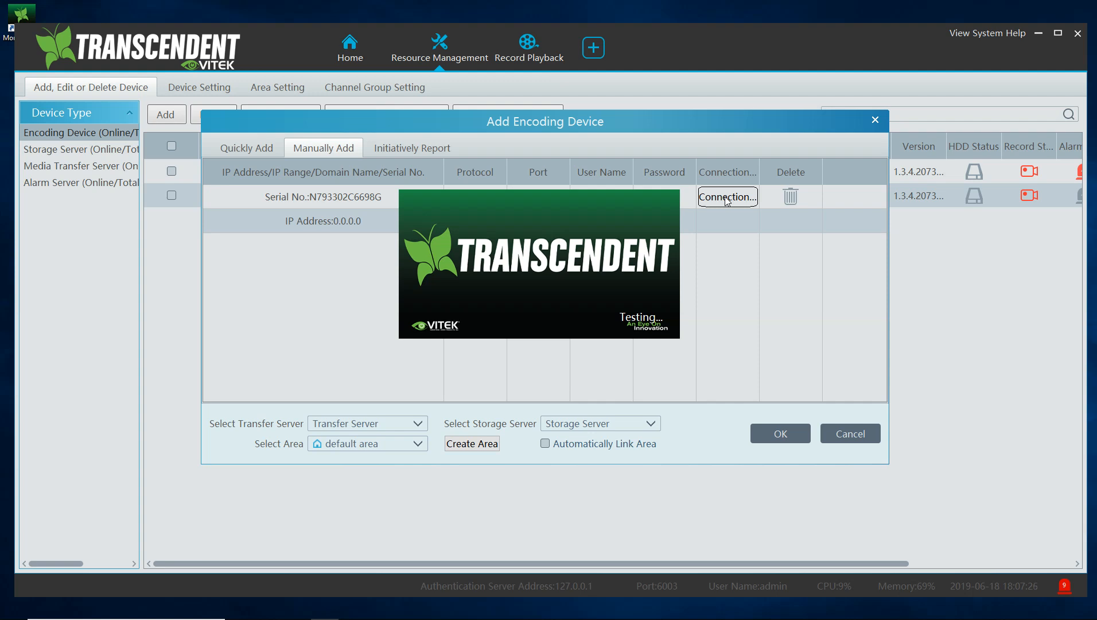
{"action": "left_click", "coordinate": [727, 196]}
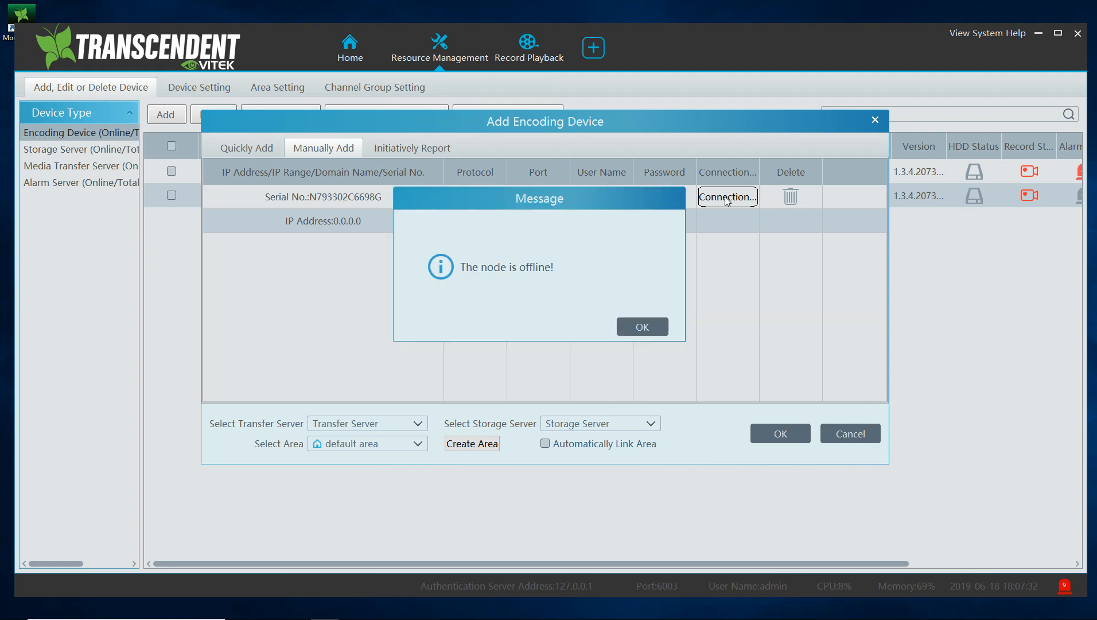
{"action": "mouse_move", "coordinate": [641, 327]}
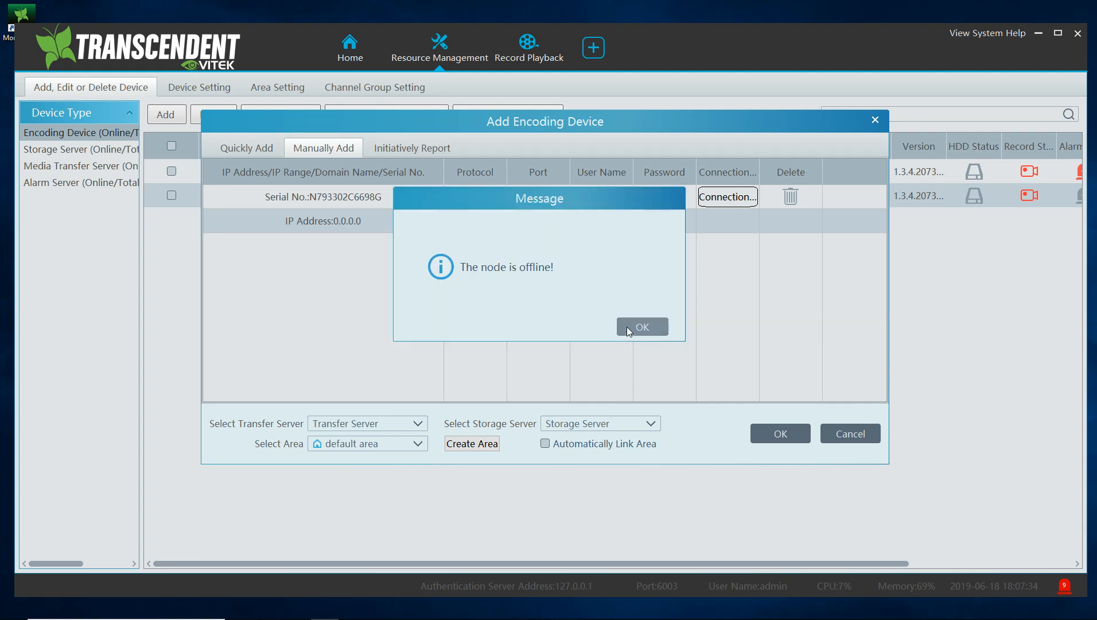
{"action": "left_click", "coordinate": [641, 327]}
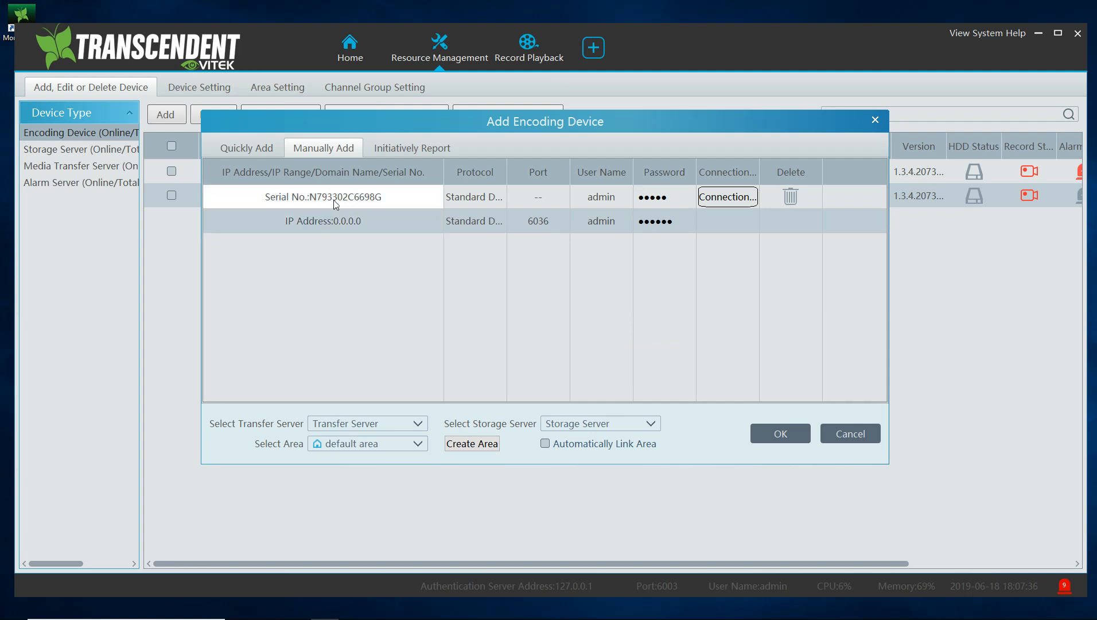
{"action": "mouse_move", "coordinate": [352, 207]}
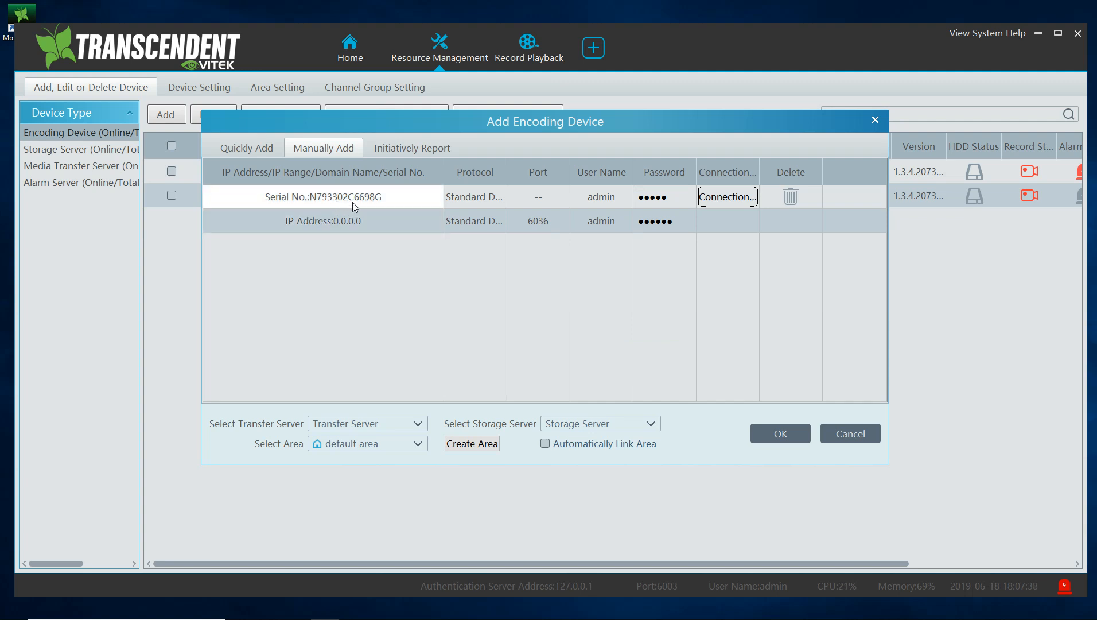
{"action": "double_click", "coordinate": [321, 196]}
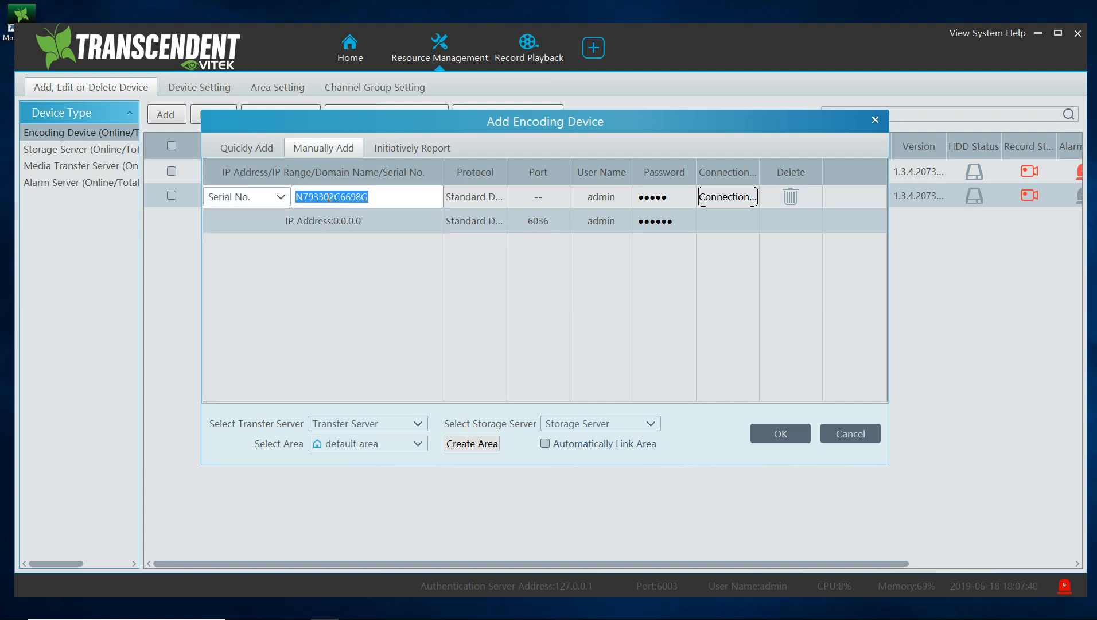
{"action": "left_click", "coordinate": [350, 197]}
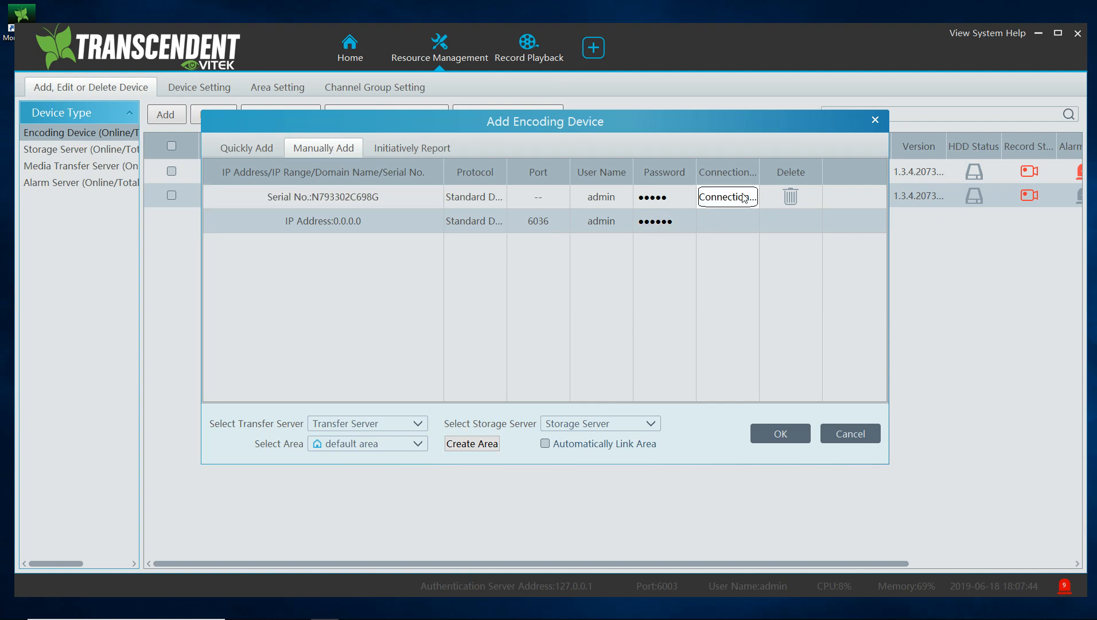
- Re-run the connection test, which now succeeds, and dismiss the message
{"action": "left_click", "coordinate": [726, 196]}
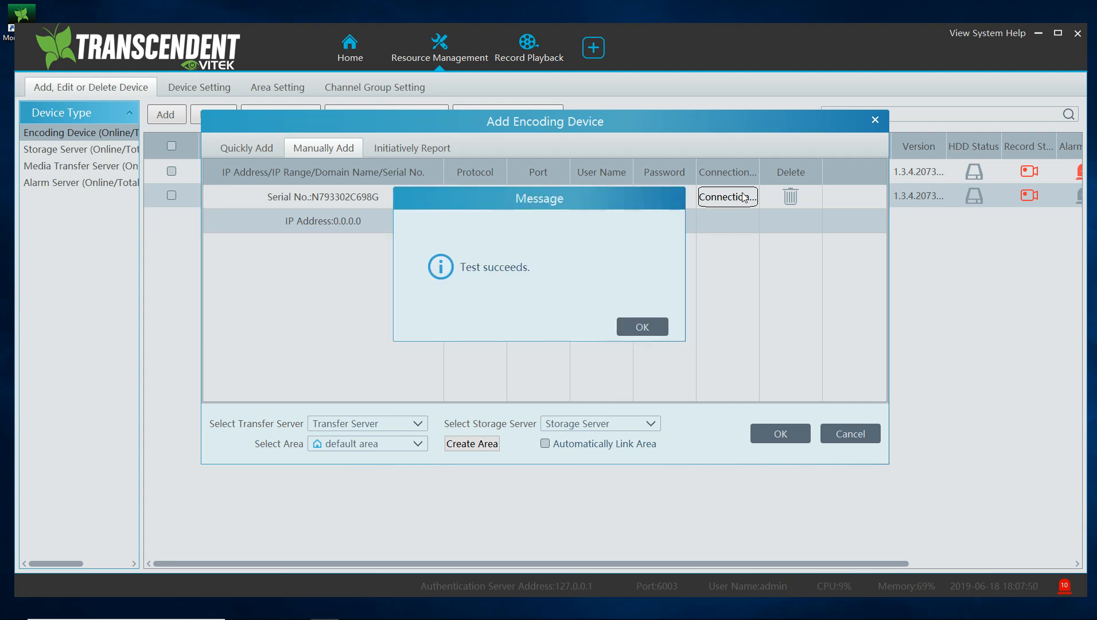
{"action": "left_click", "coordinate": [640, 327]}
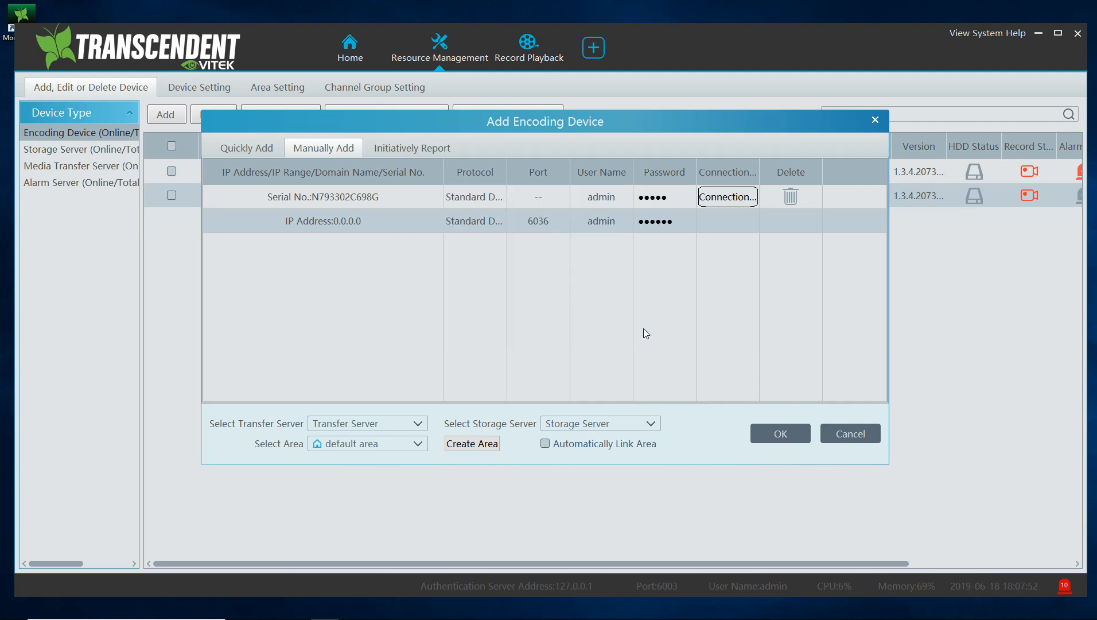
- Create an area named Vitek DVR and select it for the serial-number recorder entry
{"action": "left_click", "coordinate": [419, 443]}
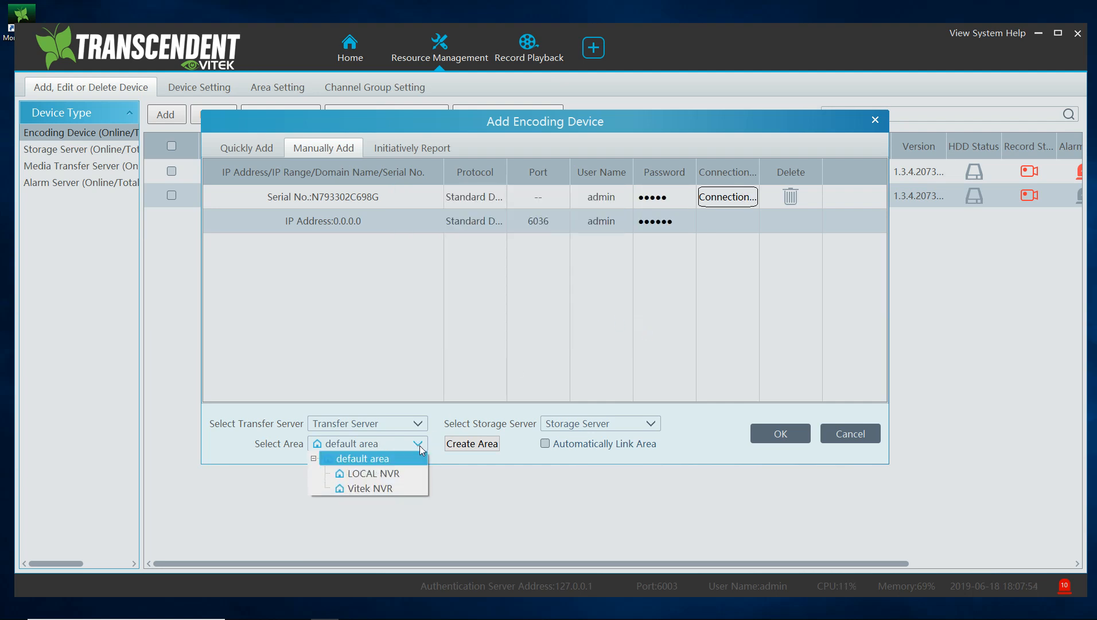
{"action": "mouse_move", "coordinate": [374, 473]}
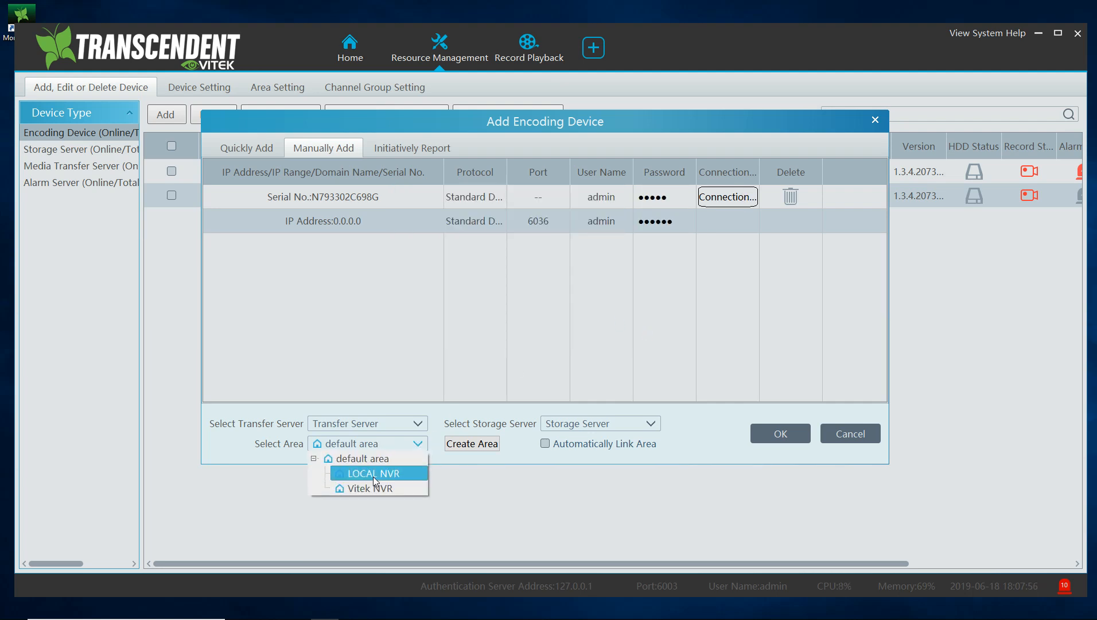
{"action": "left_click", "coordinate": [472, 443]}
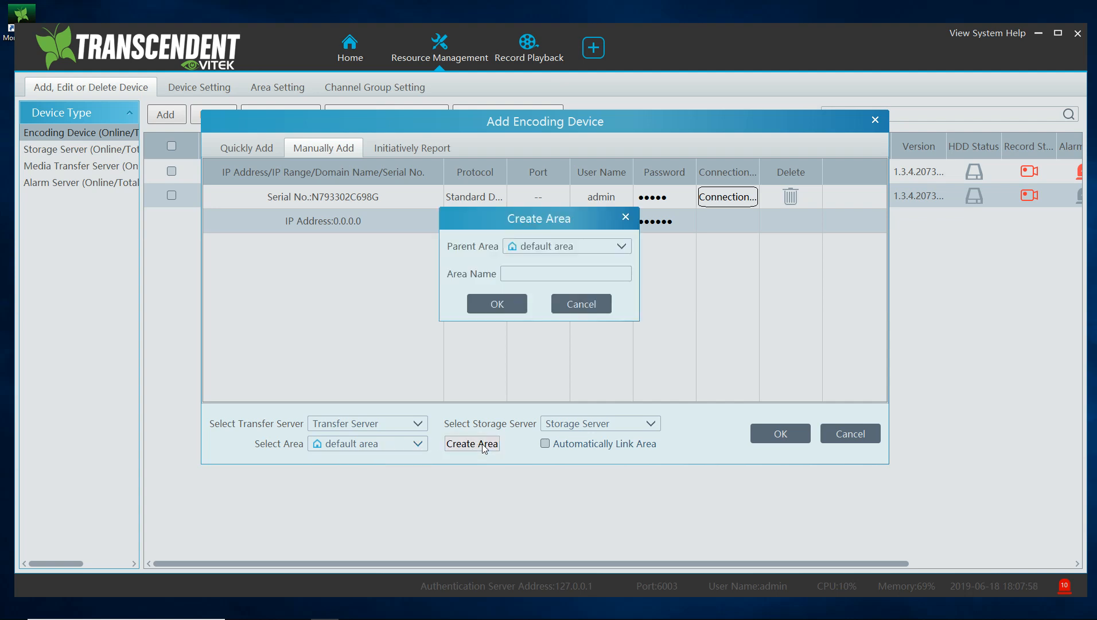
{"action": "left_click", "coordinate": [564, 273]}
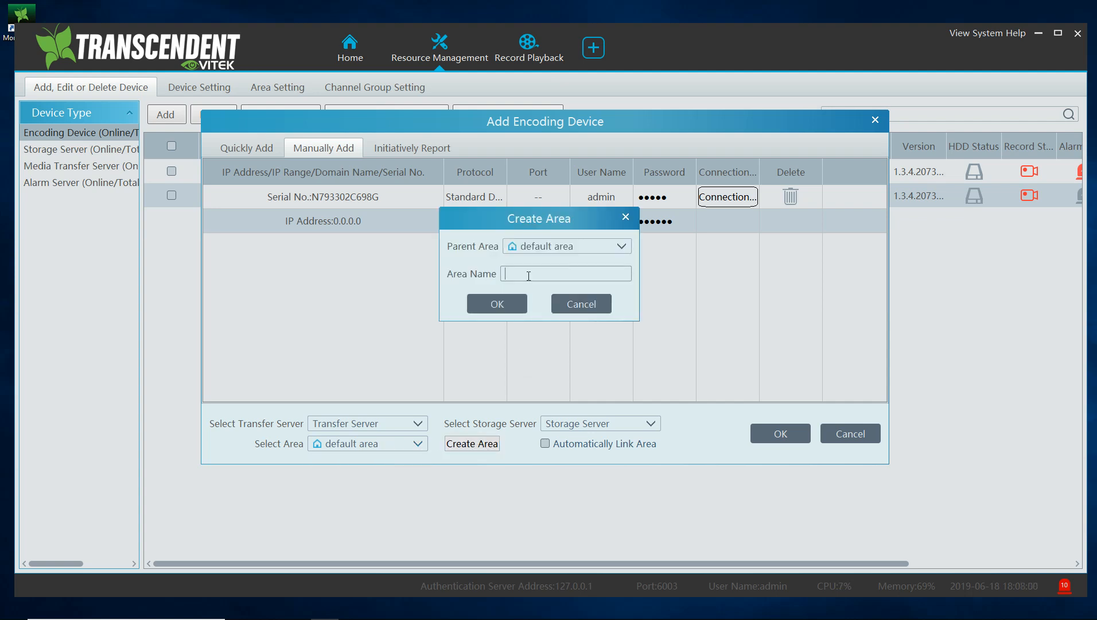
{"action": "type", "text": "V"}
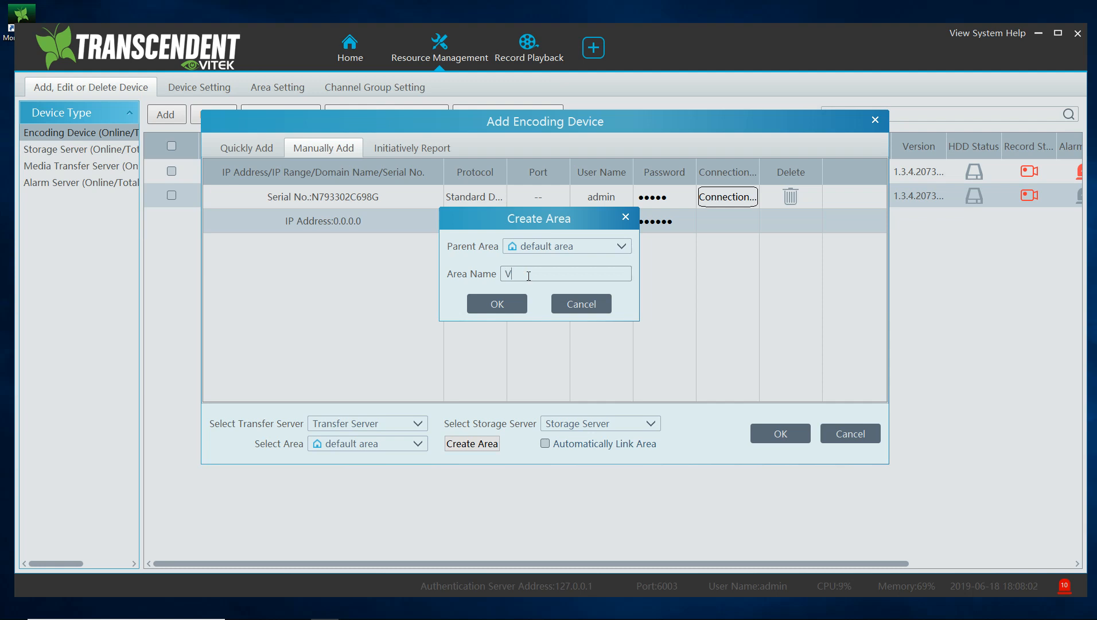
{"action": "type", "text": "itekDV"}
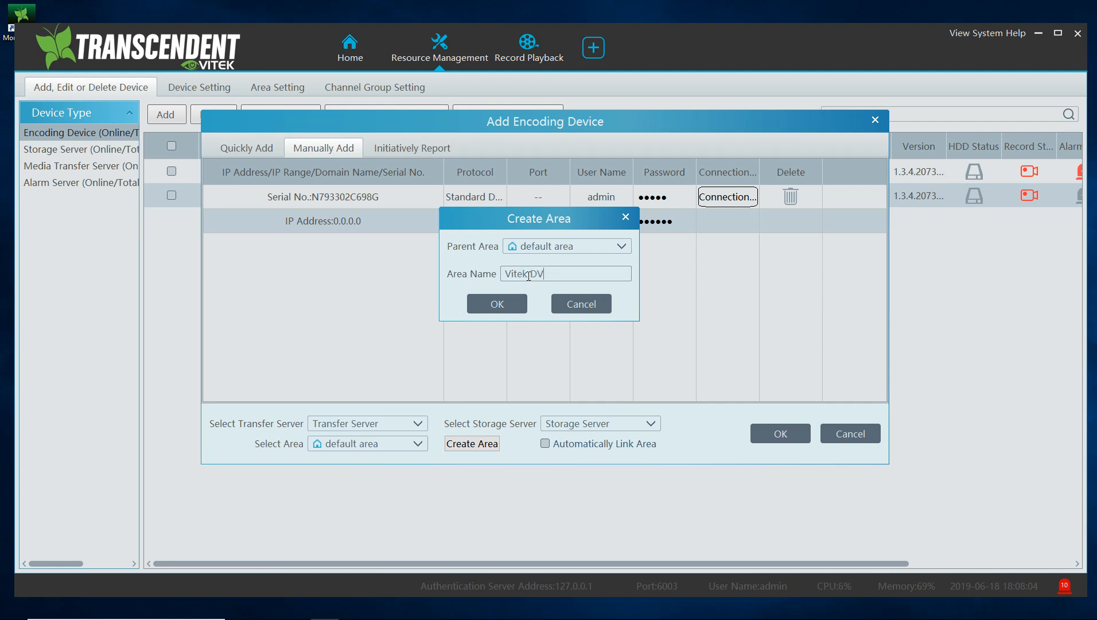
{"action": "left_click", "coordinate": [496, 303]}
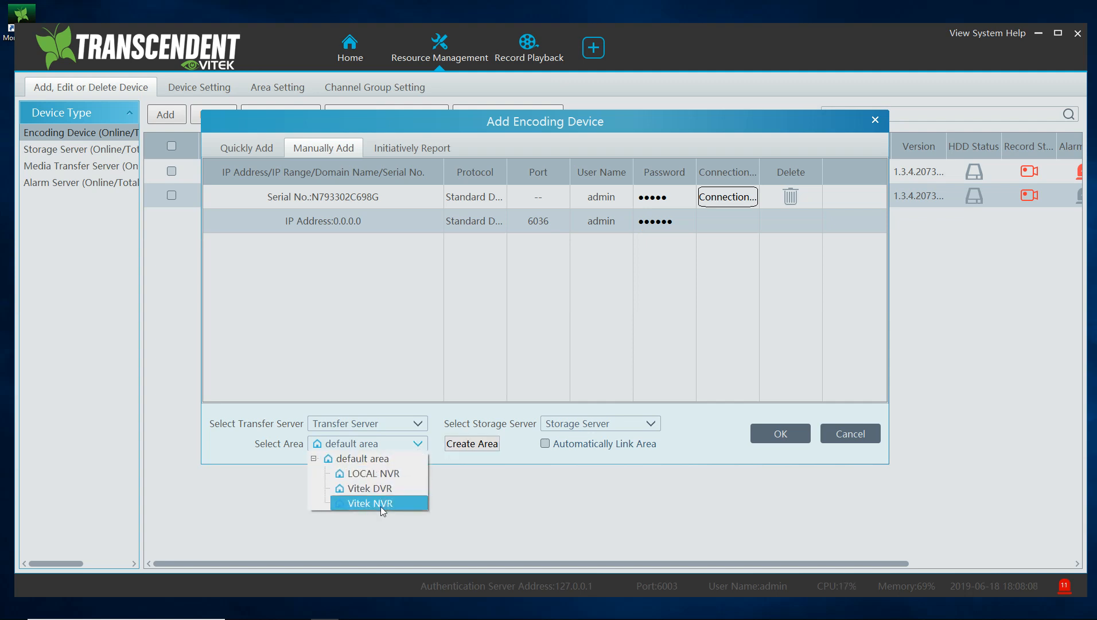
{"action": "left_click", "coordinate": [370, 488]}
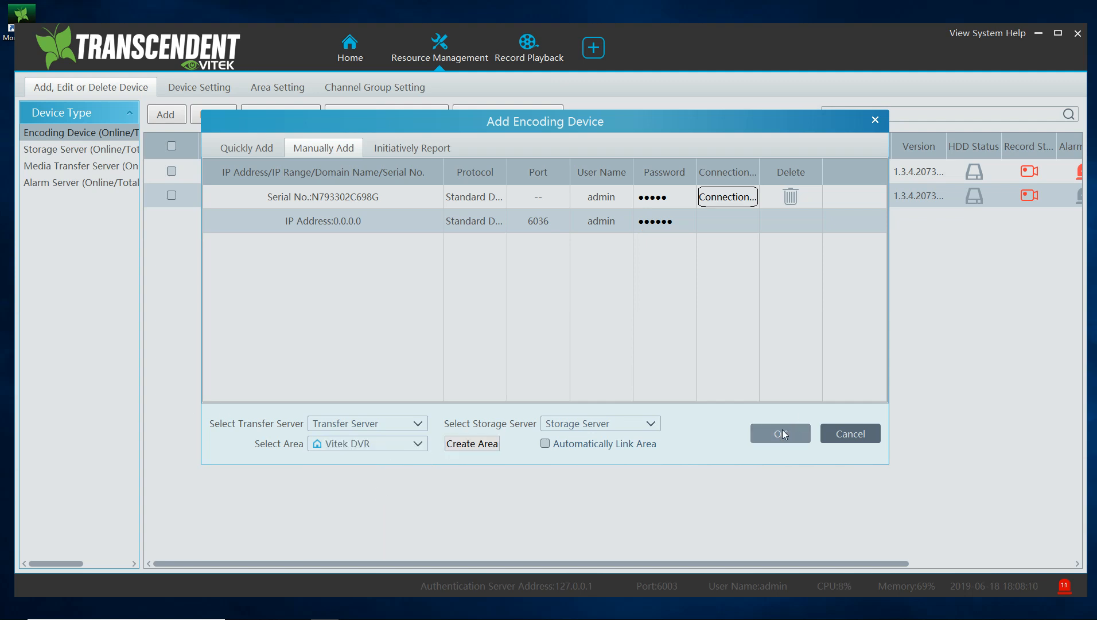
- Confirm the Add Encoding Device dialog so Vitek DVR appears online with 4 channels
{"action": "left_click", "coordinate": [779, 433]}
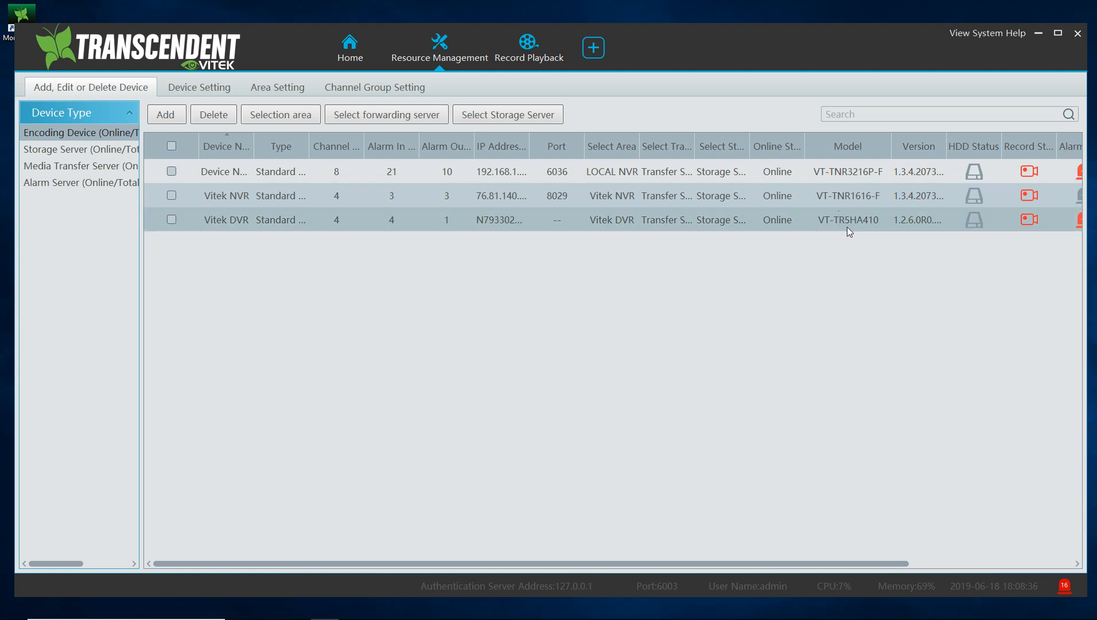
{"action": "mouse_move", "coordinate": [907, 232]}
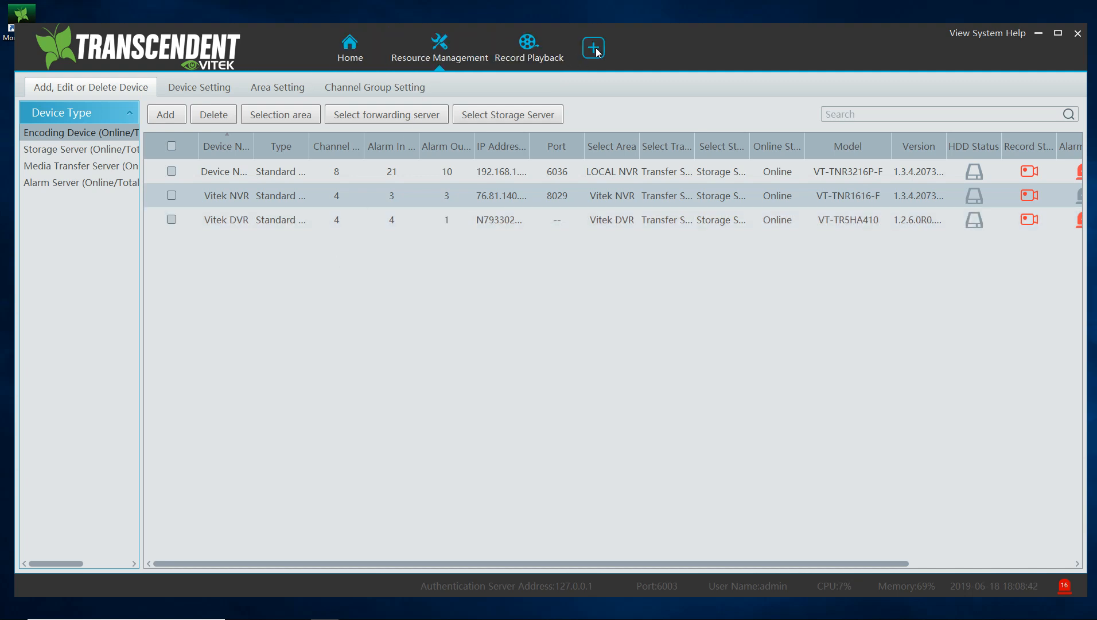
- Play all four Vitek DVR cameras in a new 4-split live view, then return home
{"action": "left_click", "coordinate": [592, 47]}
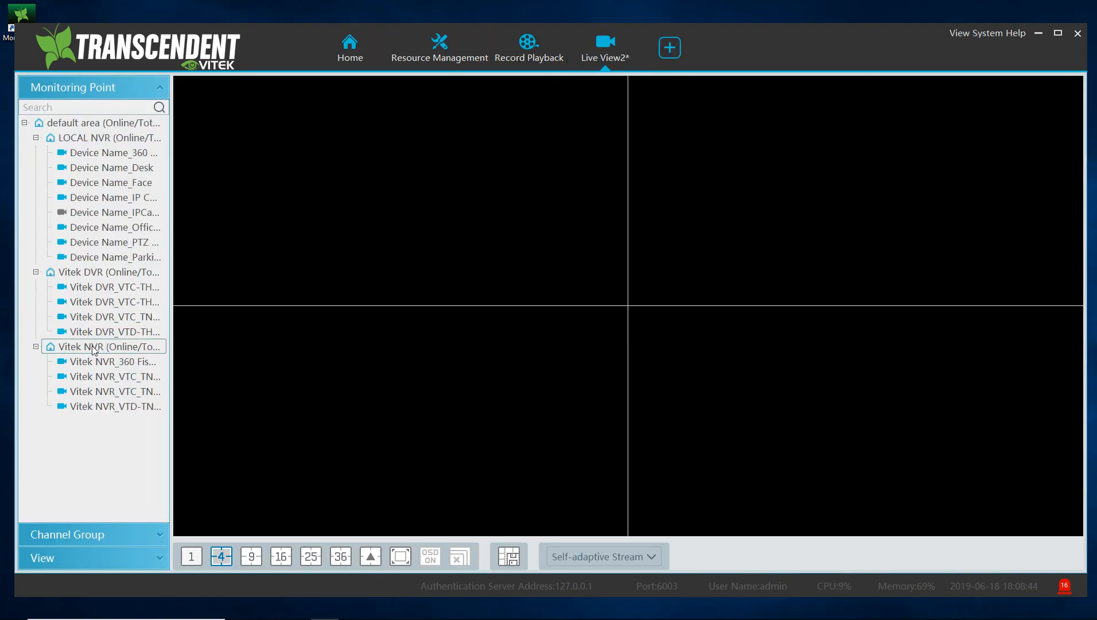
{"action": "left_click", "coordinate": [113, 287]}
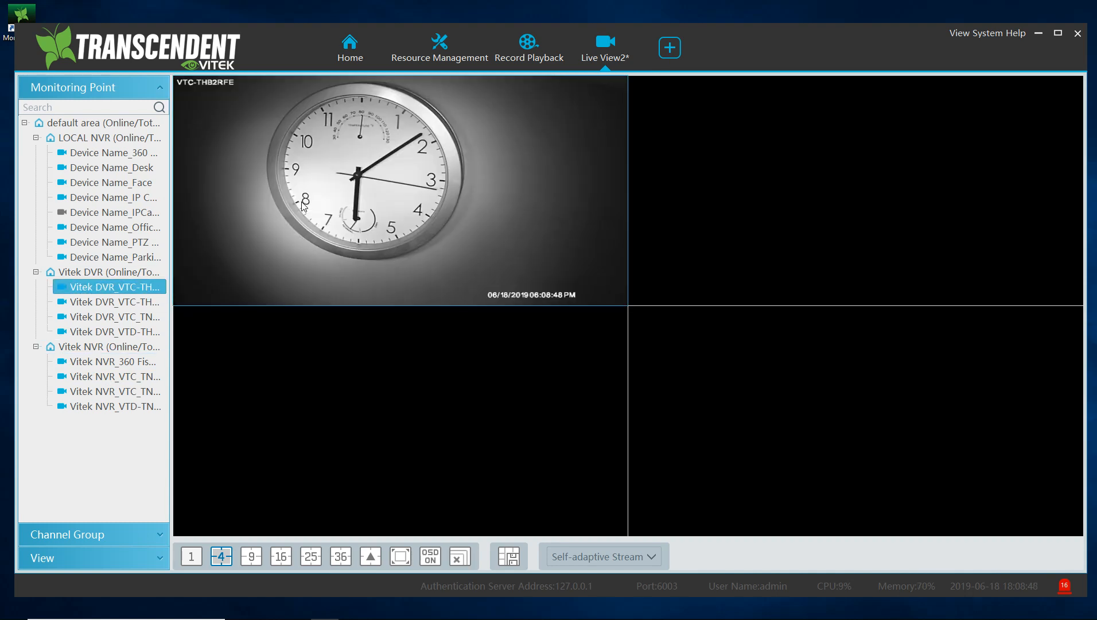
{"action": "left_click", "coordinate": [109, 272]}
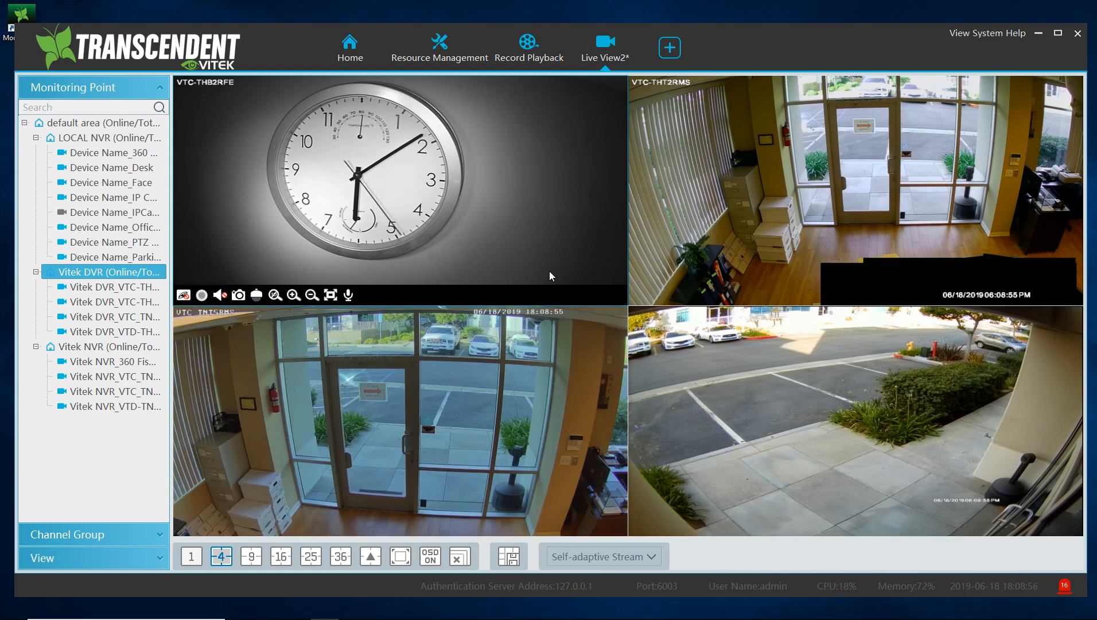
{"action": "mouse_move", "coordinate": [507, 132]}
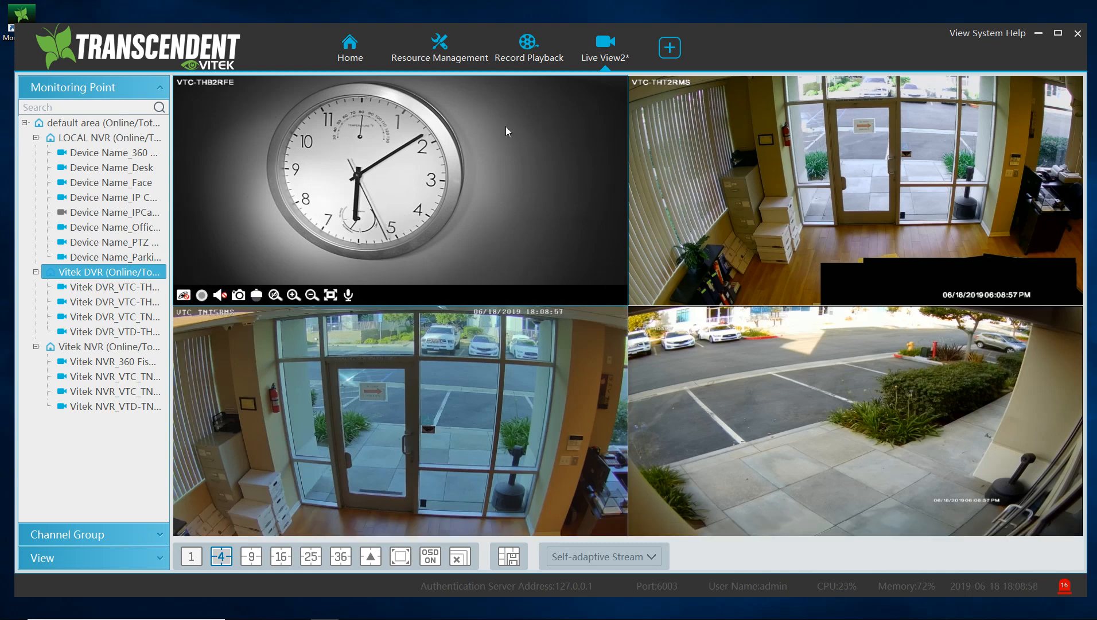
{"action": "left_click", "coordinate": [349, 43]}
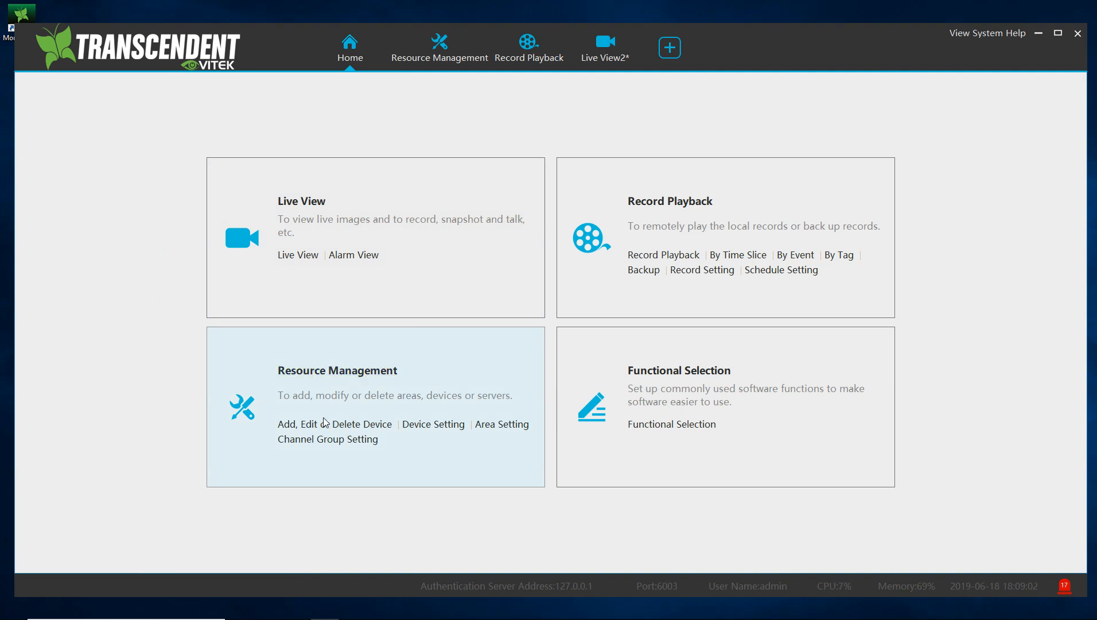
- Reopen Add Encoding Device from device management and switch to Manually Add
{"action": "left_click", "coordinate": [334, 424]}
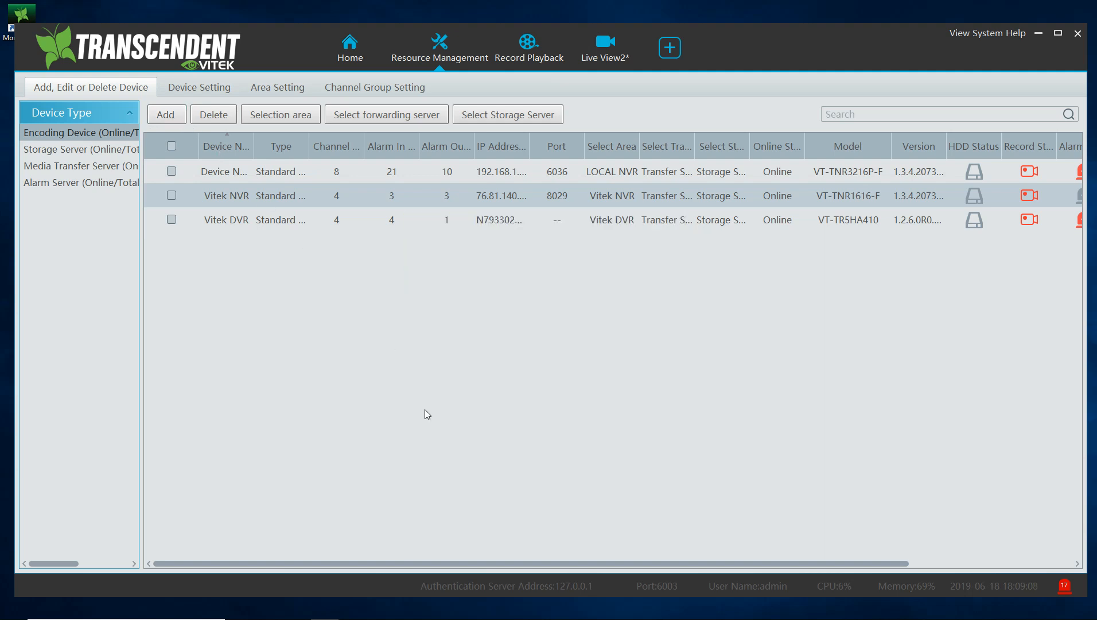
{"action": "left_click", "coordinate": [165, 113]}
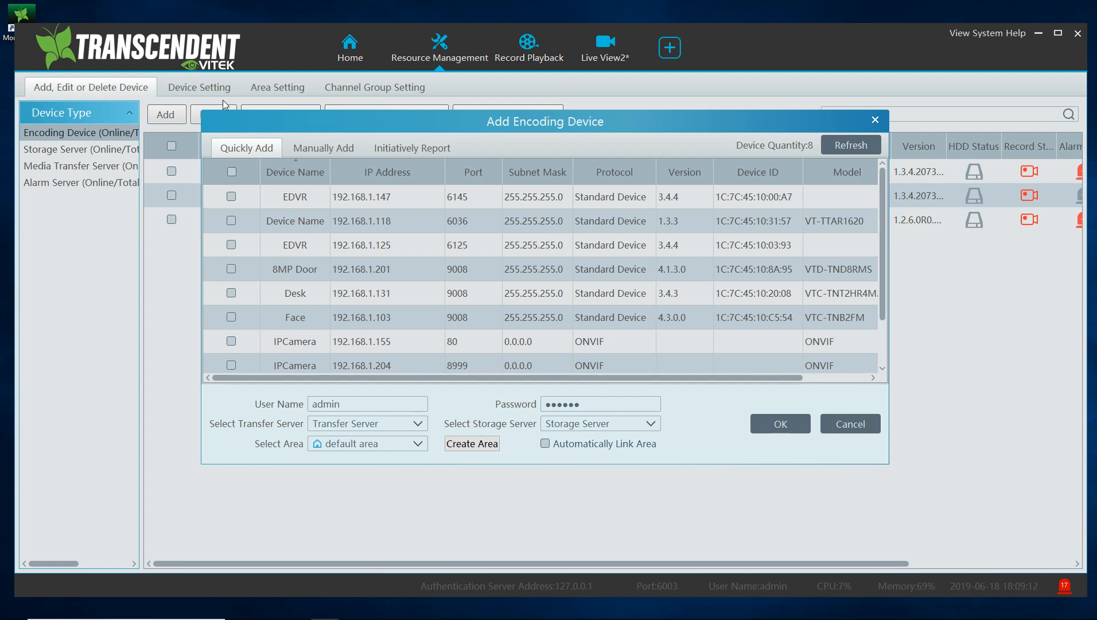
{"action": "left_click", "coordinate": [322, 148]}
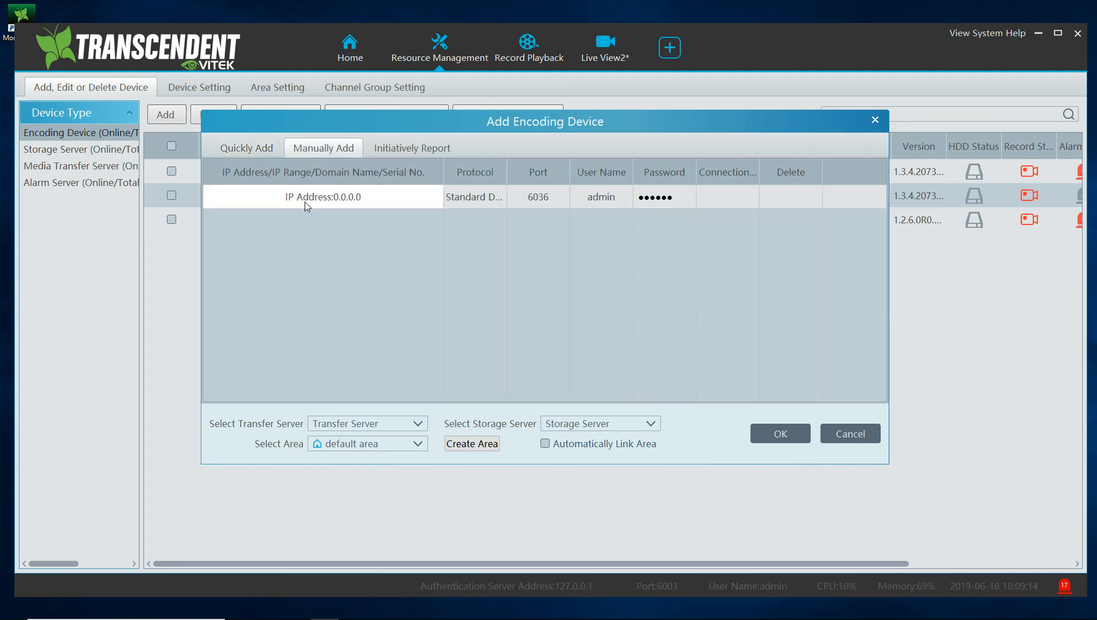
- Change the address type from Domain Name through to Serial No
{"action": "left_click", "coordinate": [321, 196]}
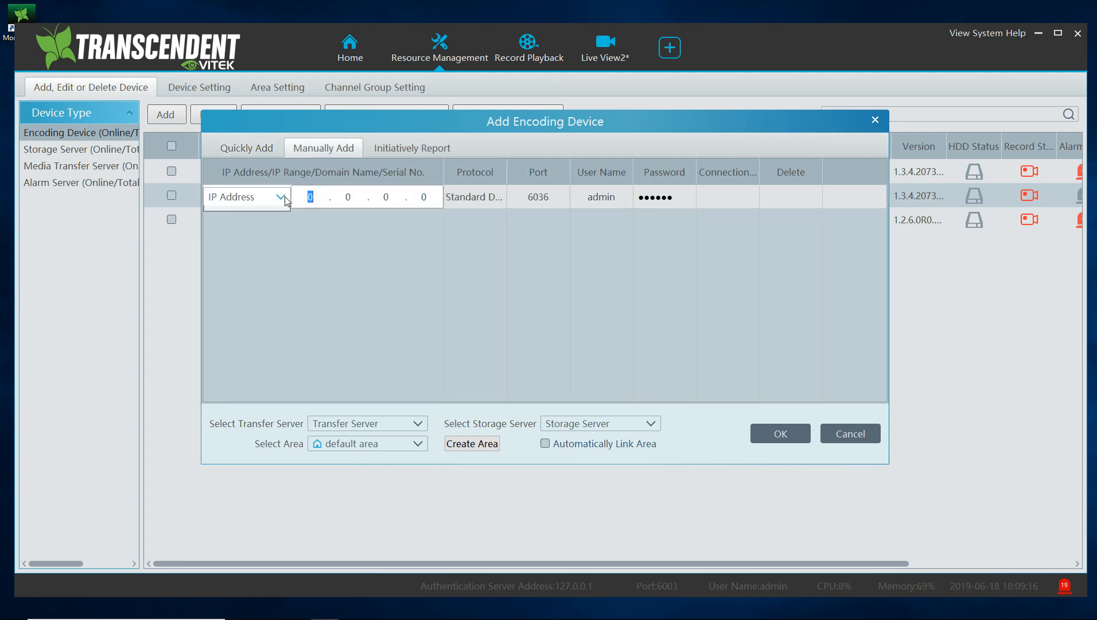
{"action": "left_click", "coordinate": [280, 196]}
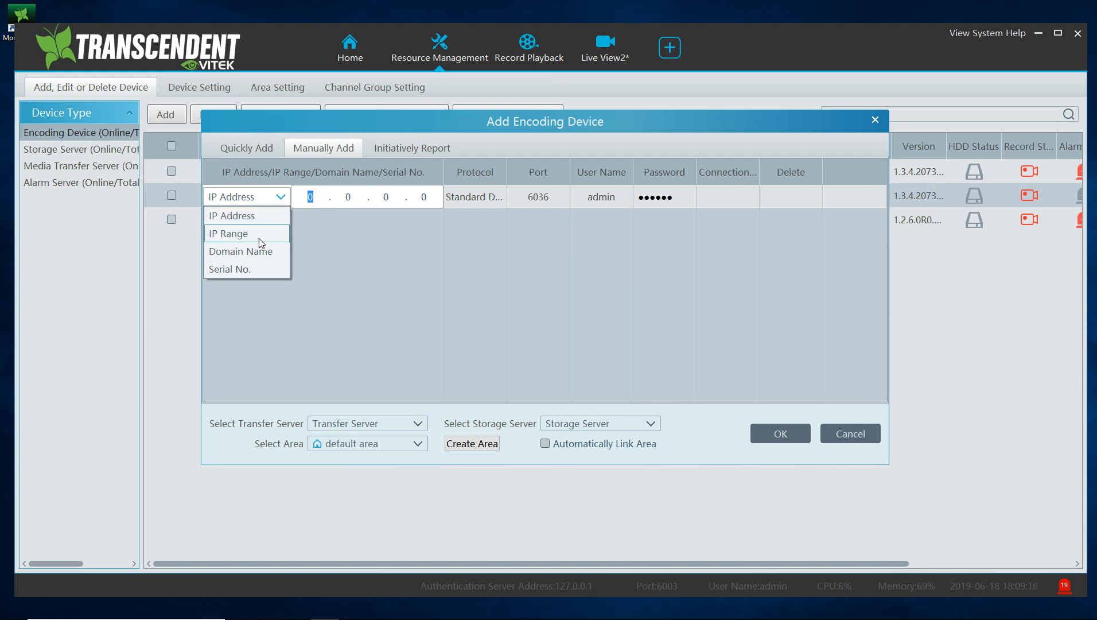
{"action": "left_click", "coordinate": [240, 251]}
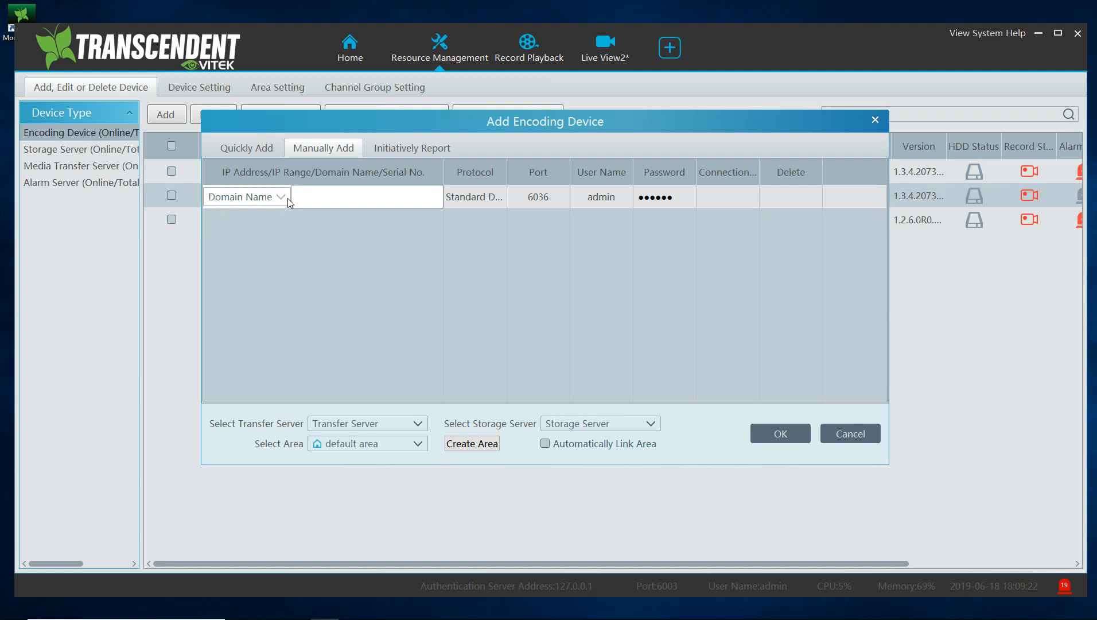
{"action": "left_click", "coordinate": [246, 196]}
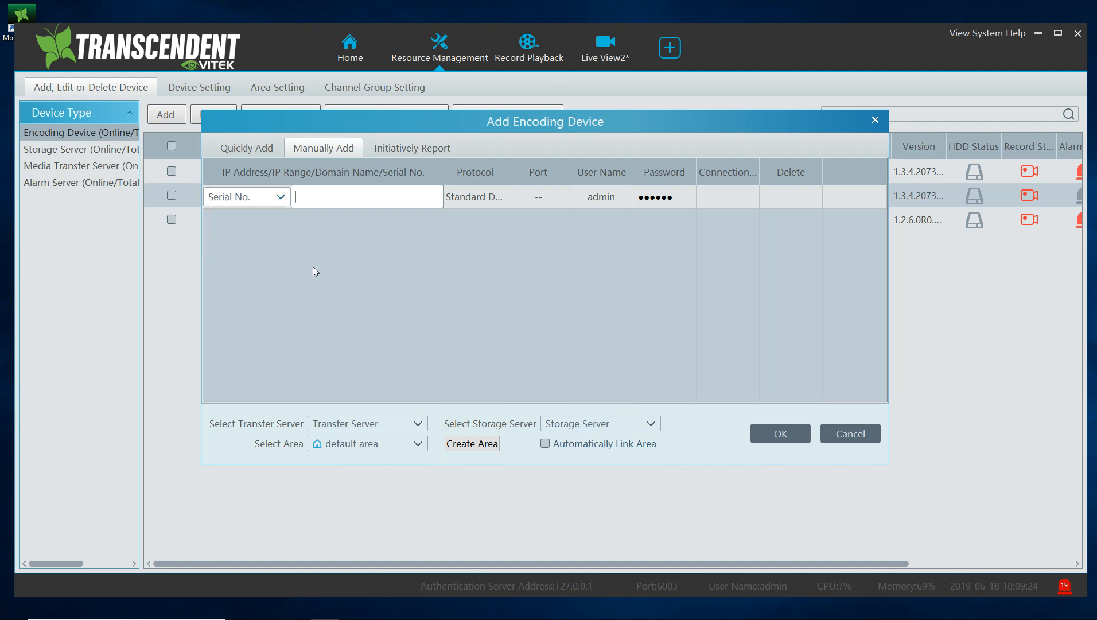